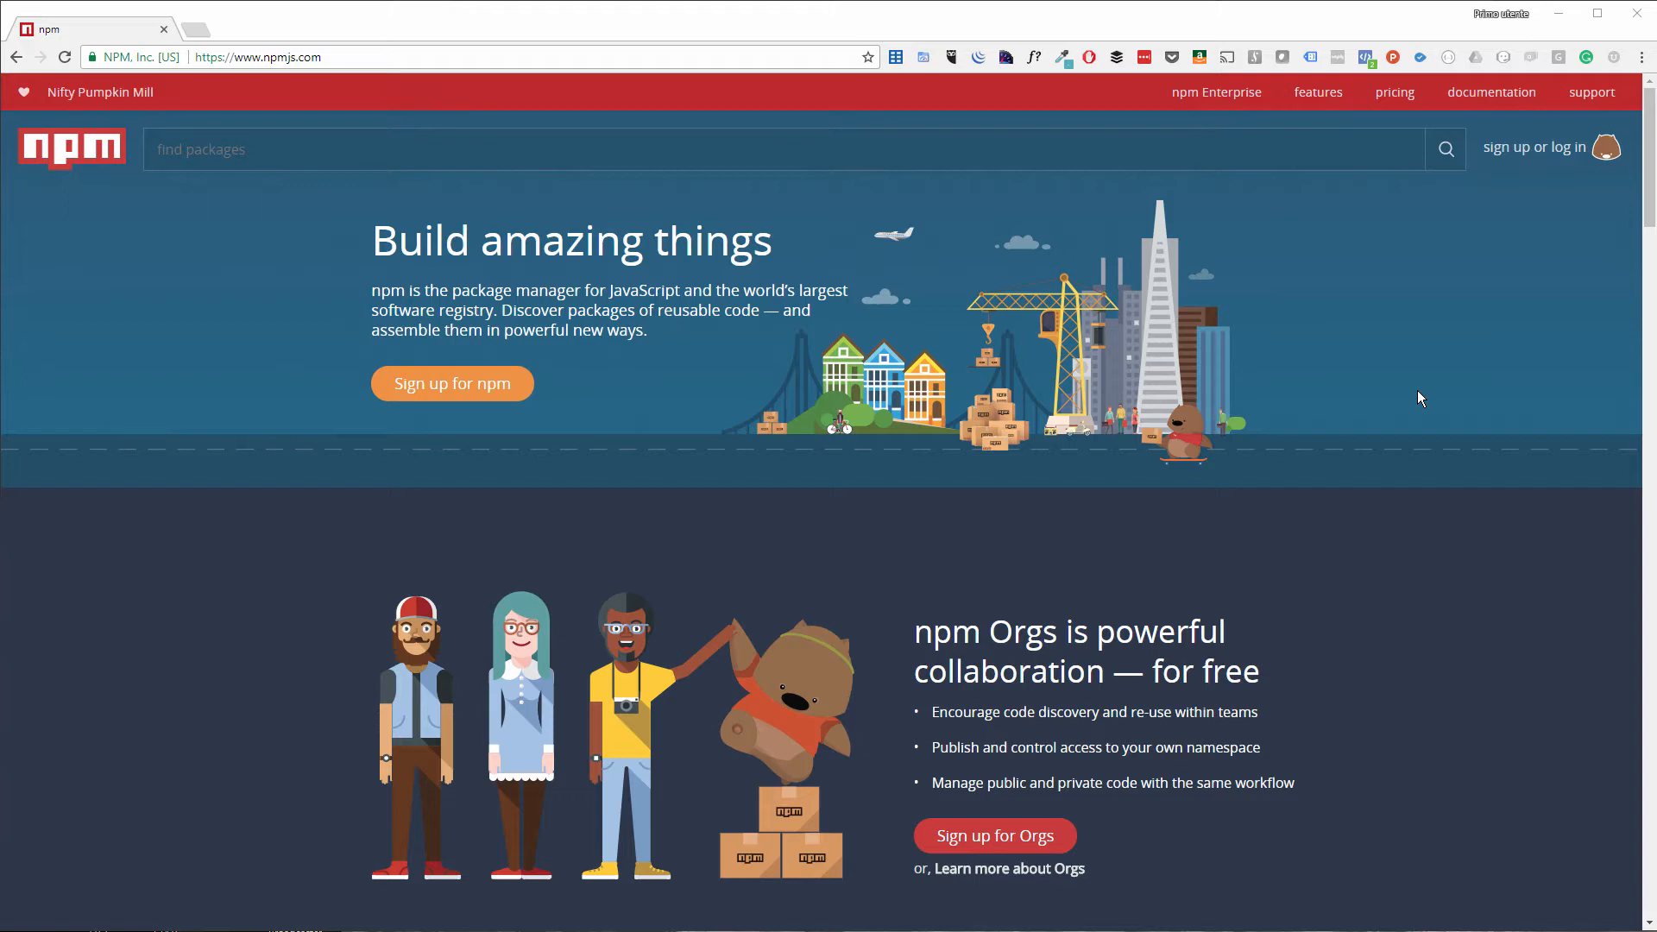
# Step: Browse the npmjs.com homepage and go to docs.npmjs.com with its Getting Started guides
pyautogui.scroll(-3)
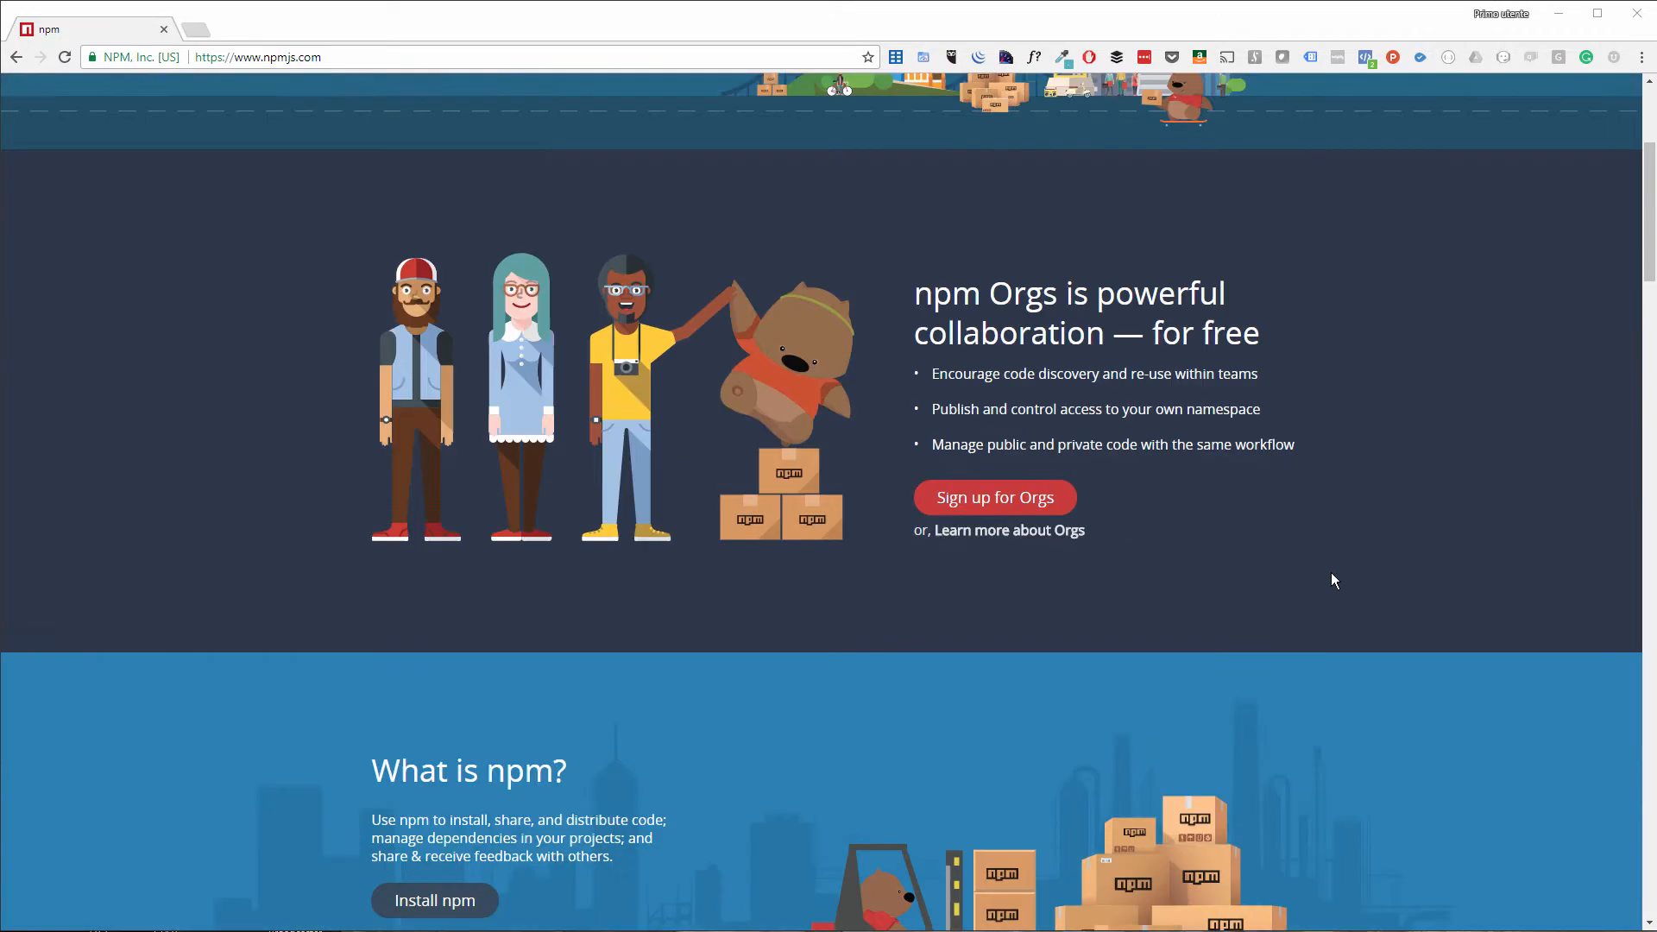
pyautogui.scroll(-3)
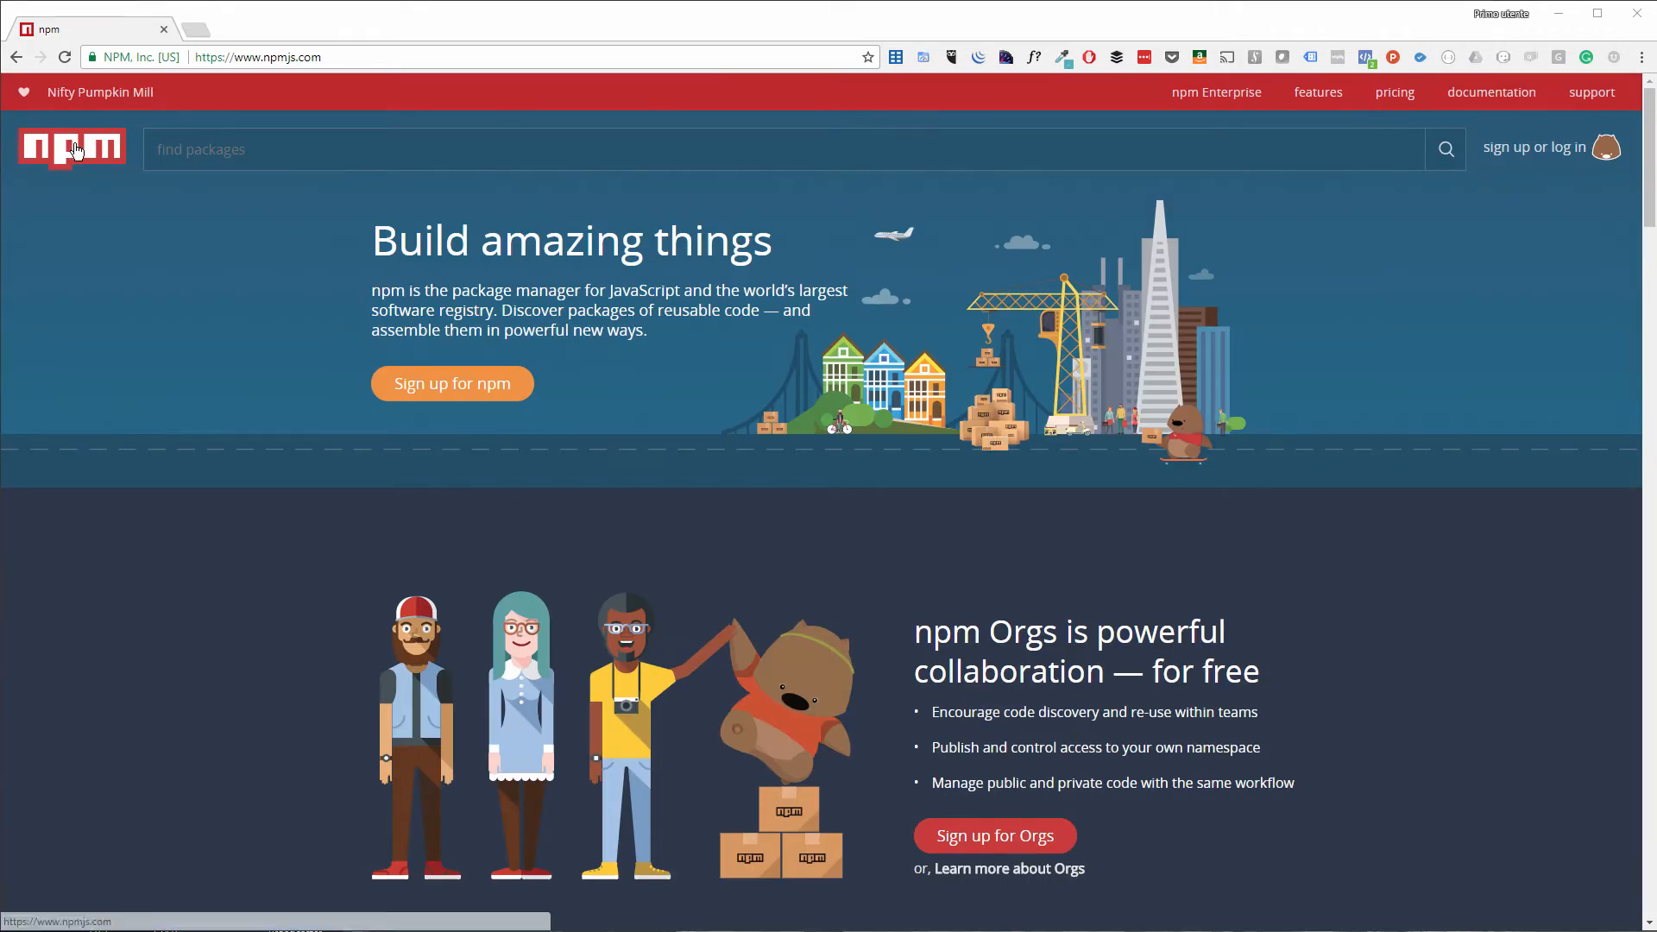
pyautogui.click(1491, 92)
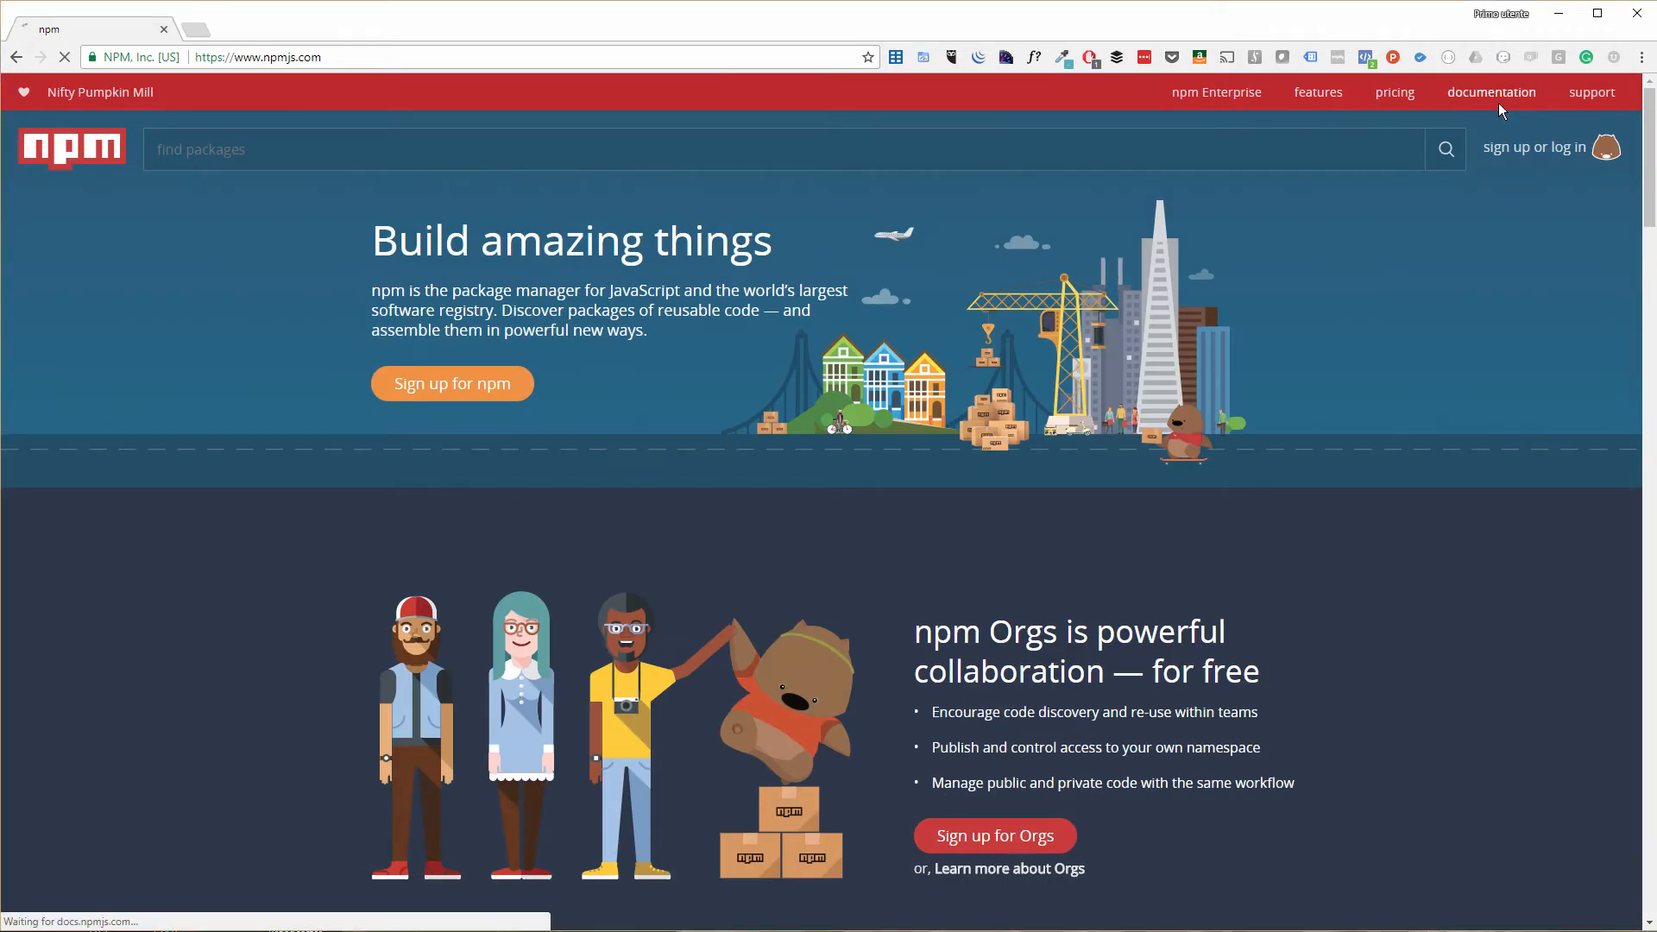
pyautogui.click(1492, 91)
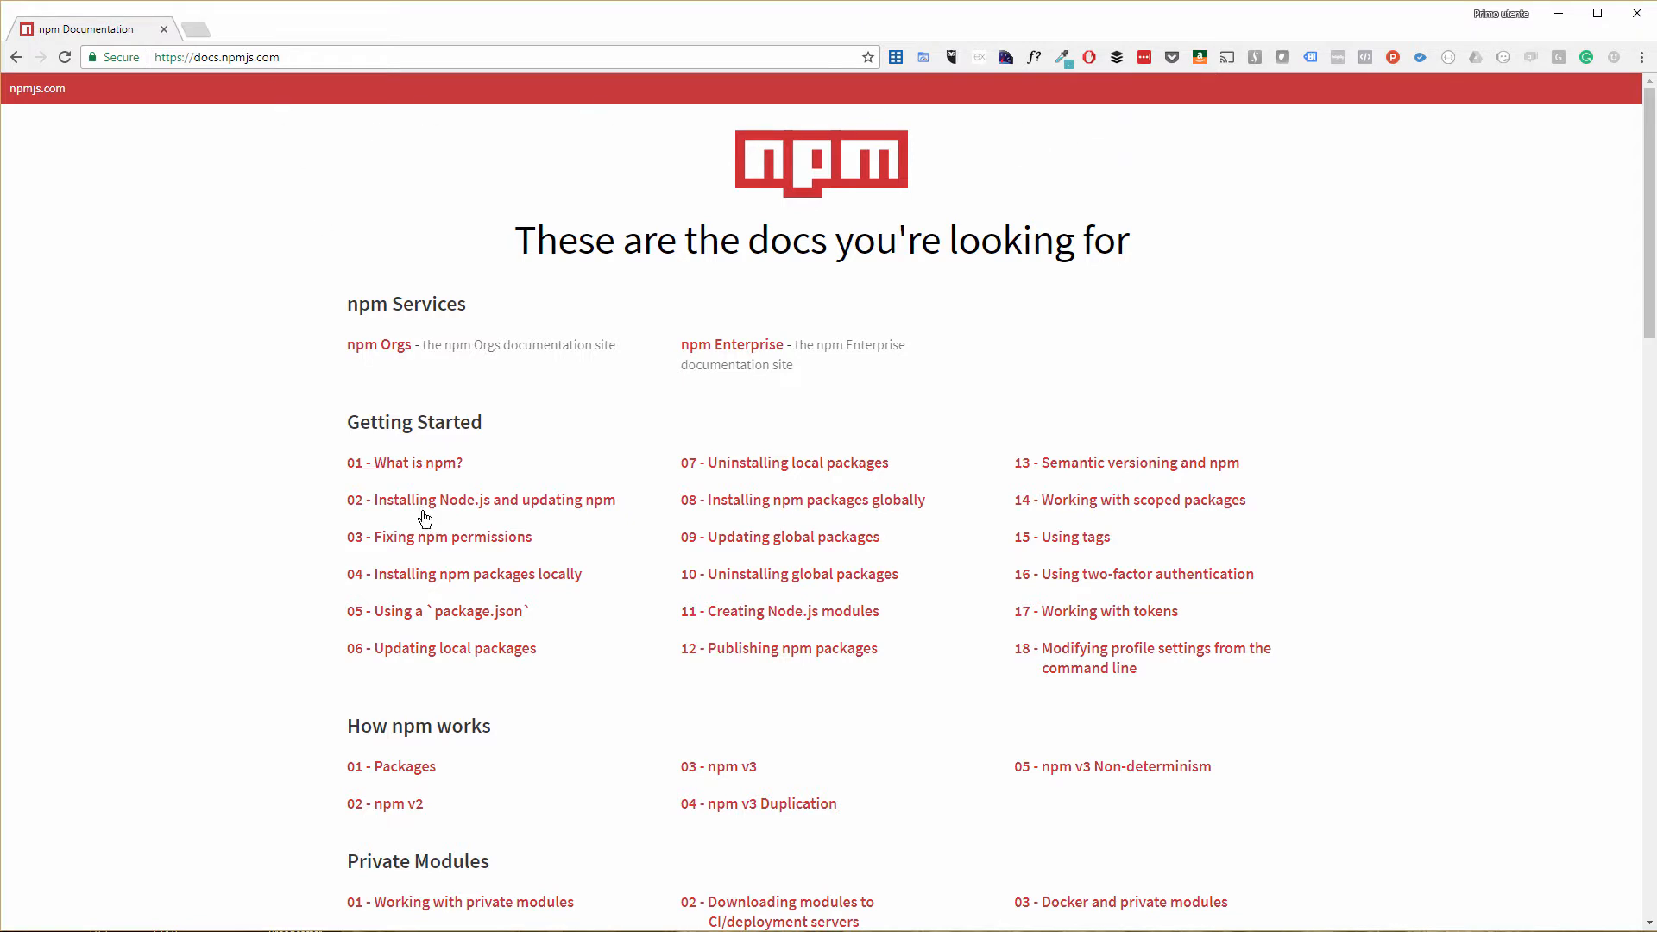
pyautogui.click(480, 499)
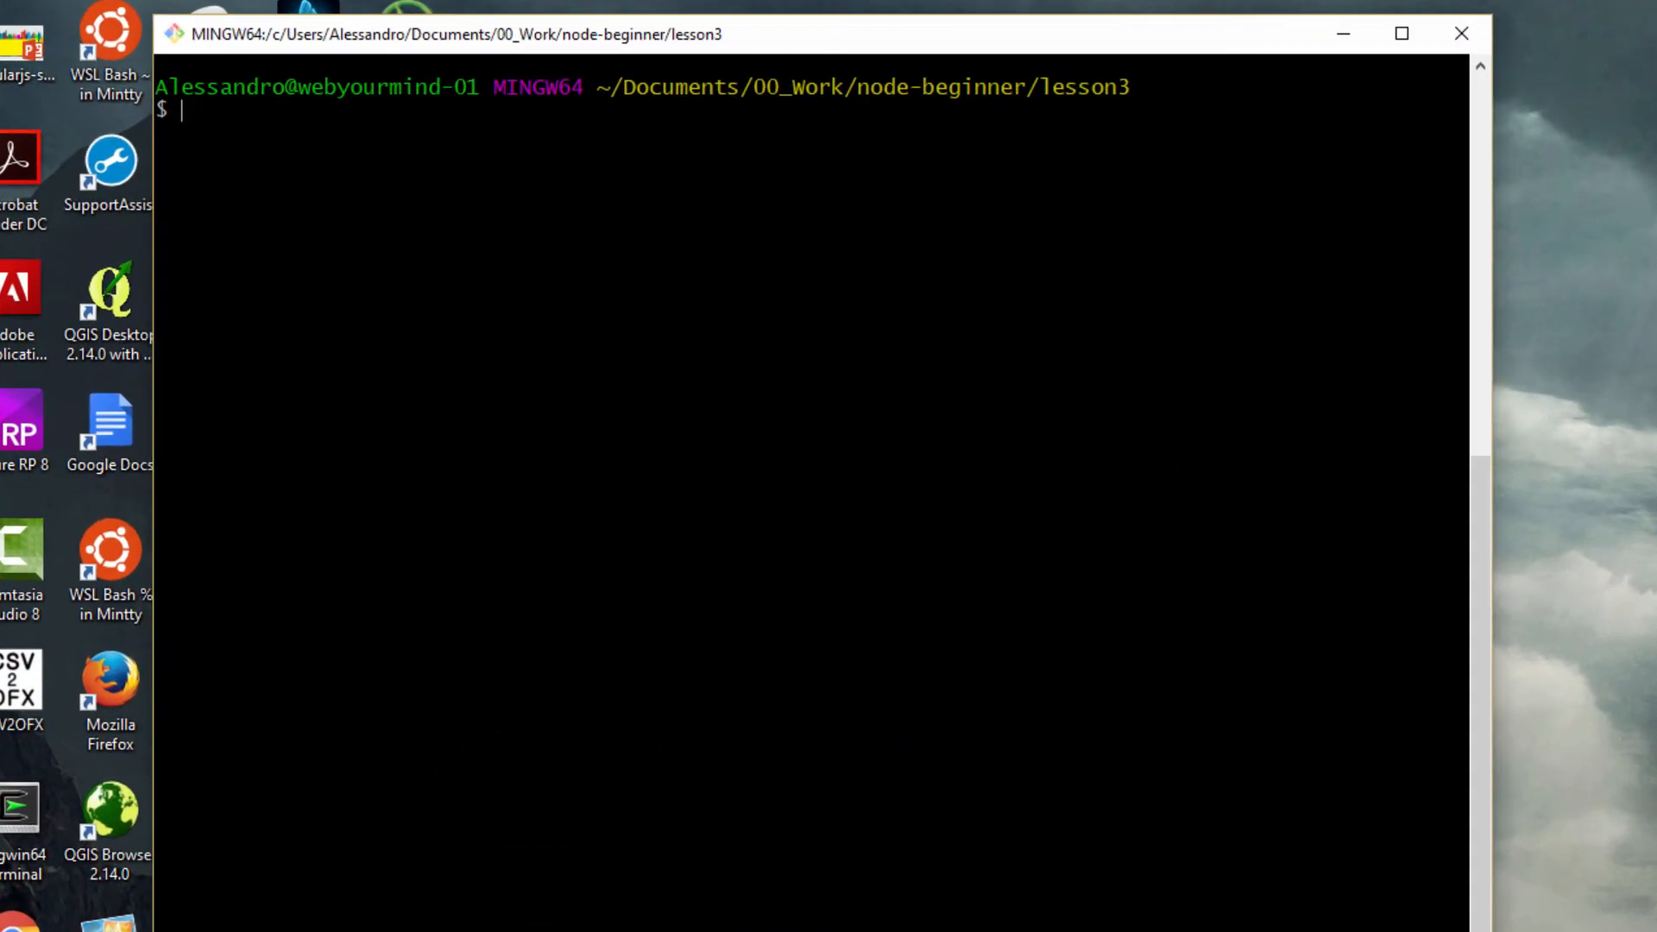
# Step: List the lesson3 folder and view server.js in vi, an HTTP server requiring lodash on port 3000
pyautogui.write('ls')
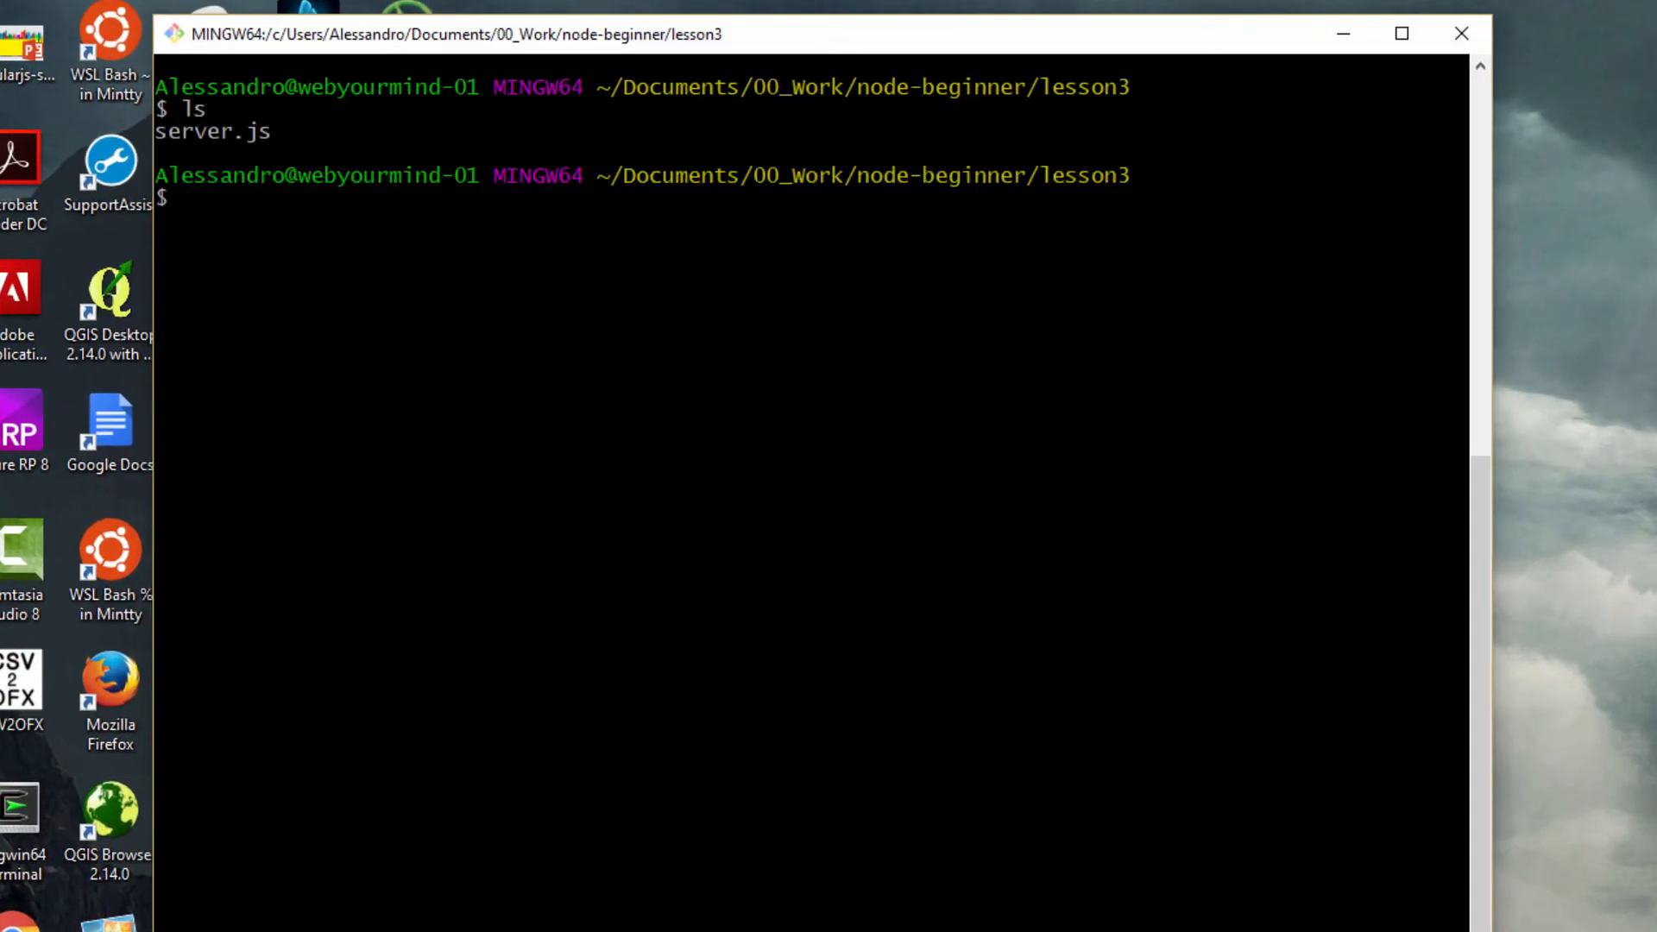
pyautogui.write('vi')
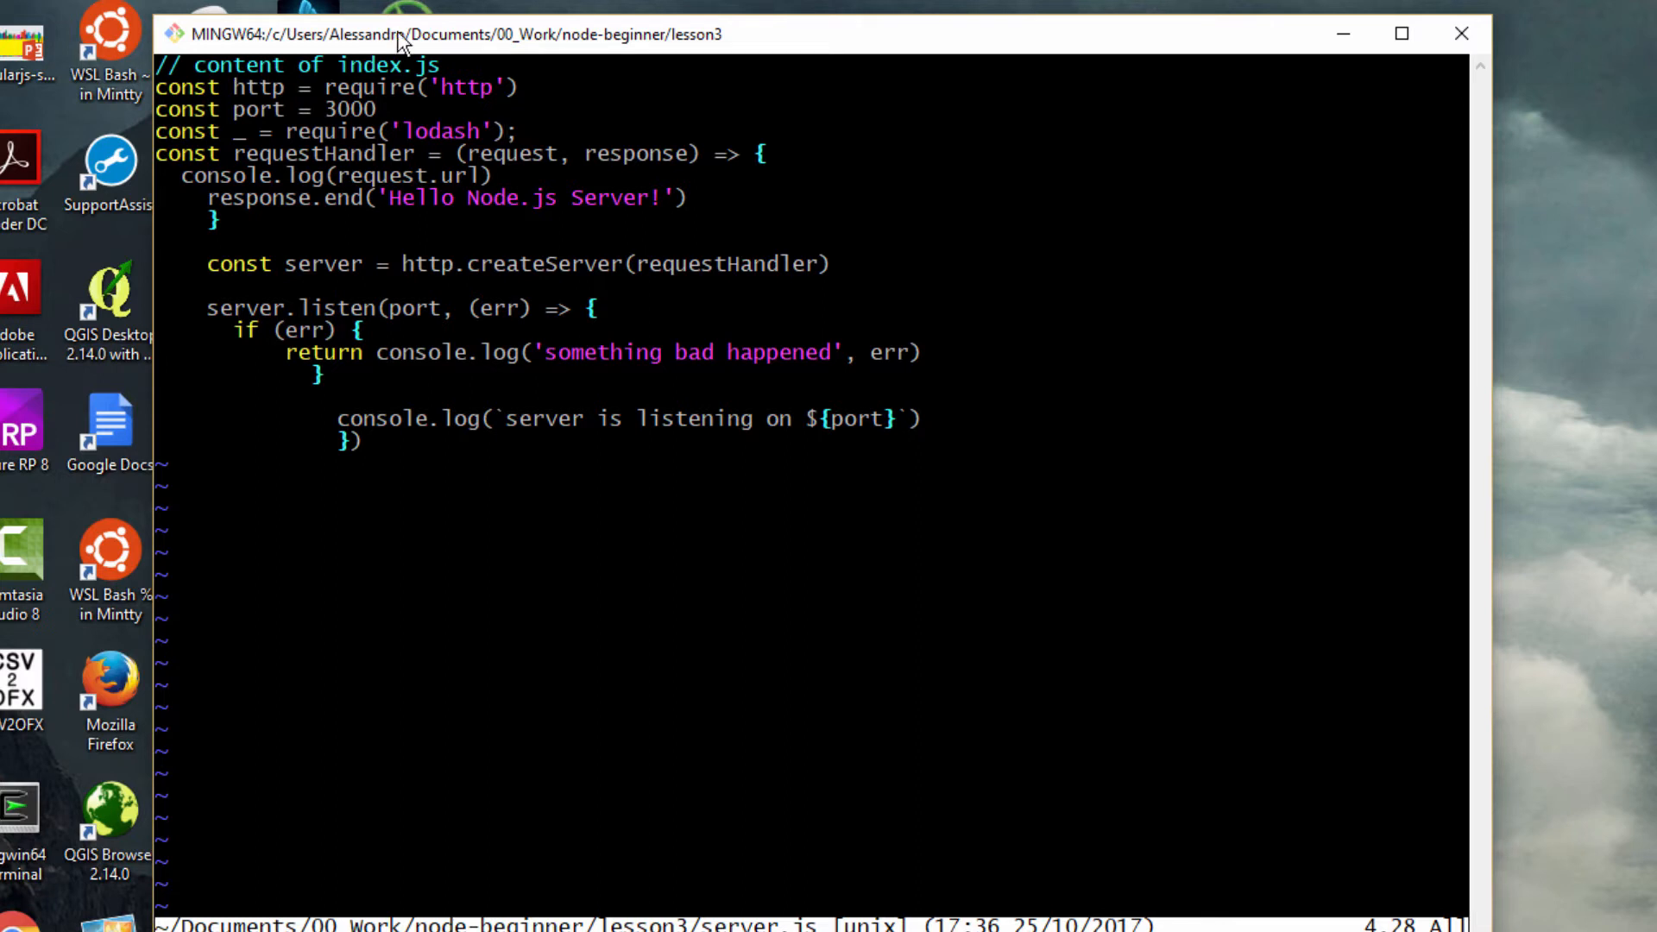
pyautogui.moveTo(195, 12)
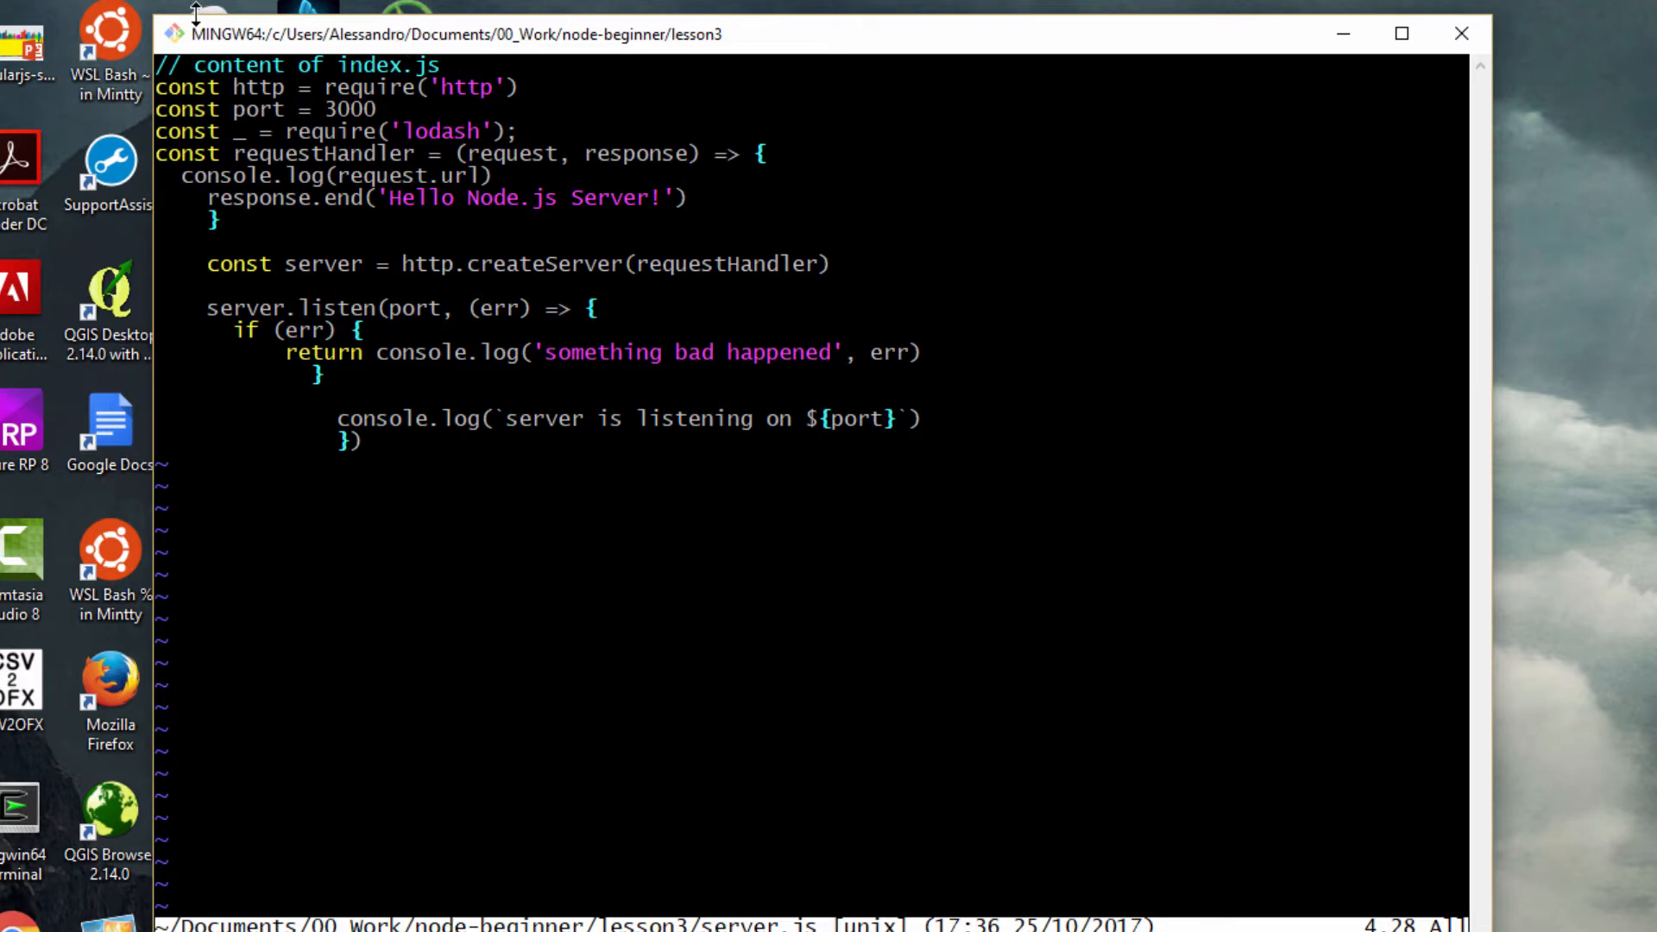
pyautogui.doubleClick(238, 64)
pyautogui.write('node')
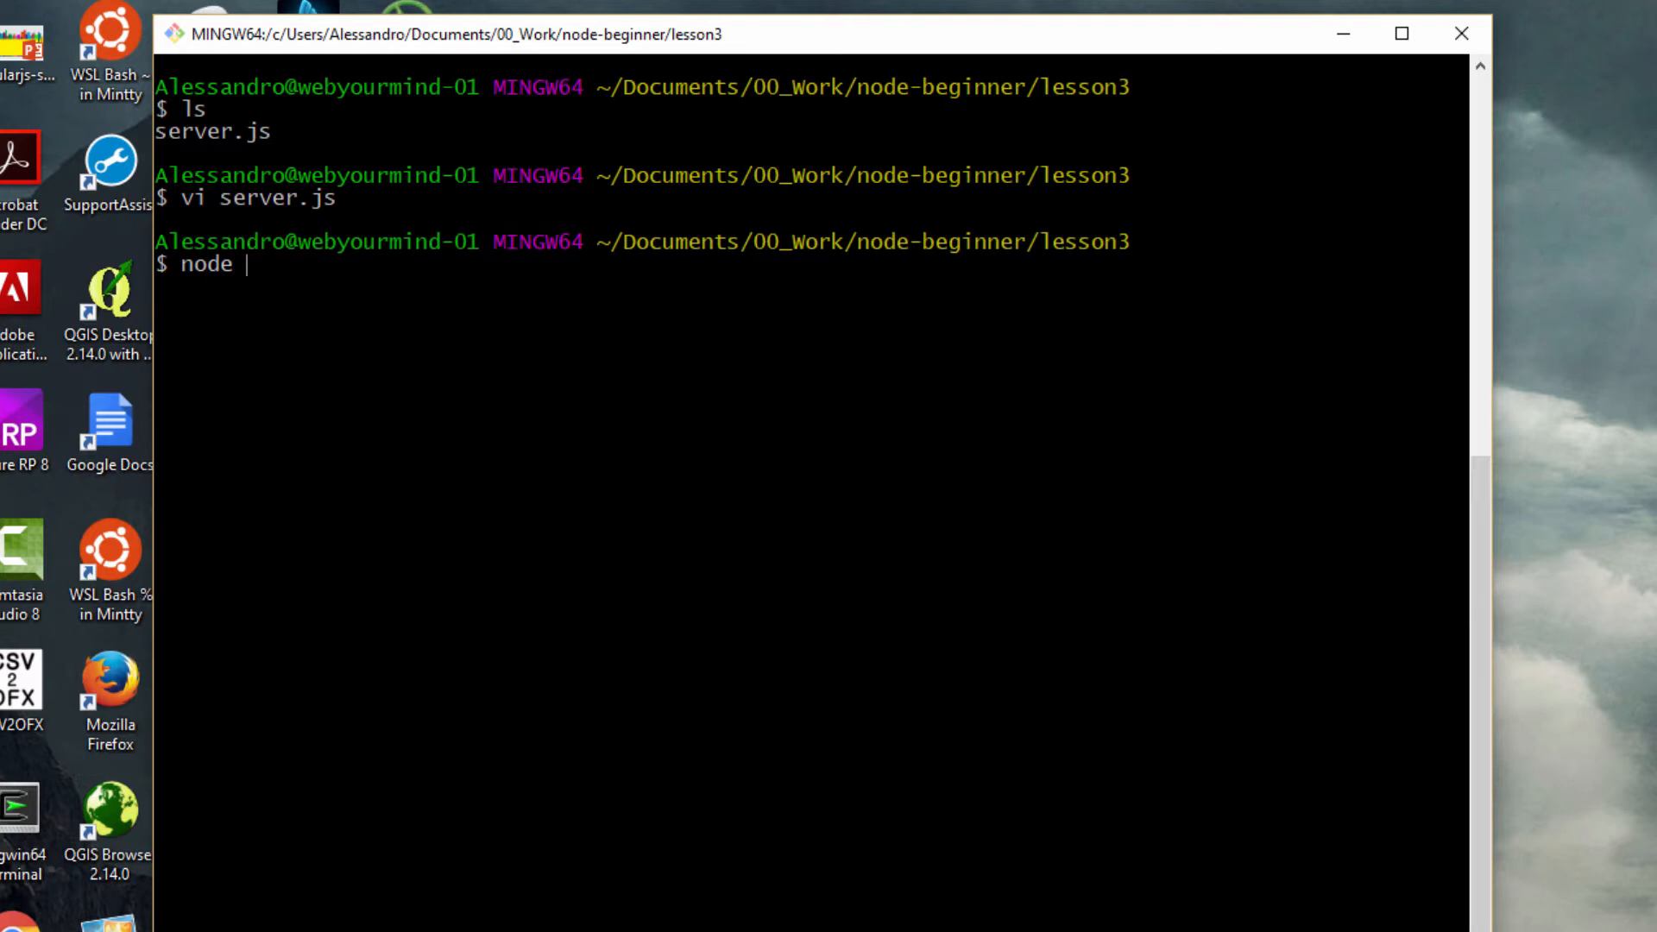
# Step: Run node server.js and hit the 'Cannot find module lodash' error
pyautogui.write('server.js')
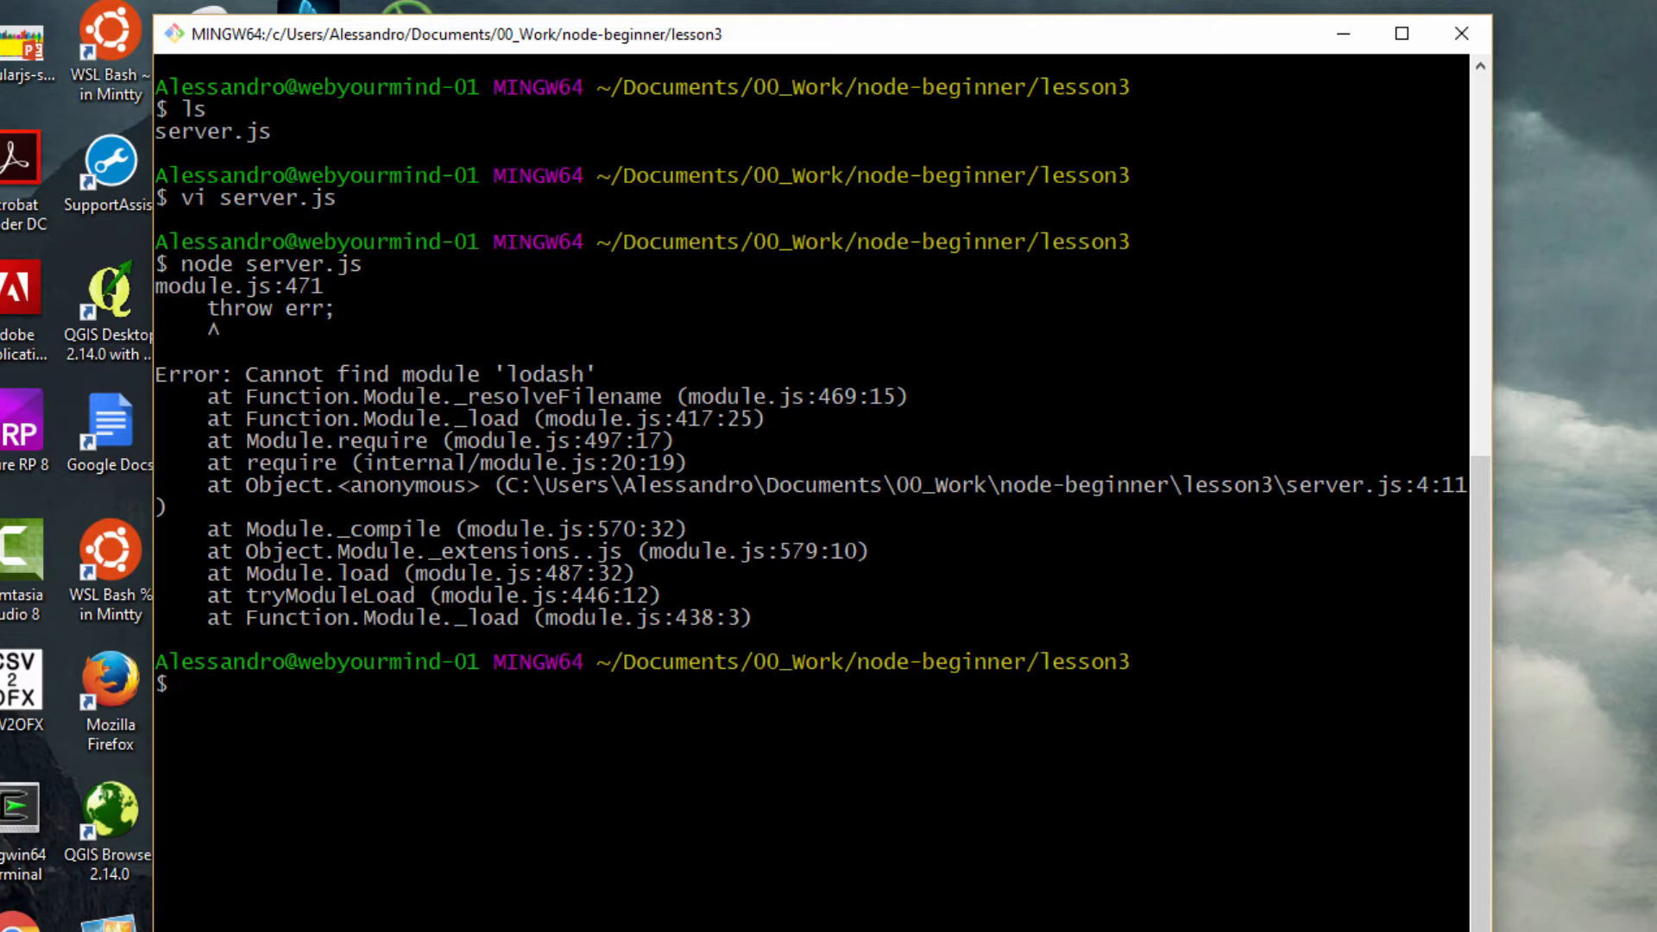
pyautogui.write('npm')
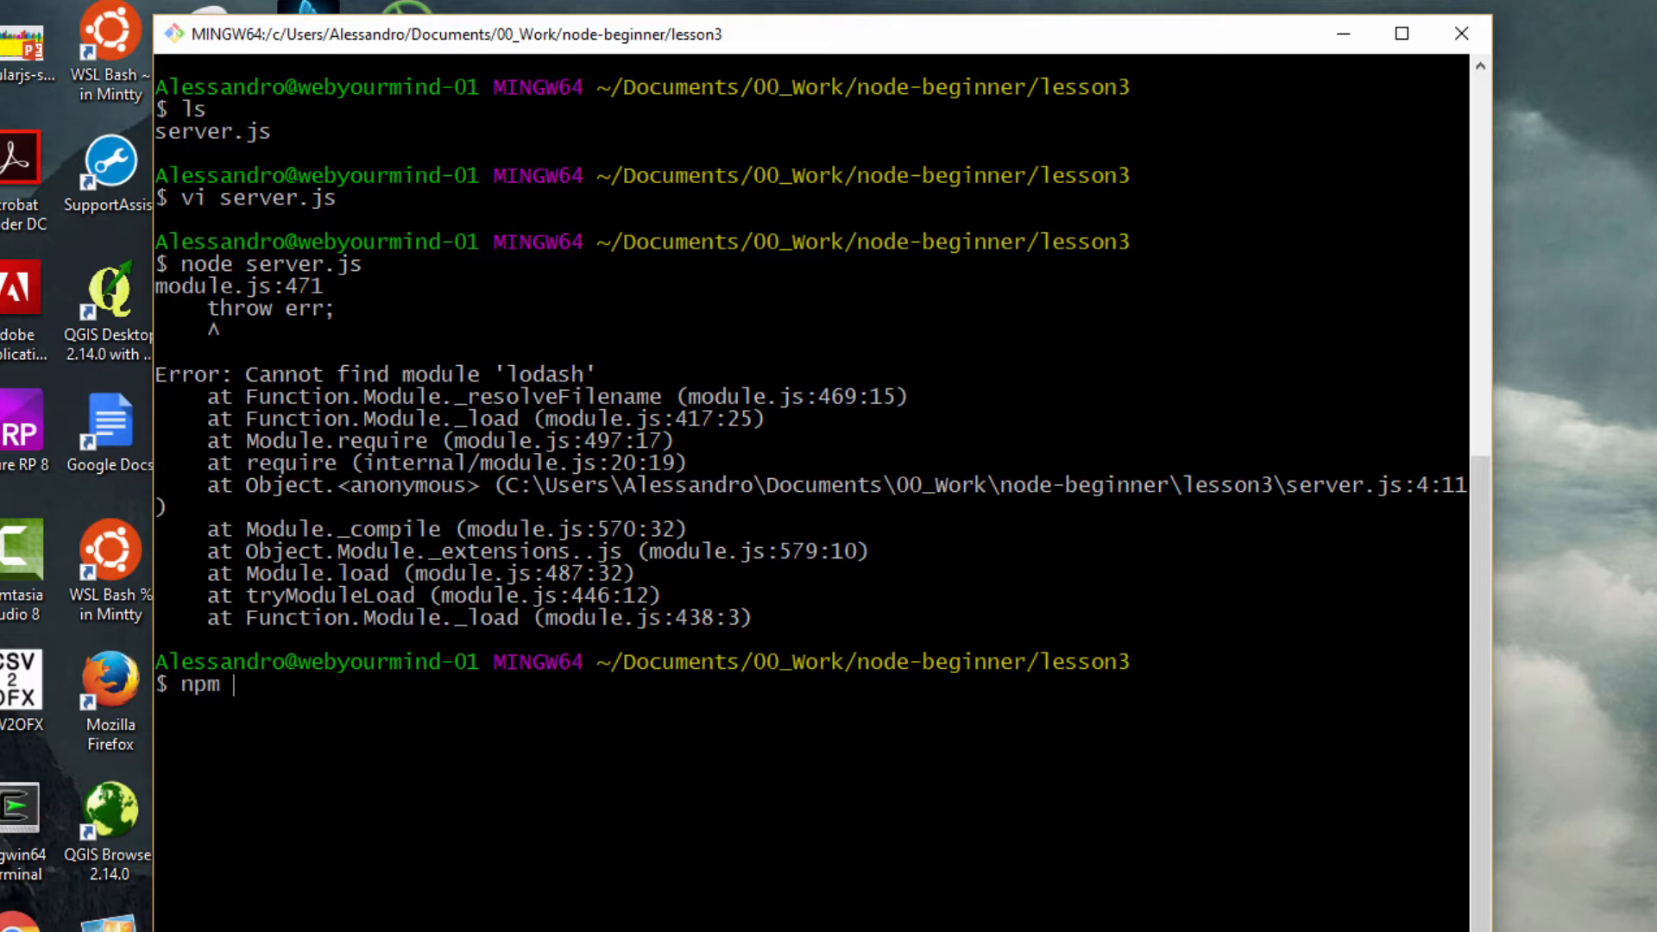
# Step: Run npm init with description 'whatever', default entry point server.js and ISC license
pyautogui.write('init')
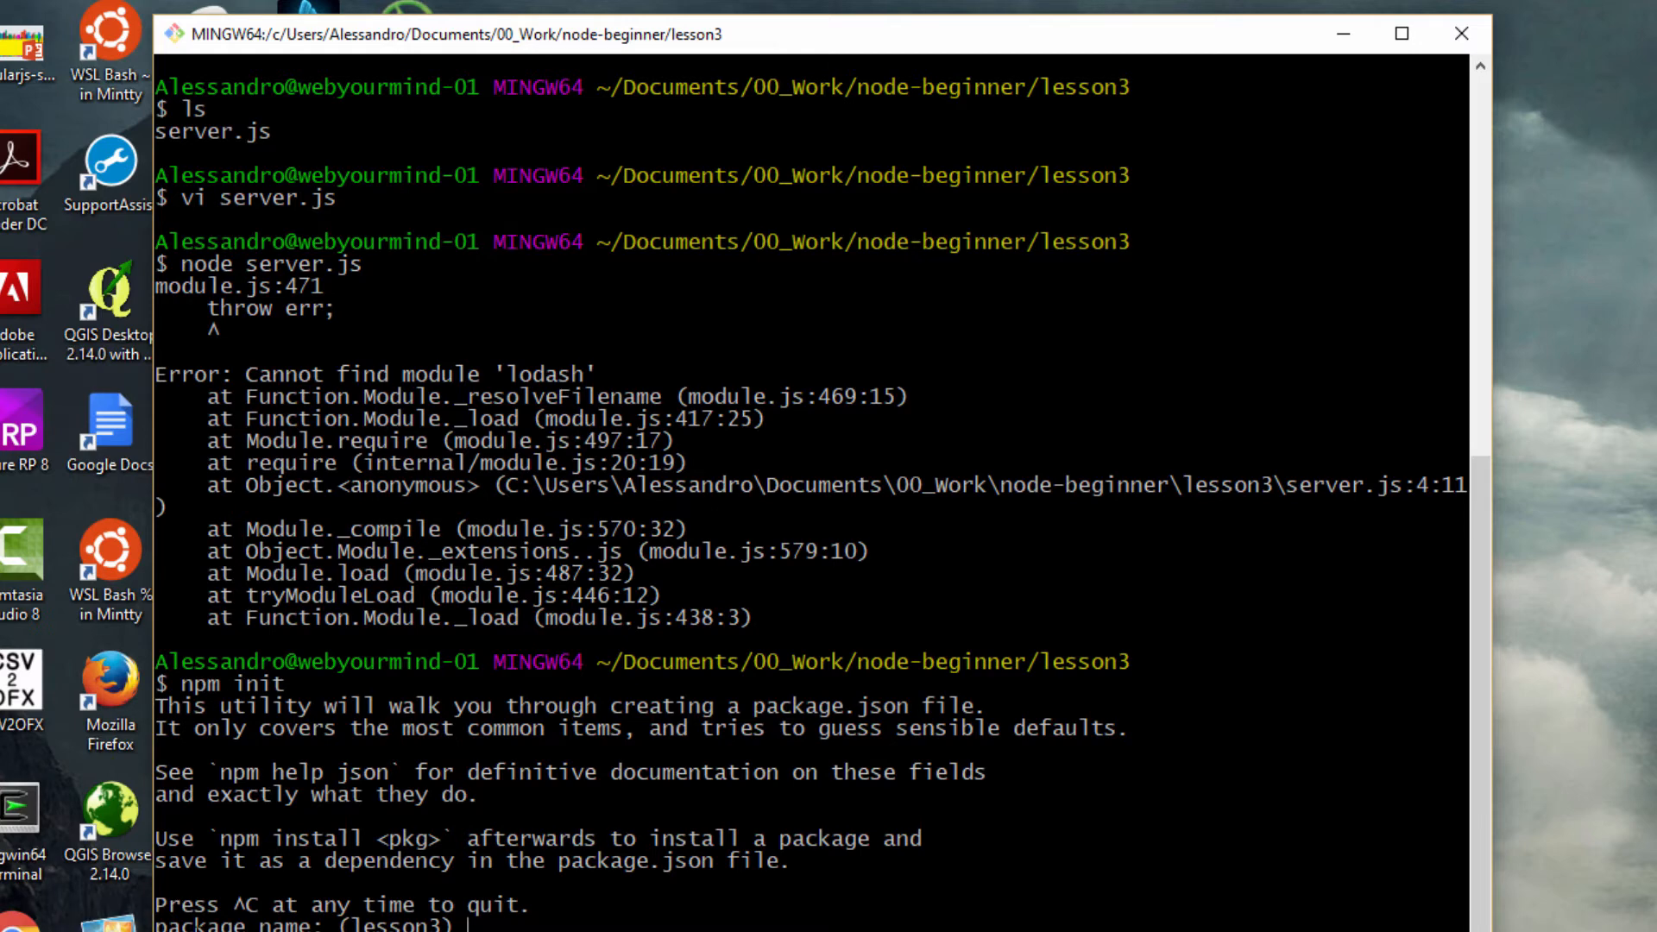
pyautogui.scroll(-3)
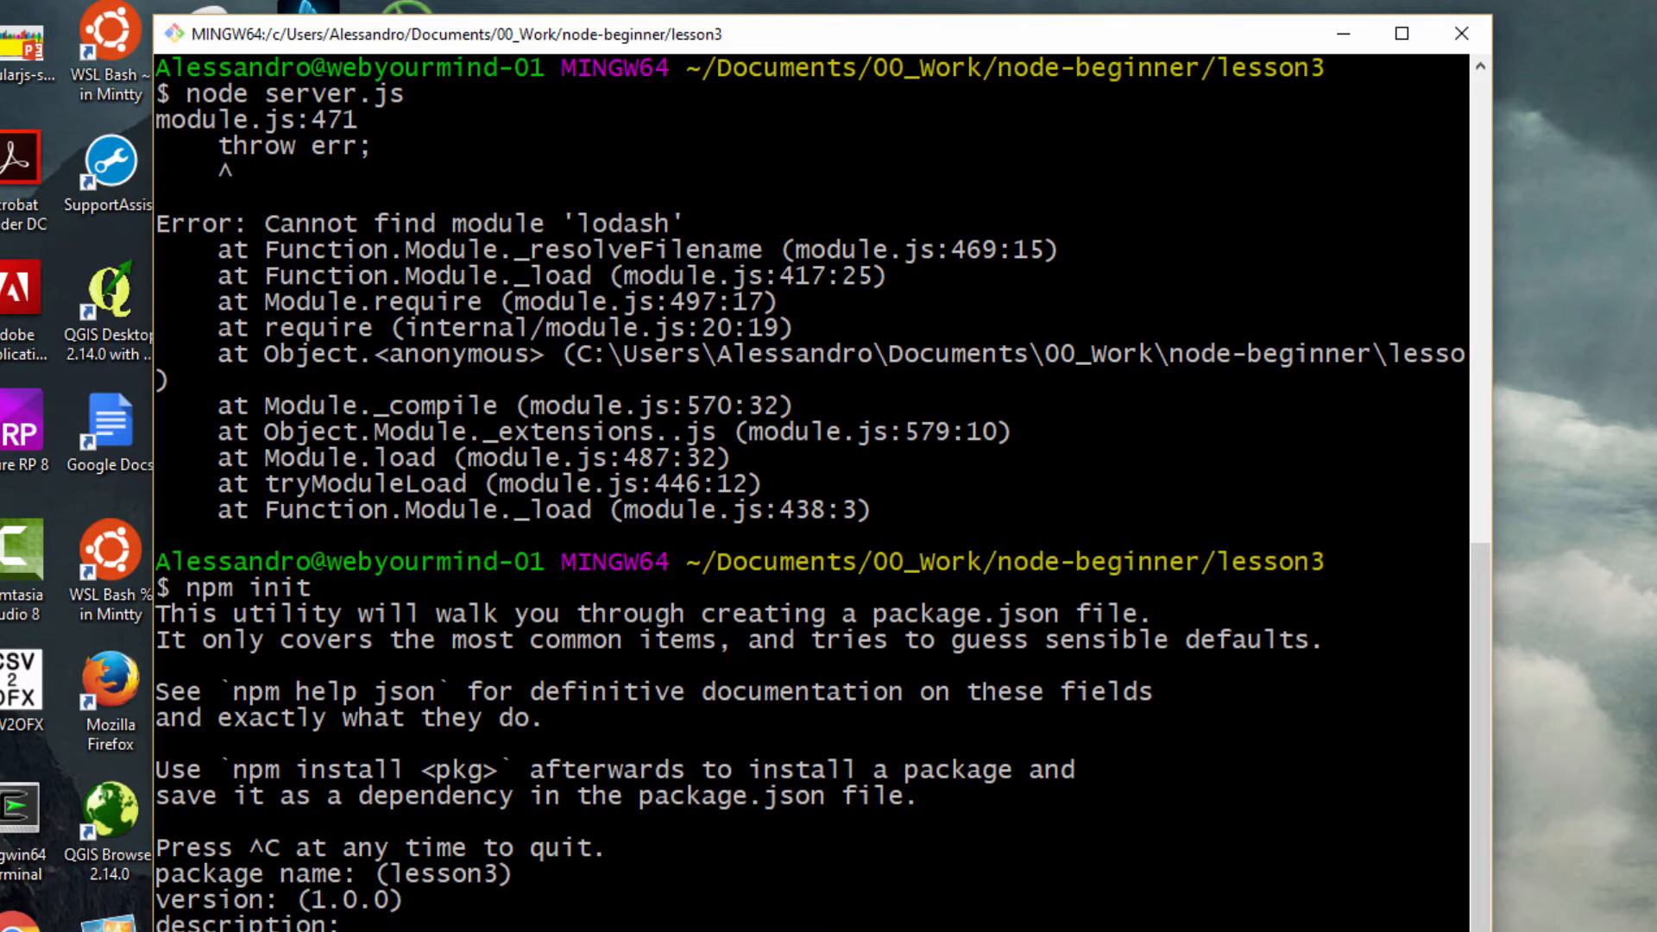
pyautogui.write('whatever')
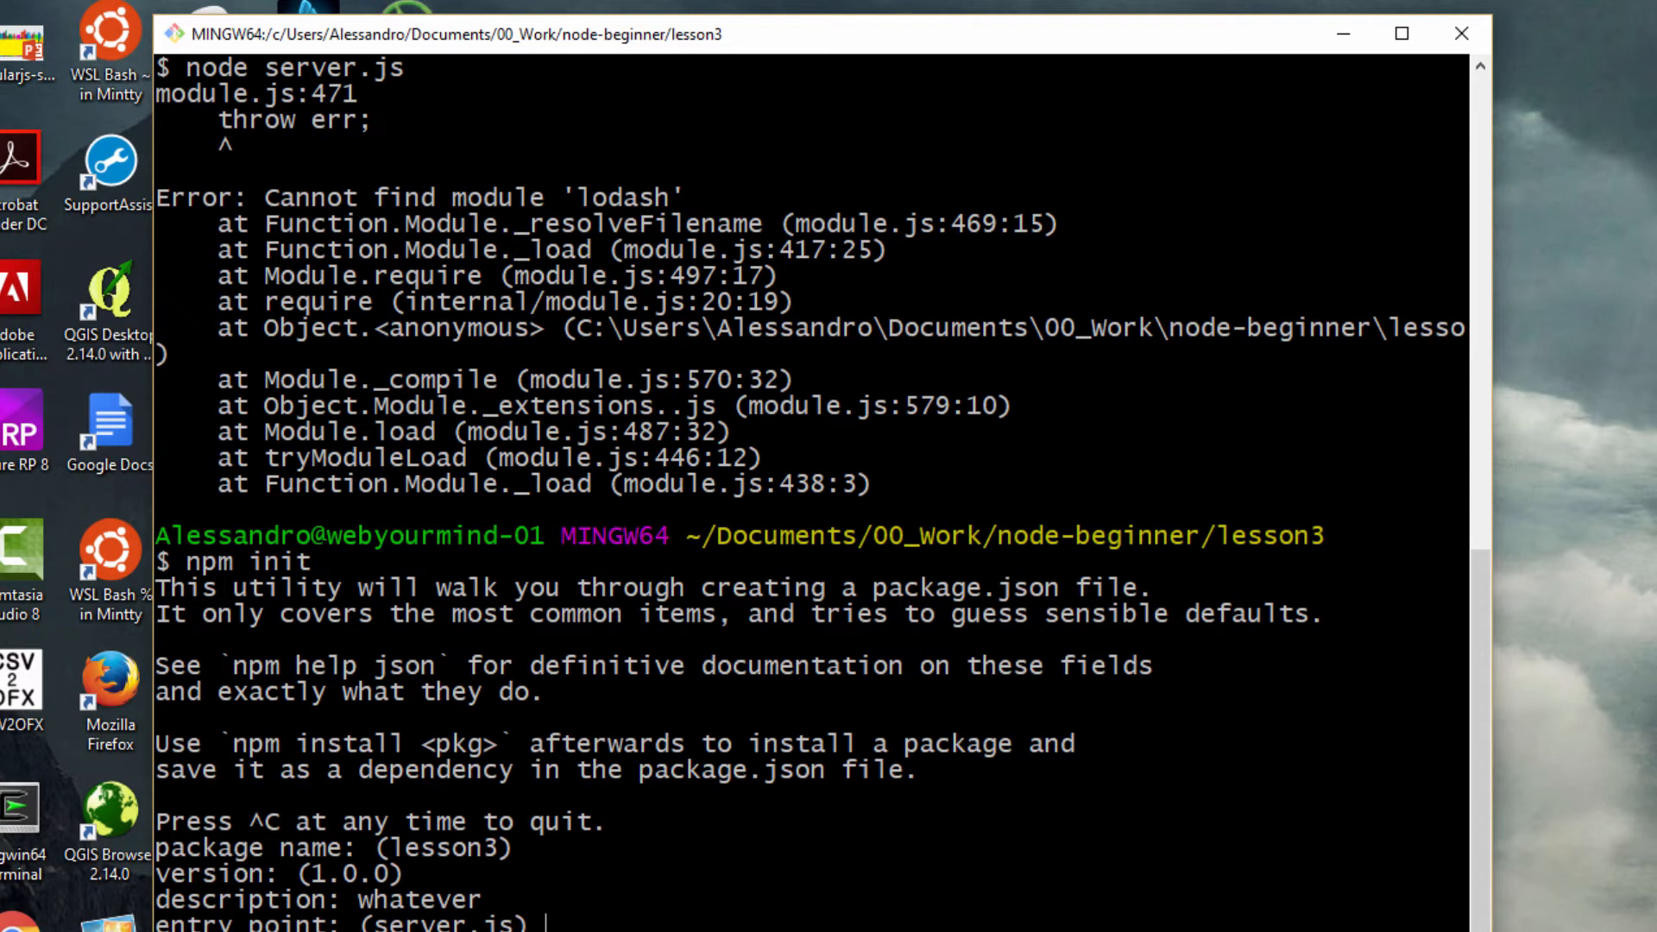
pyautogui.press('enter')
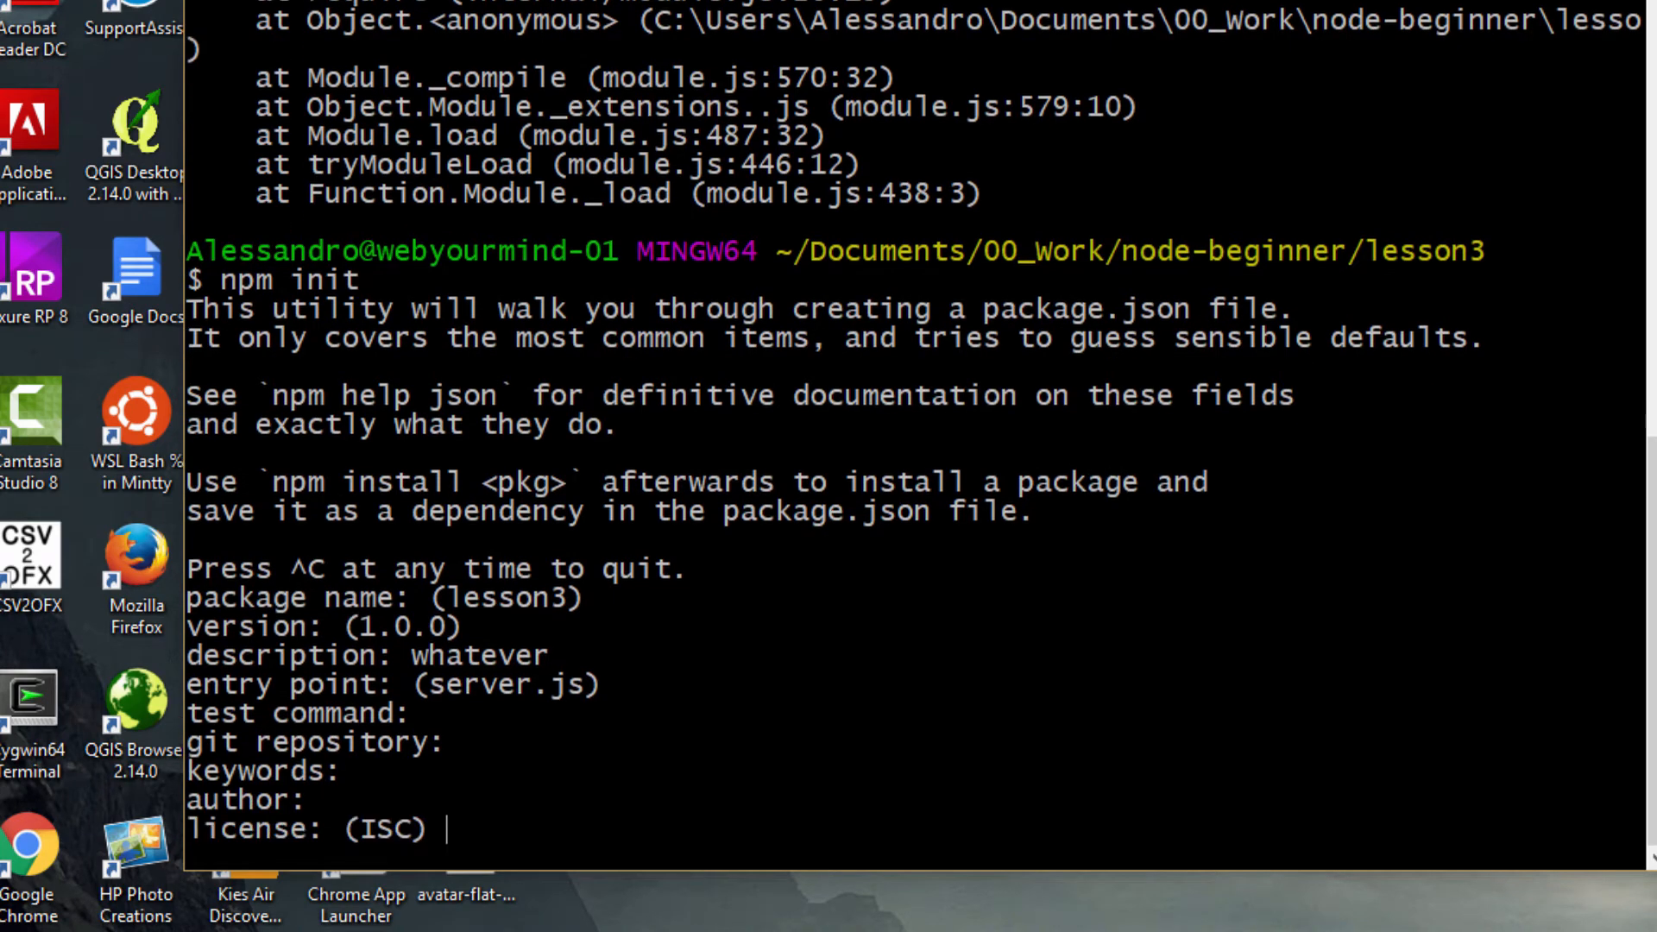
pyautogui.press('Enter')
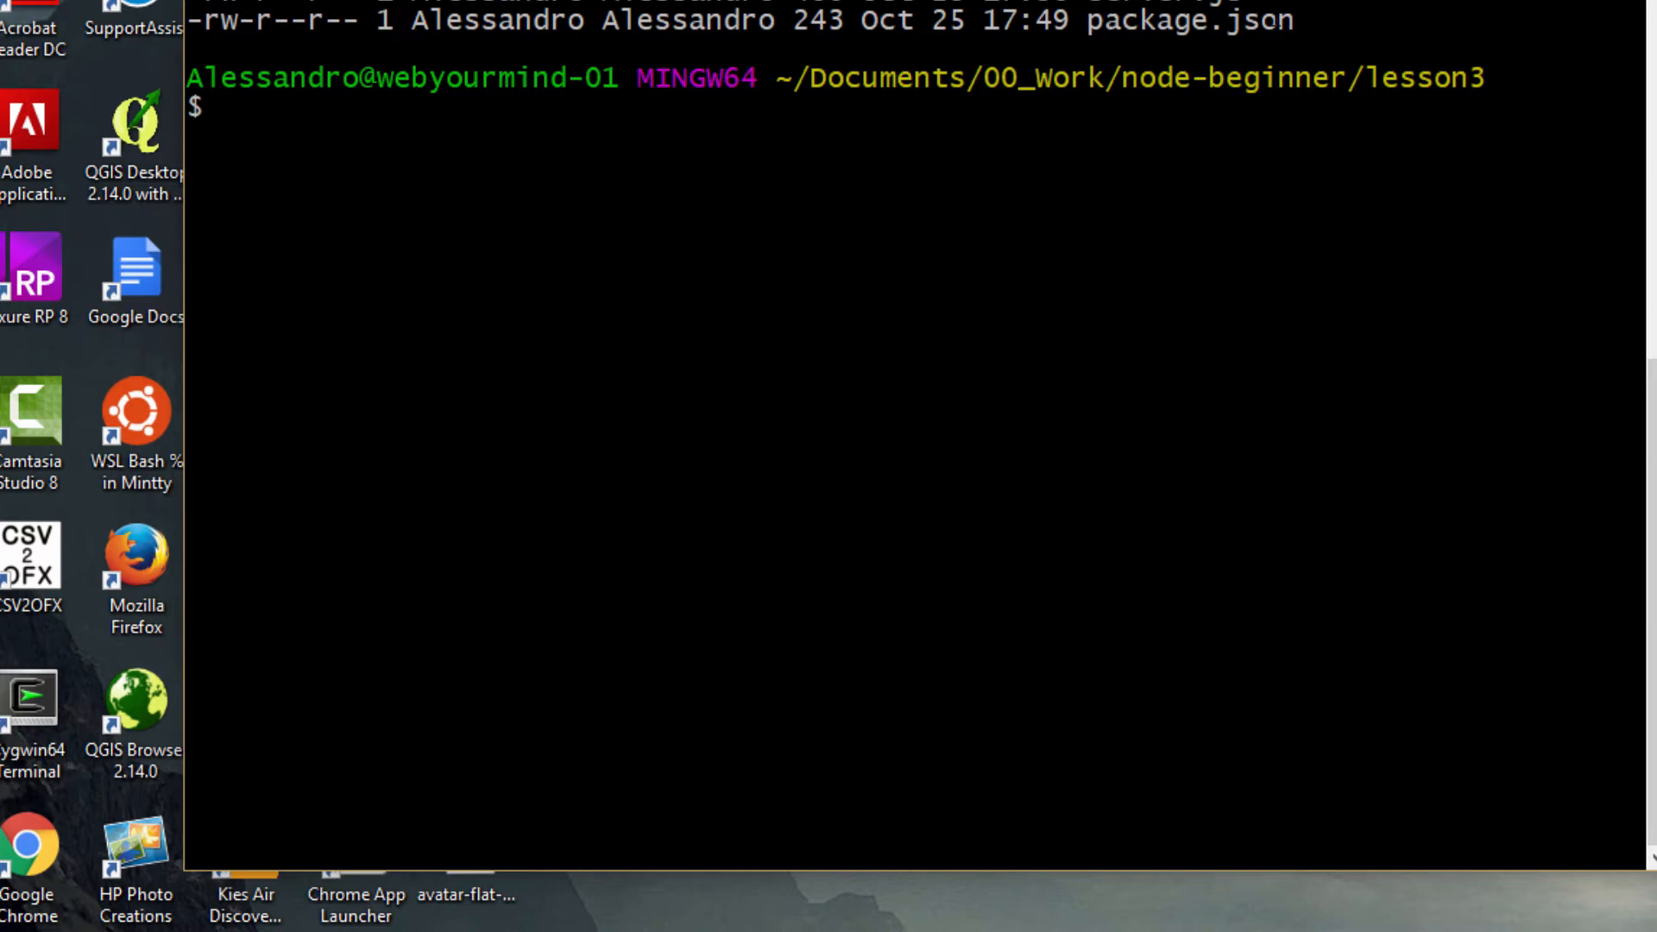
# Step: Run node server.js again and get the same missing-lodash error
pyautogui.write('node')
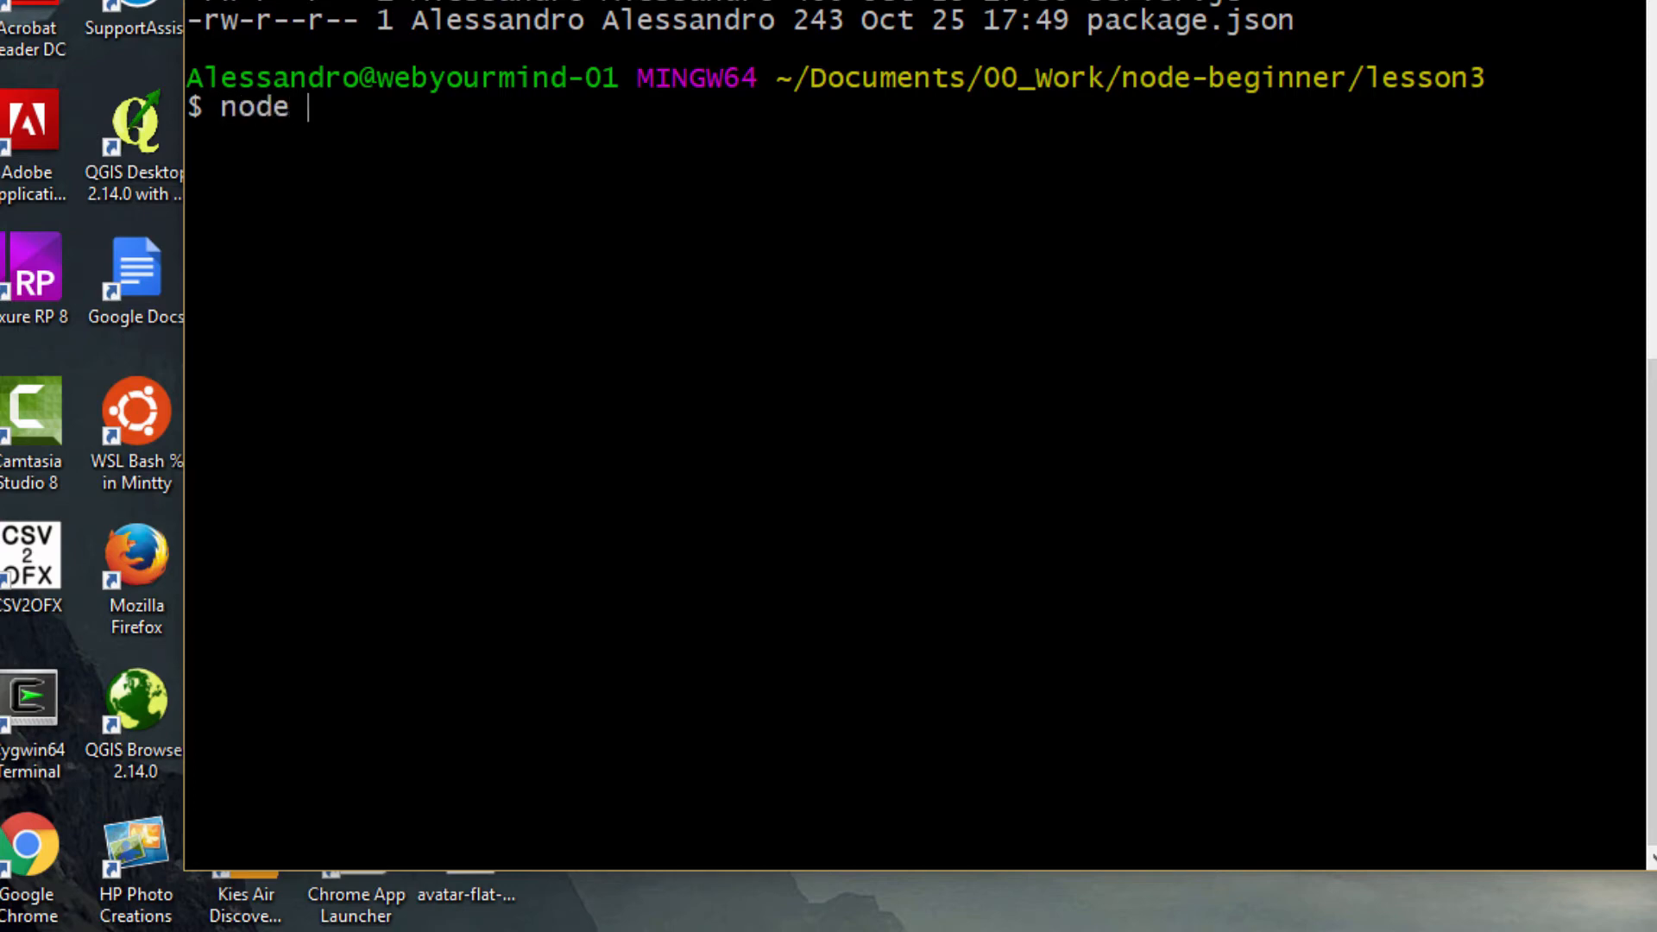
pyautogui.write('server.js')
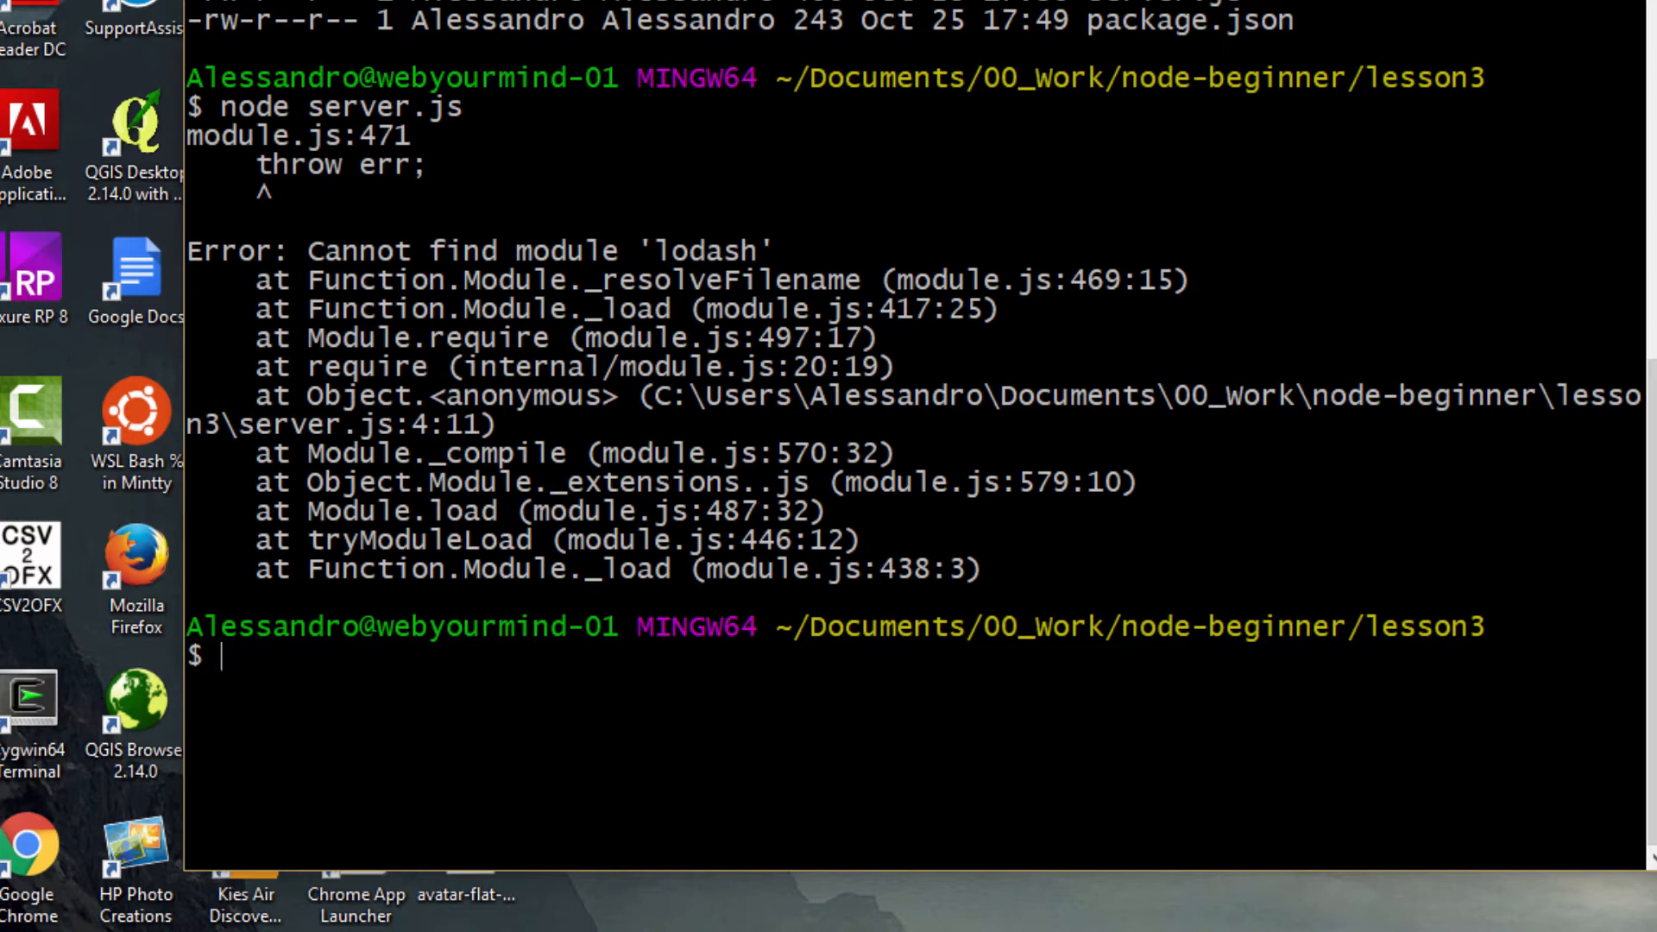
pyautogui.write('npm')
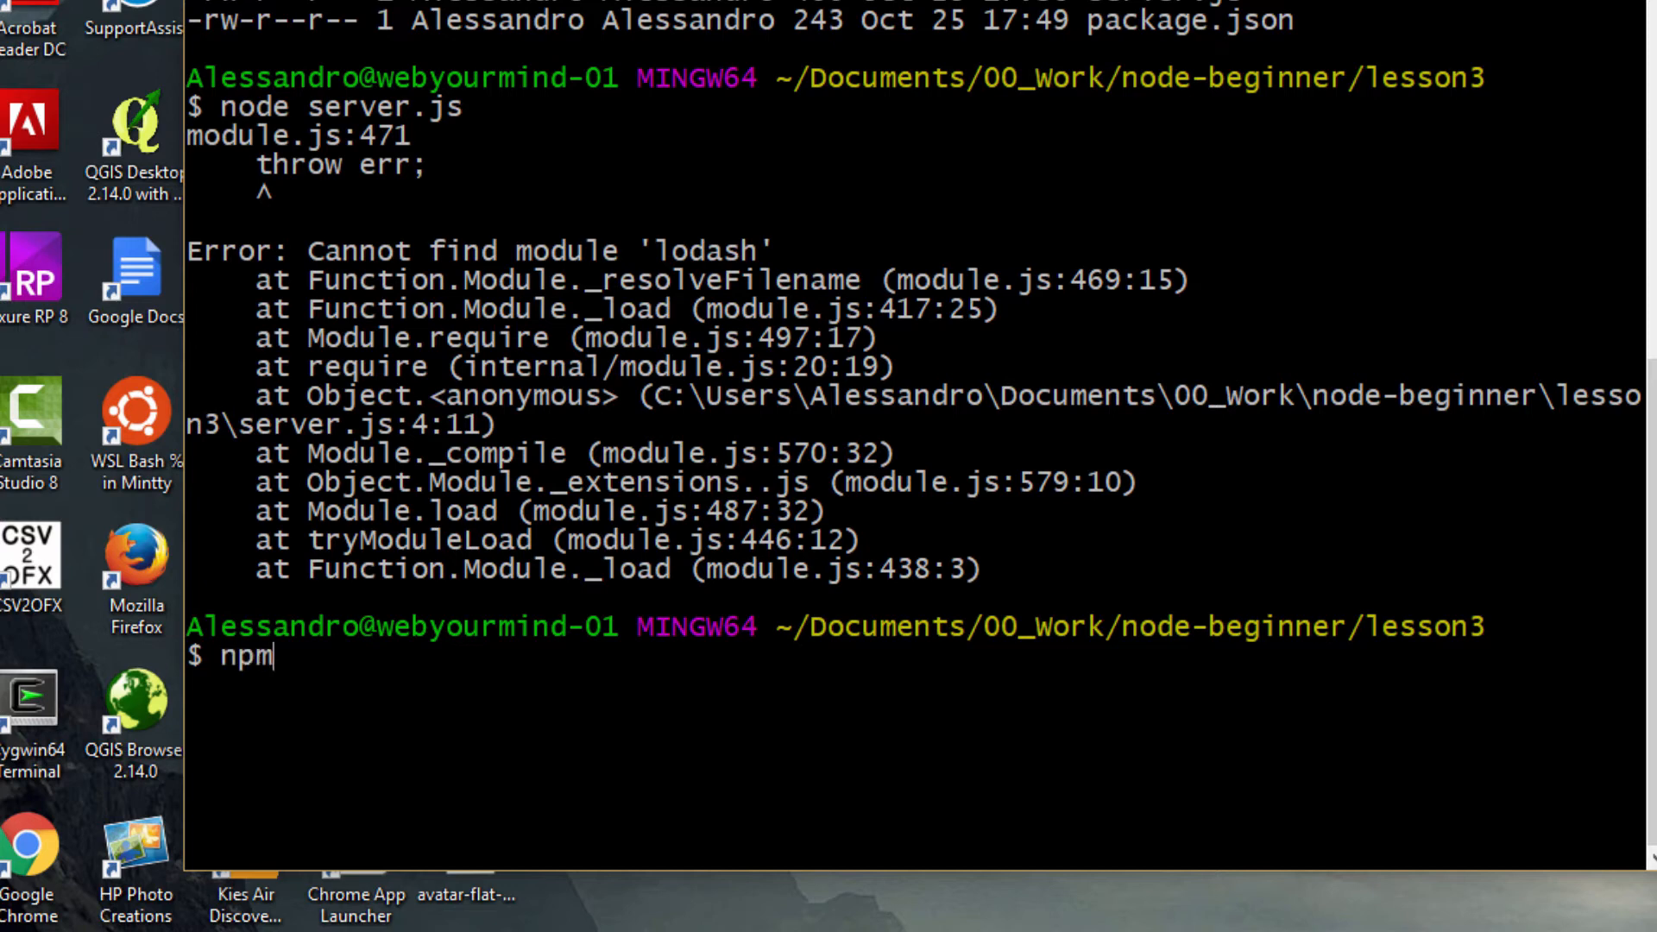
# Step: Draft npm install --save-dev, erase it, and check the npm version (5.3.0)
pyautogui.write('install')
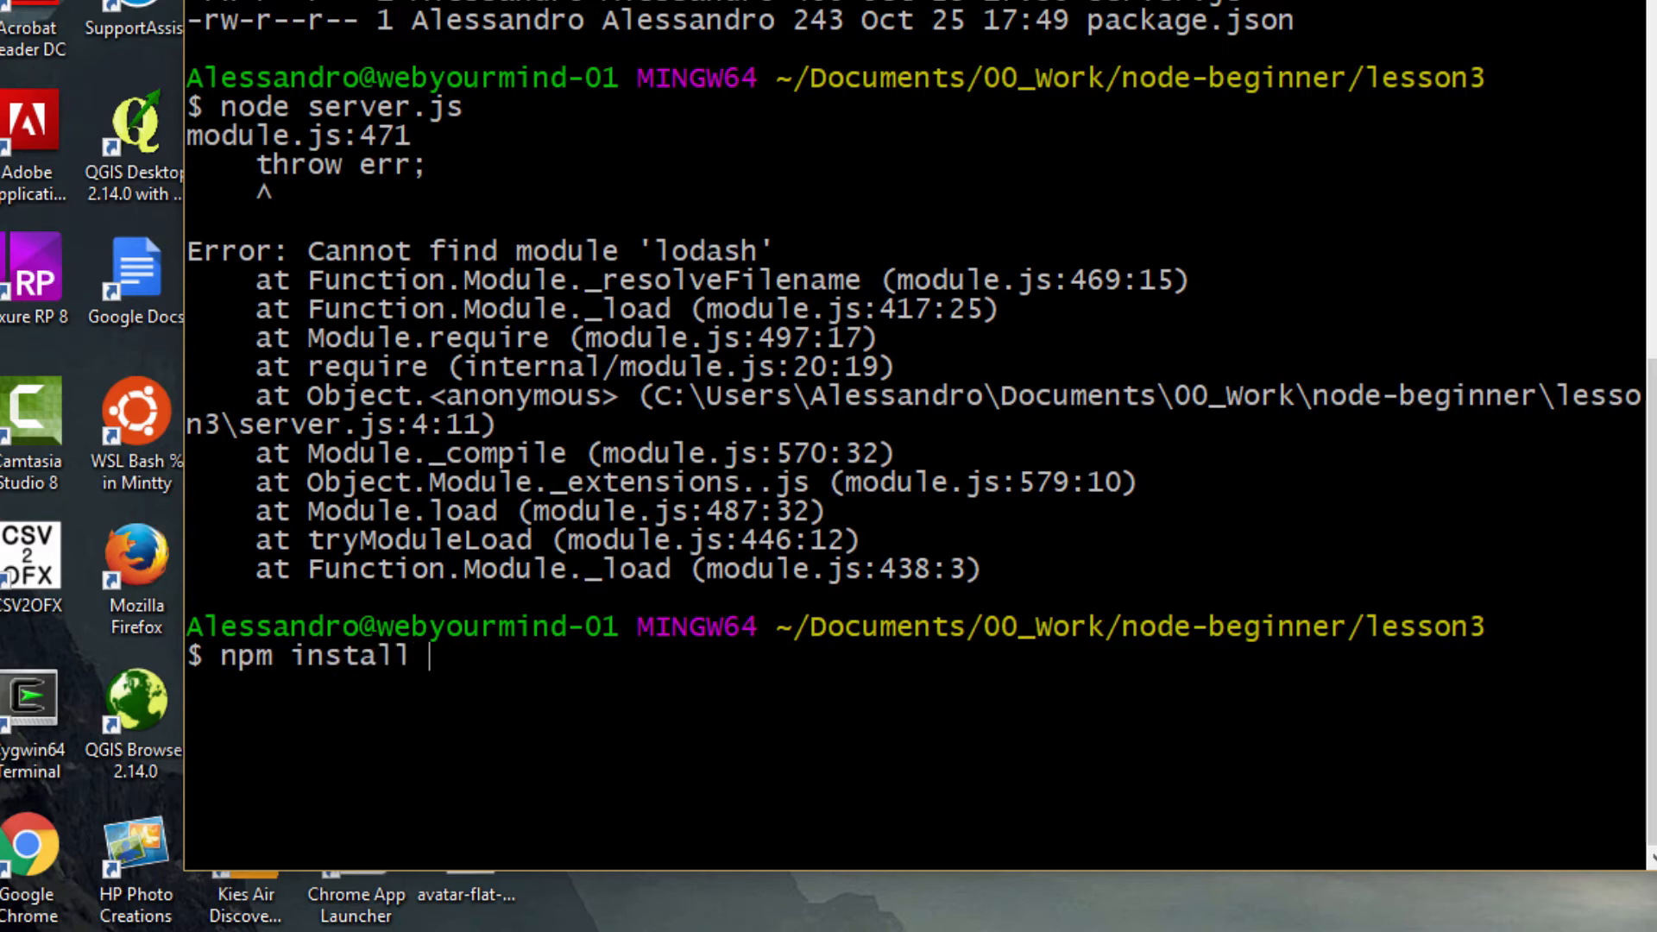
pyautogui.write('--sa')
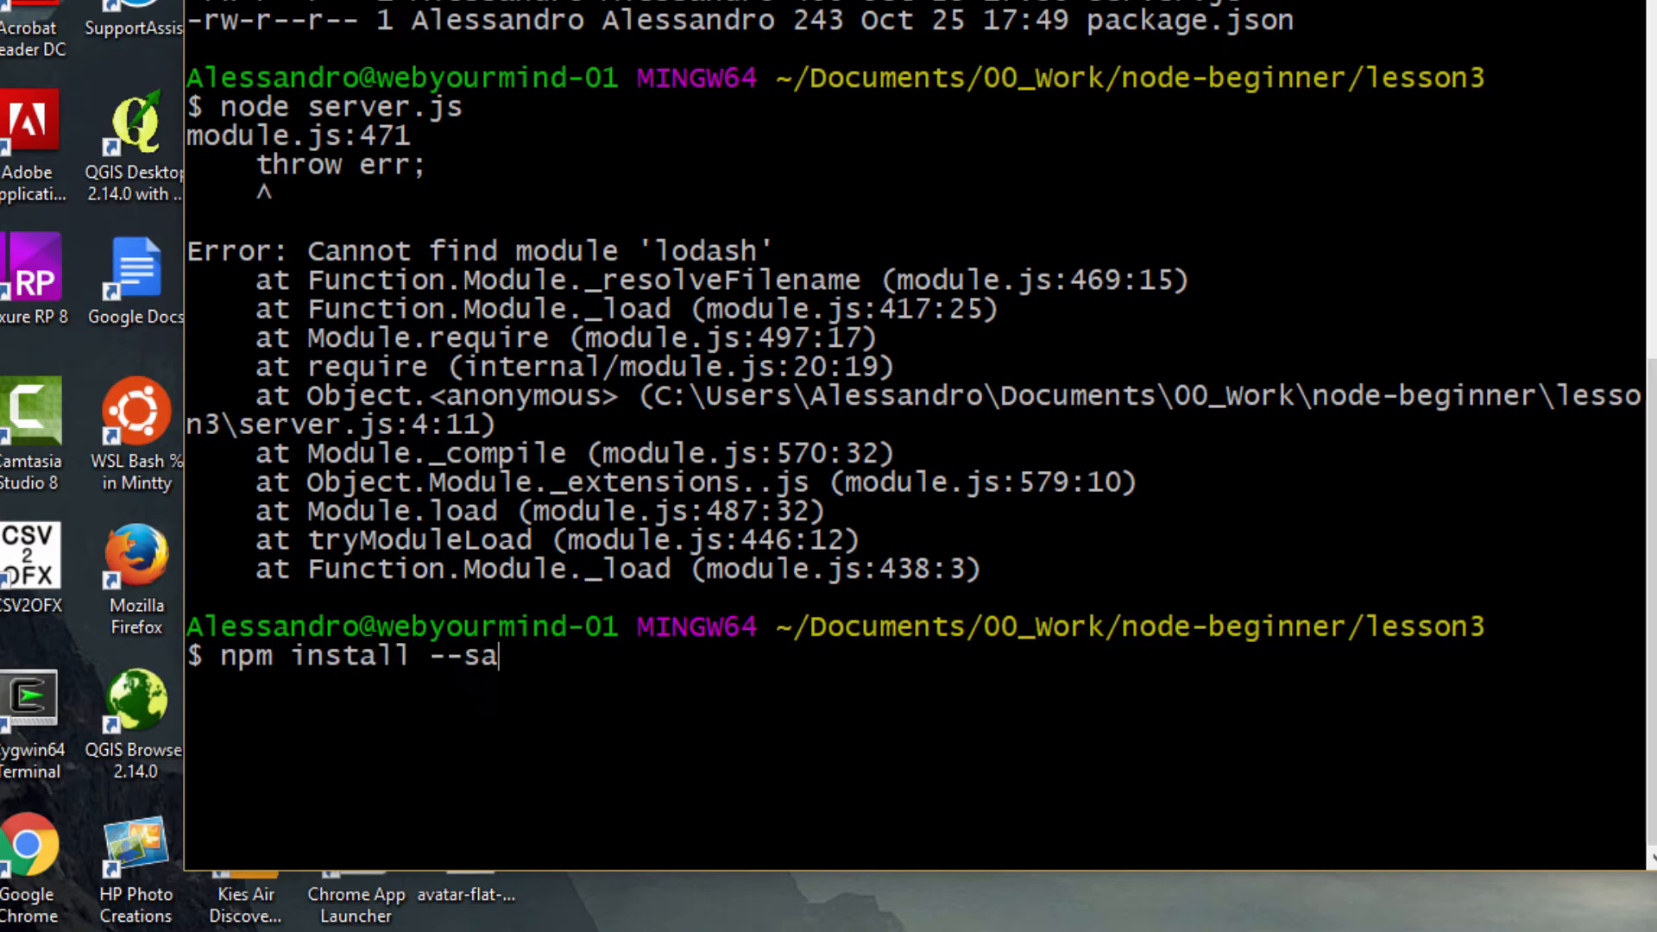
pyautogui.write('ve')
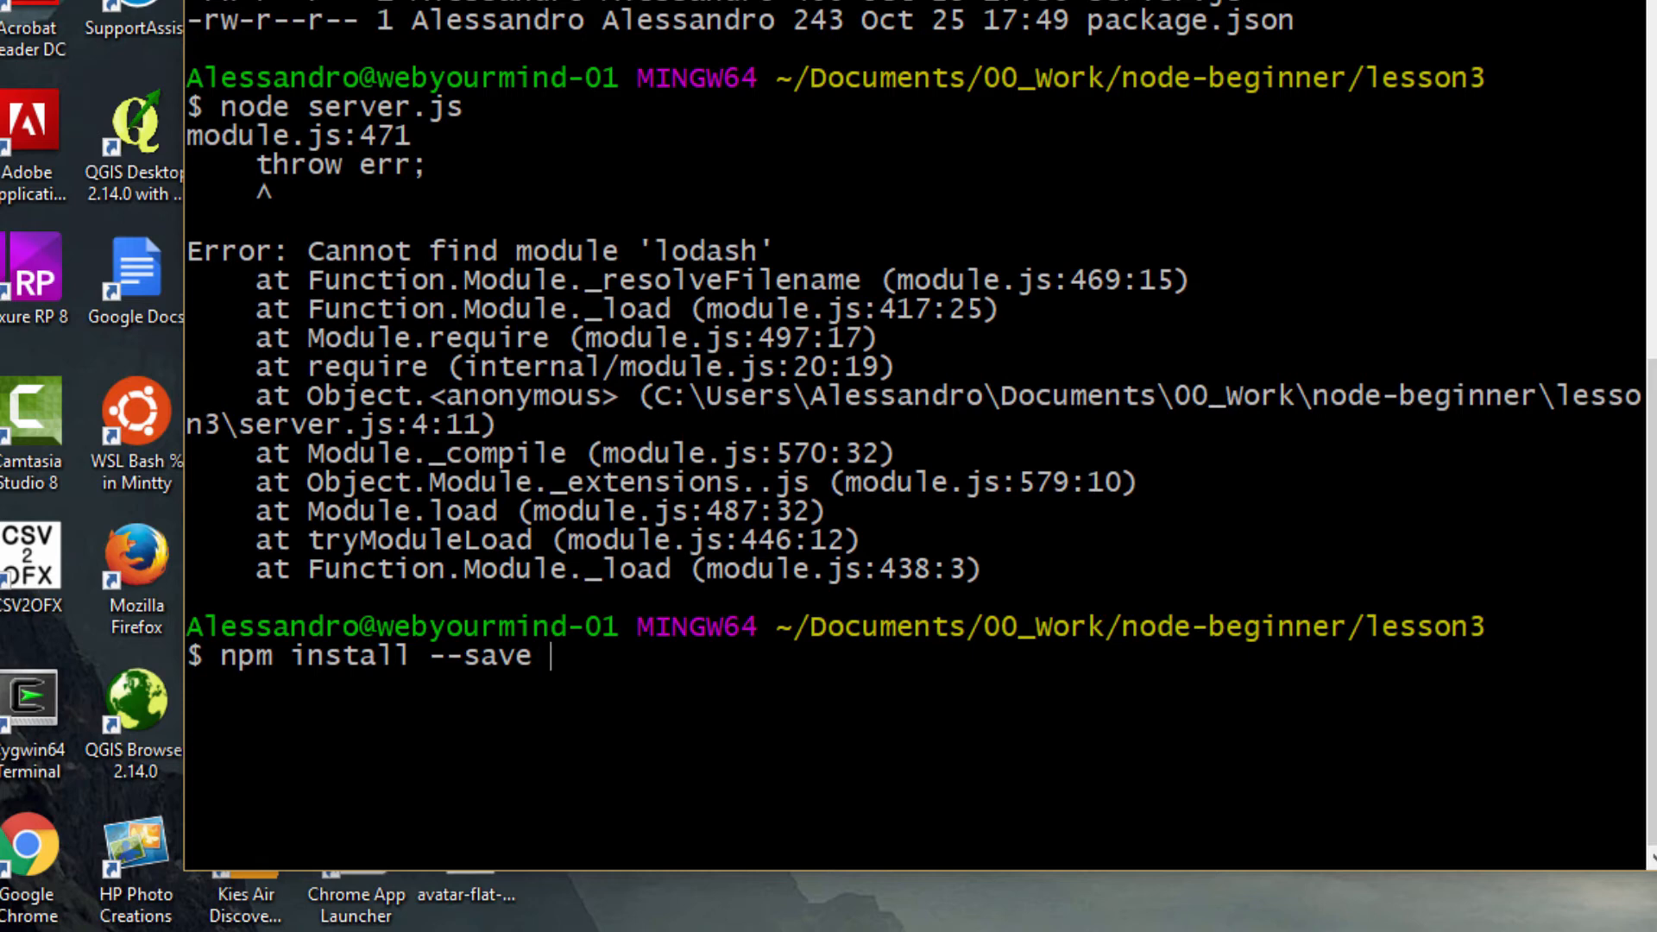
pyautogui.write('-dev')
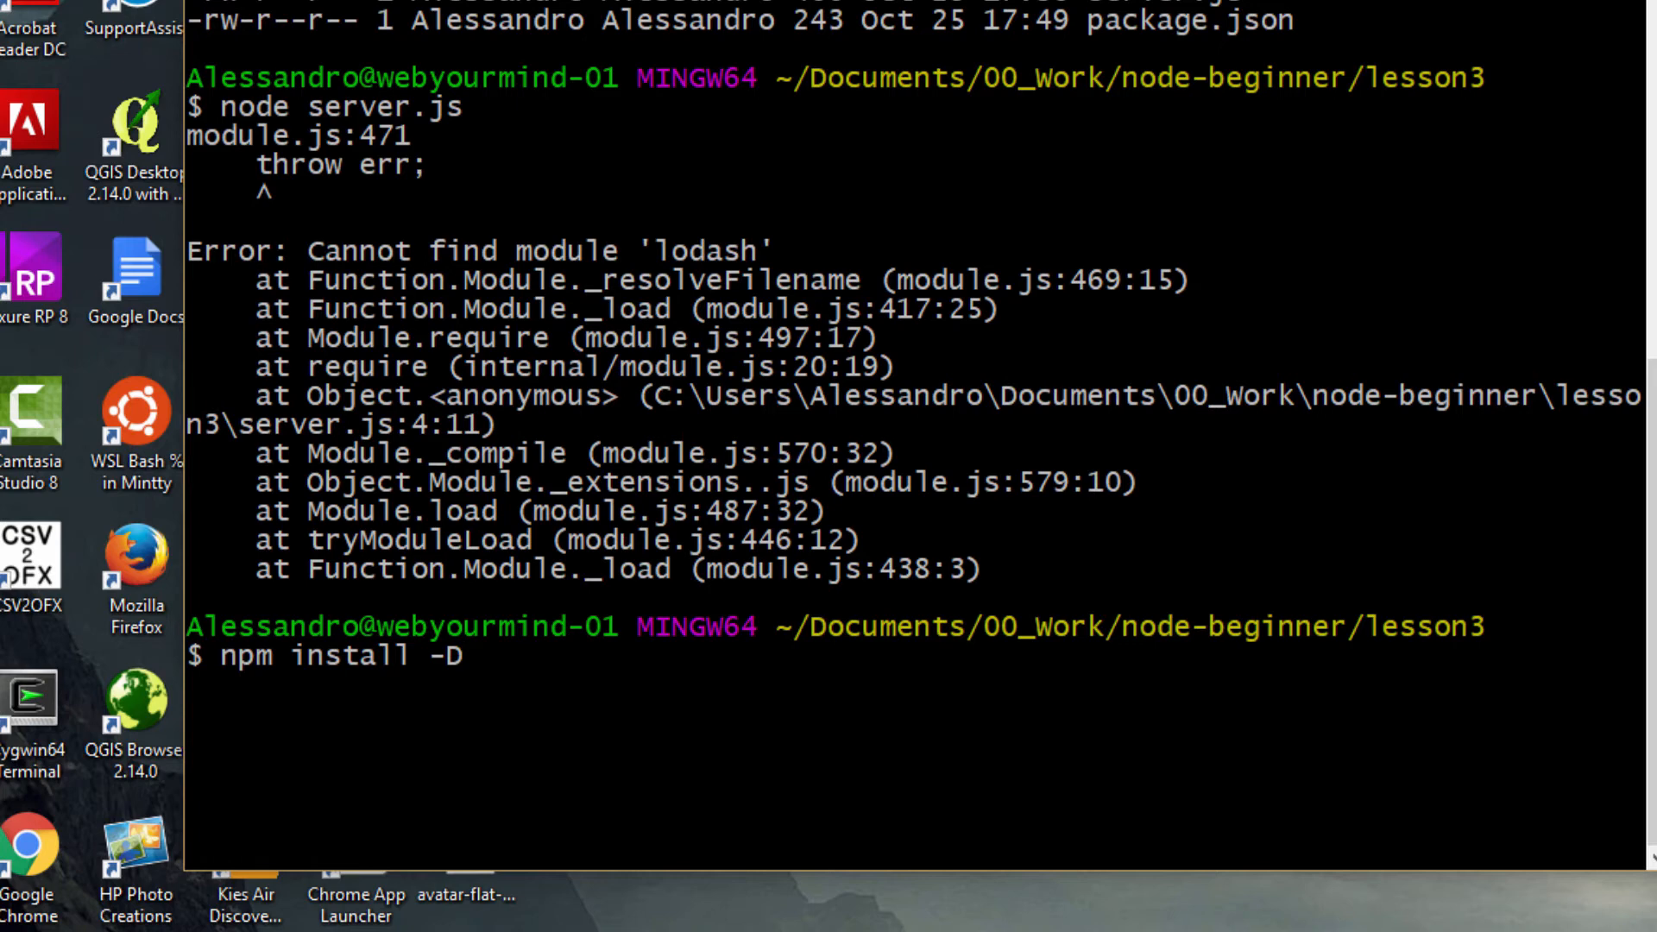
pyautogui.press('Backspace')
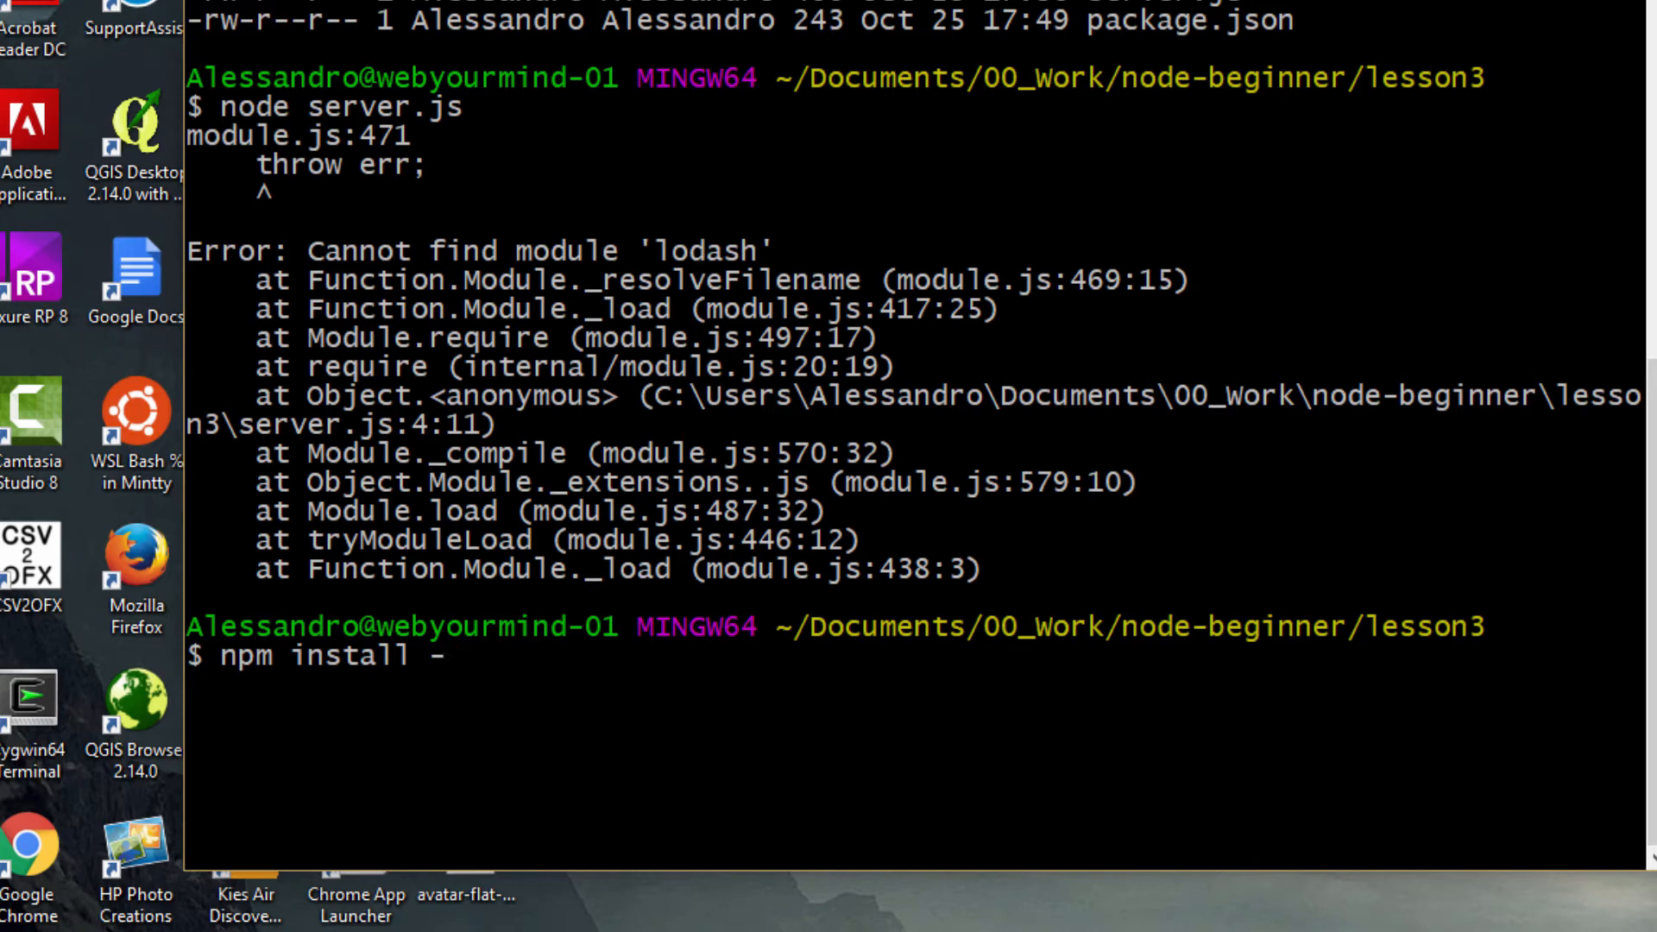
pyautogui.write('-sav')
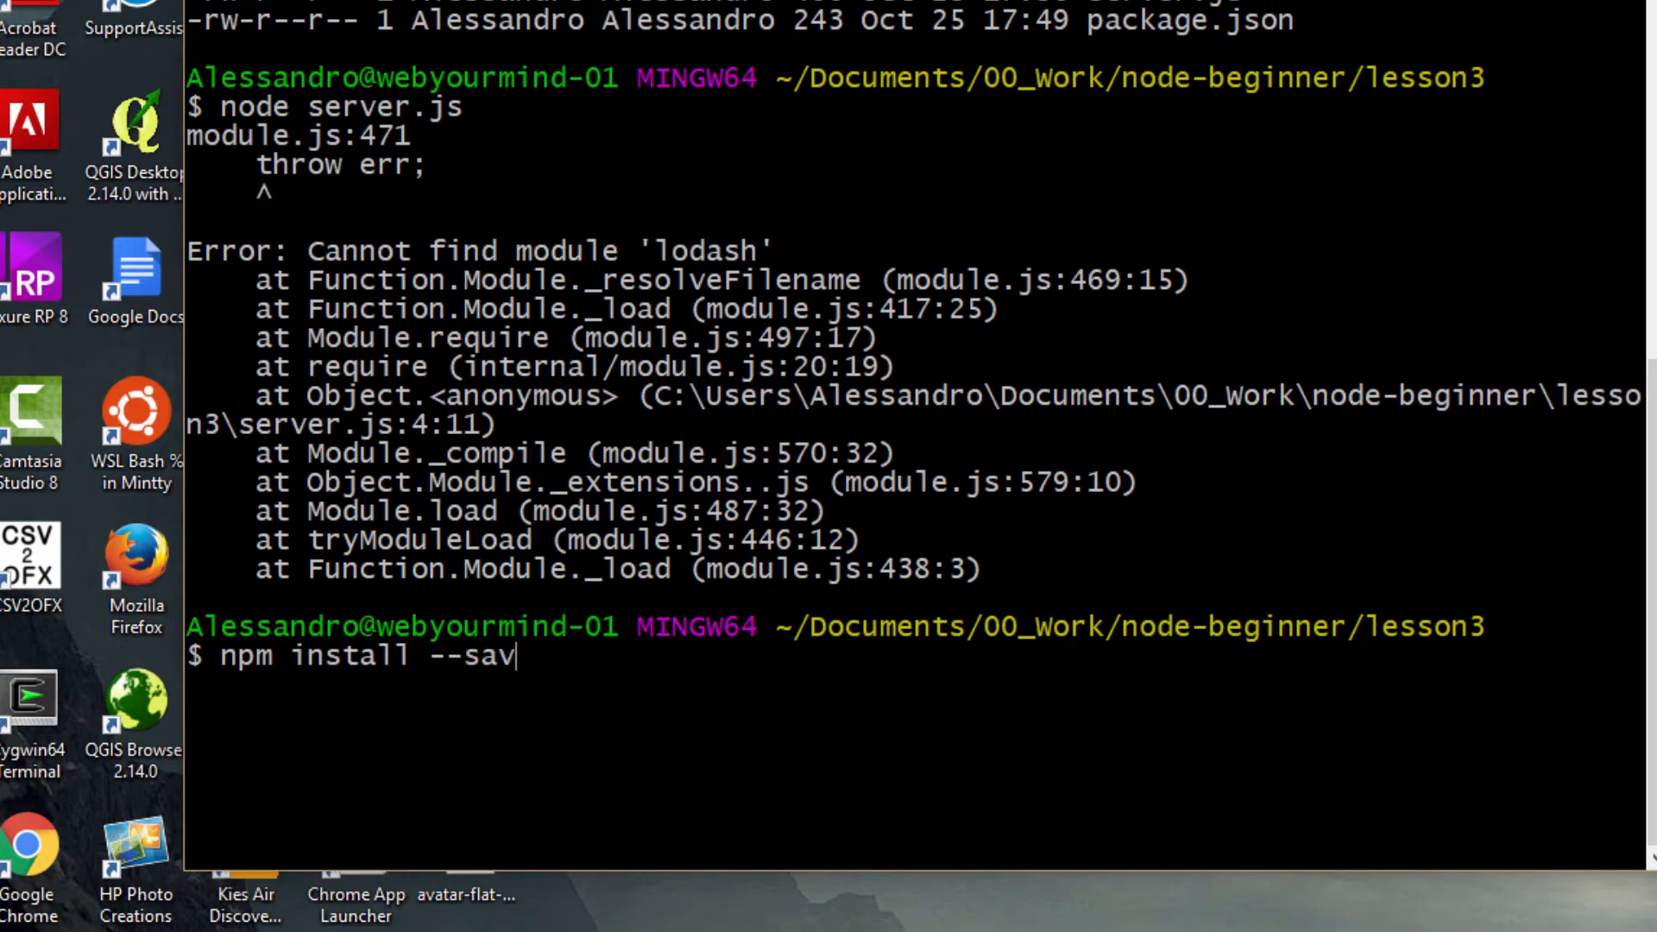
pyautogui.press('BackSpace')
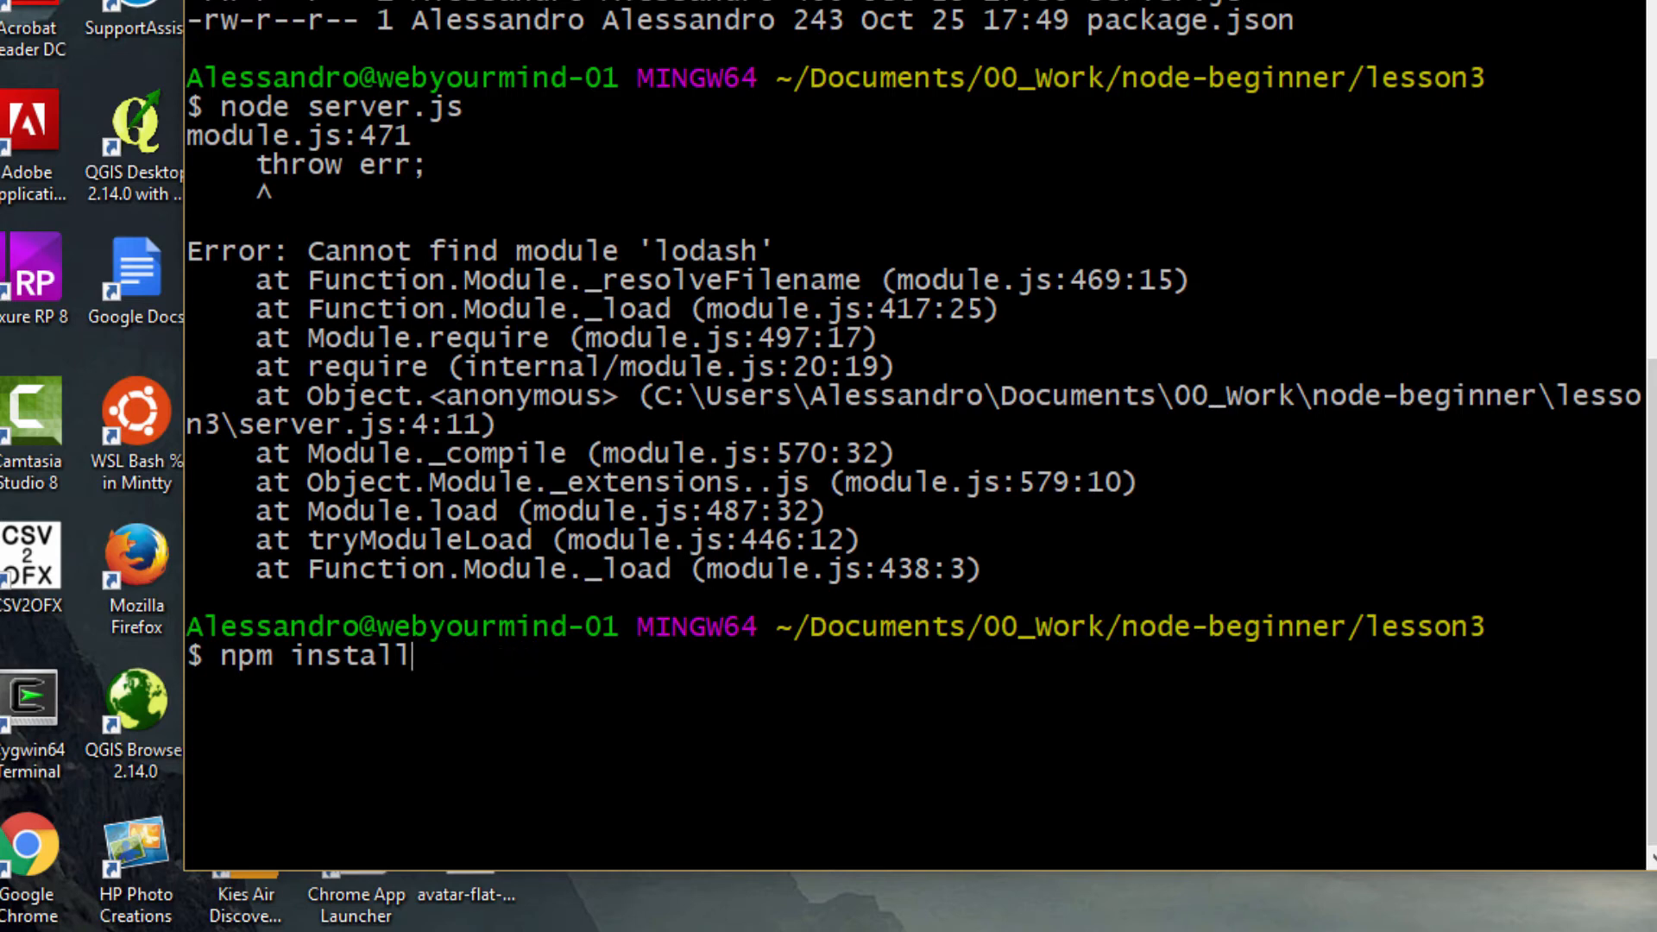
pyautogui.press('BackSpace')
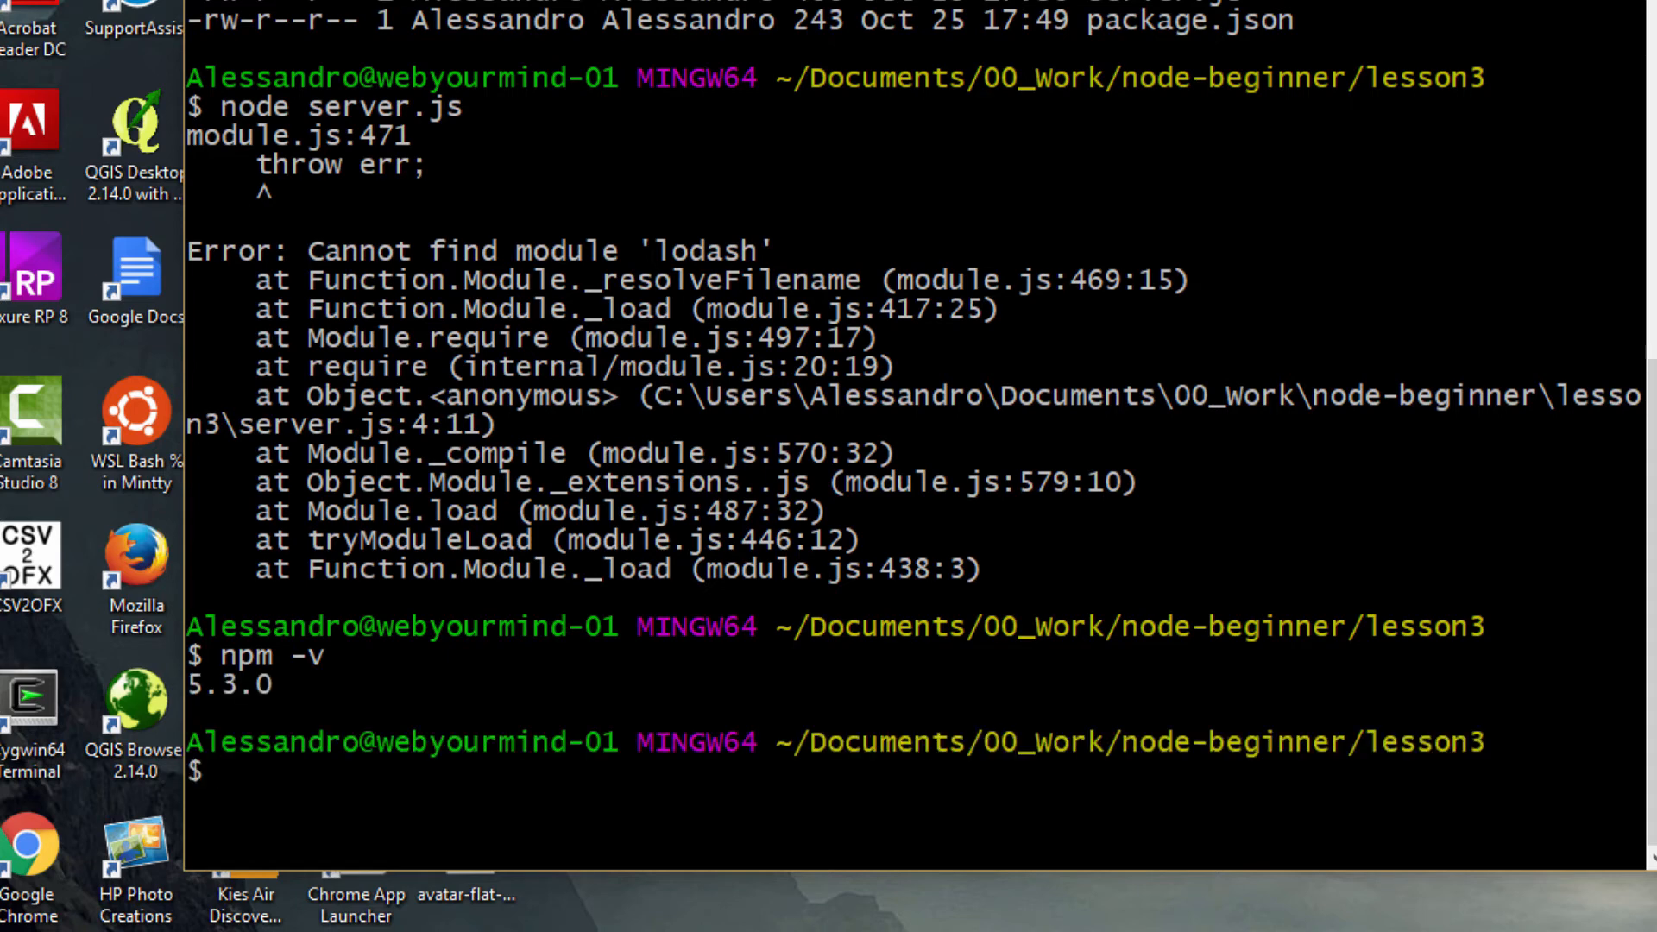
# Step: Install lodash 4.17.4 with npm install lodash, then load package.json in vi
pyautogui.write('npm install')
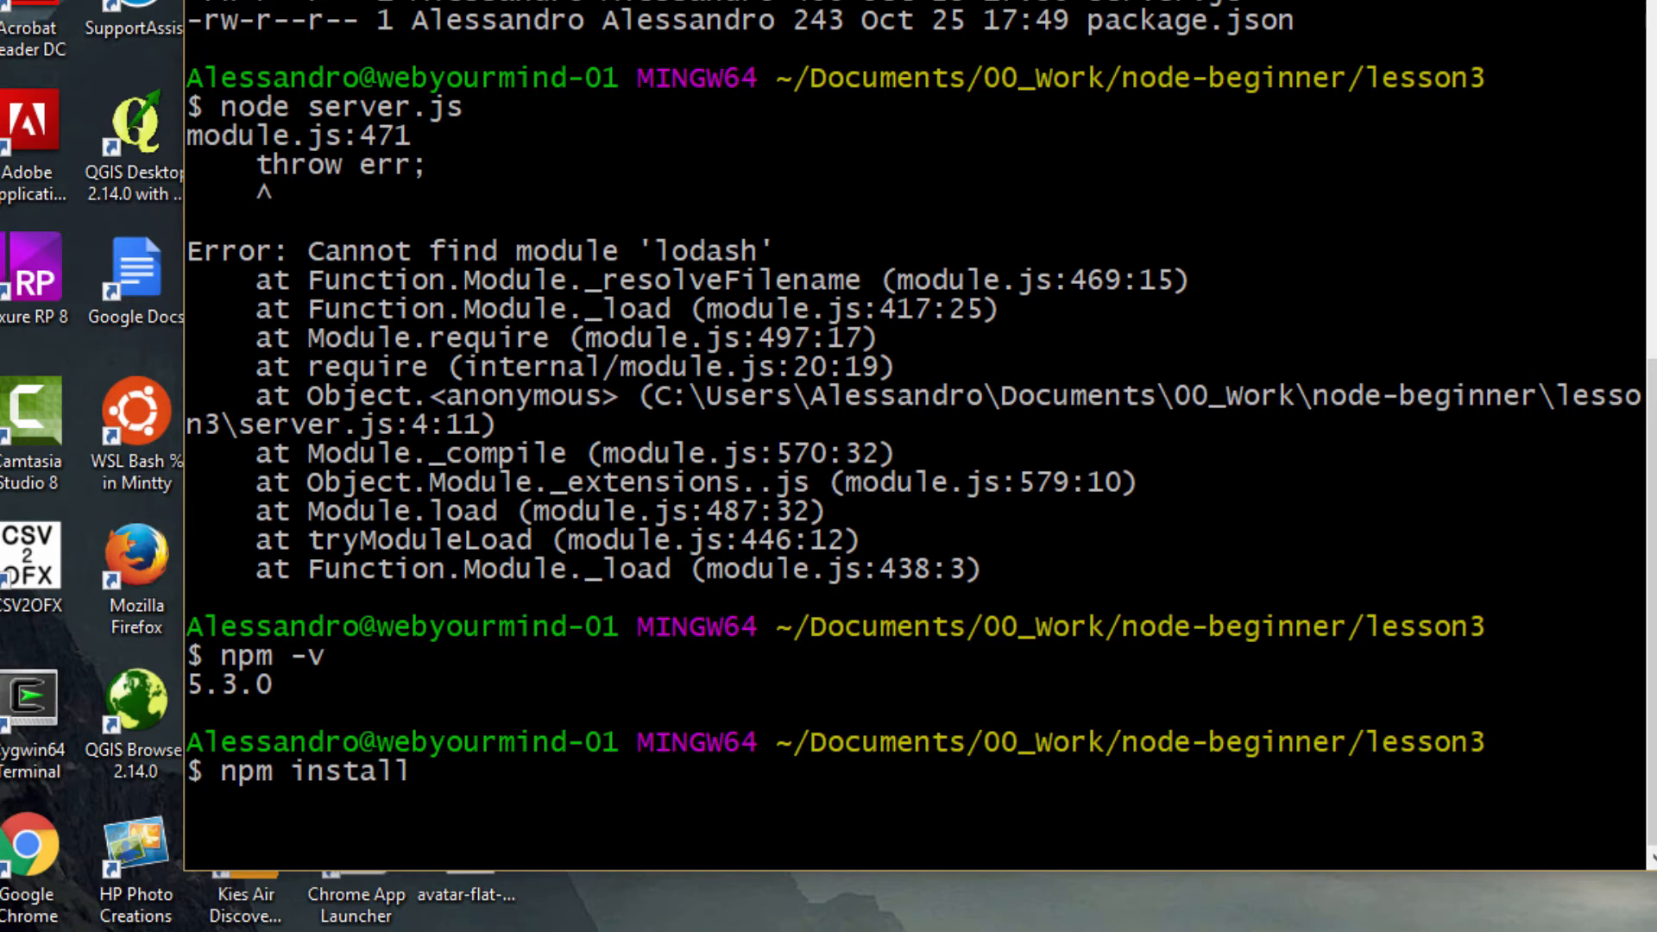
pyautogui.write('lodash')
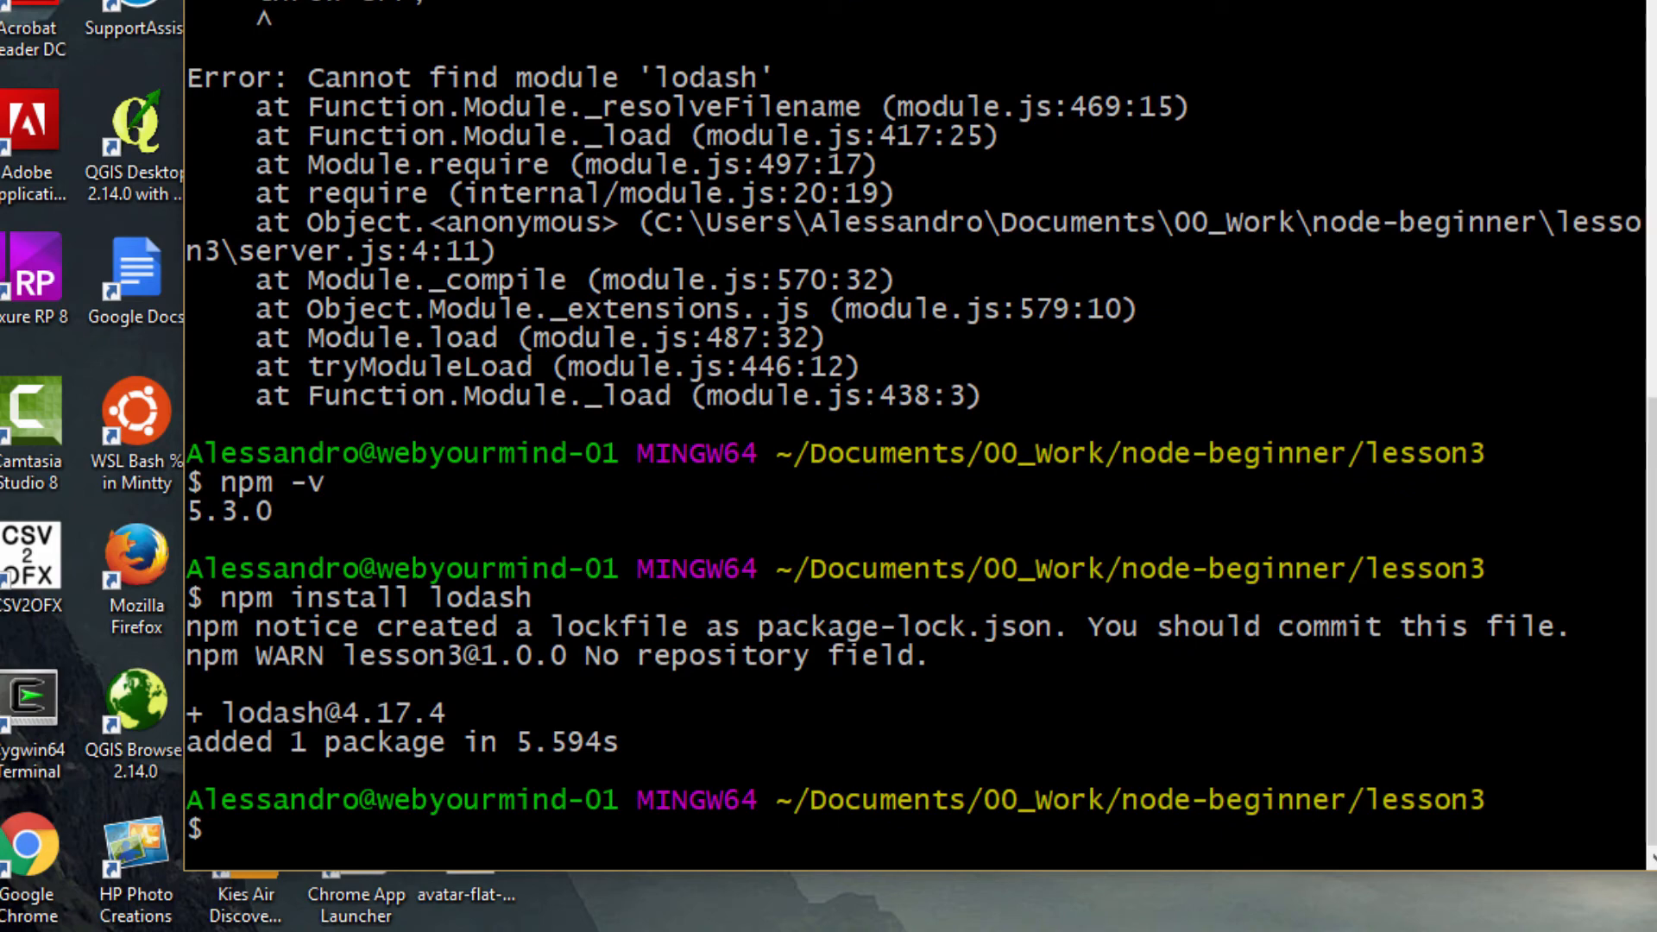
pyautogui.write('vi p')
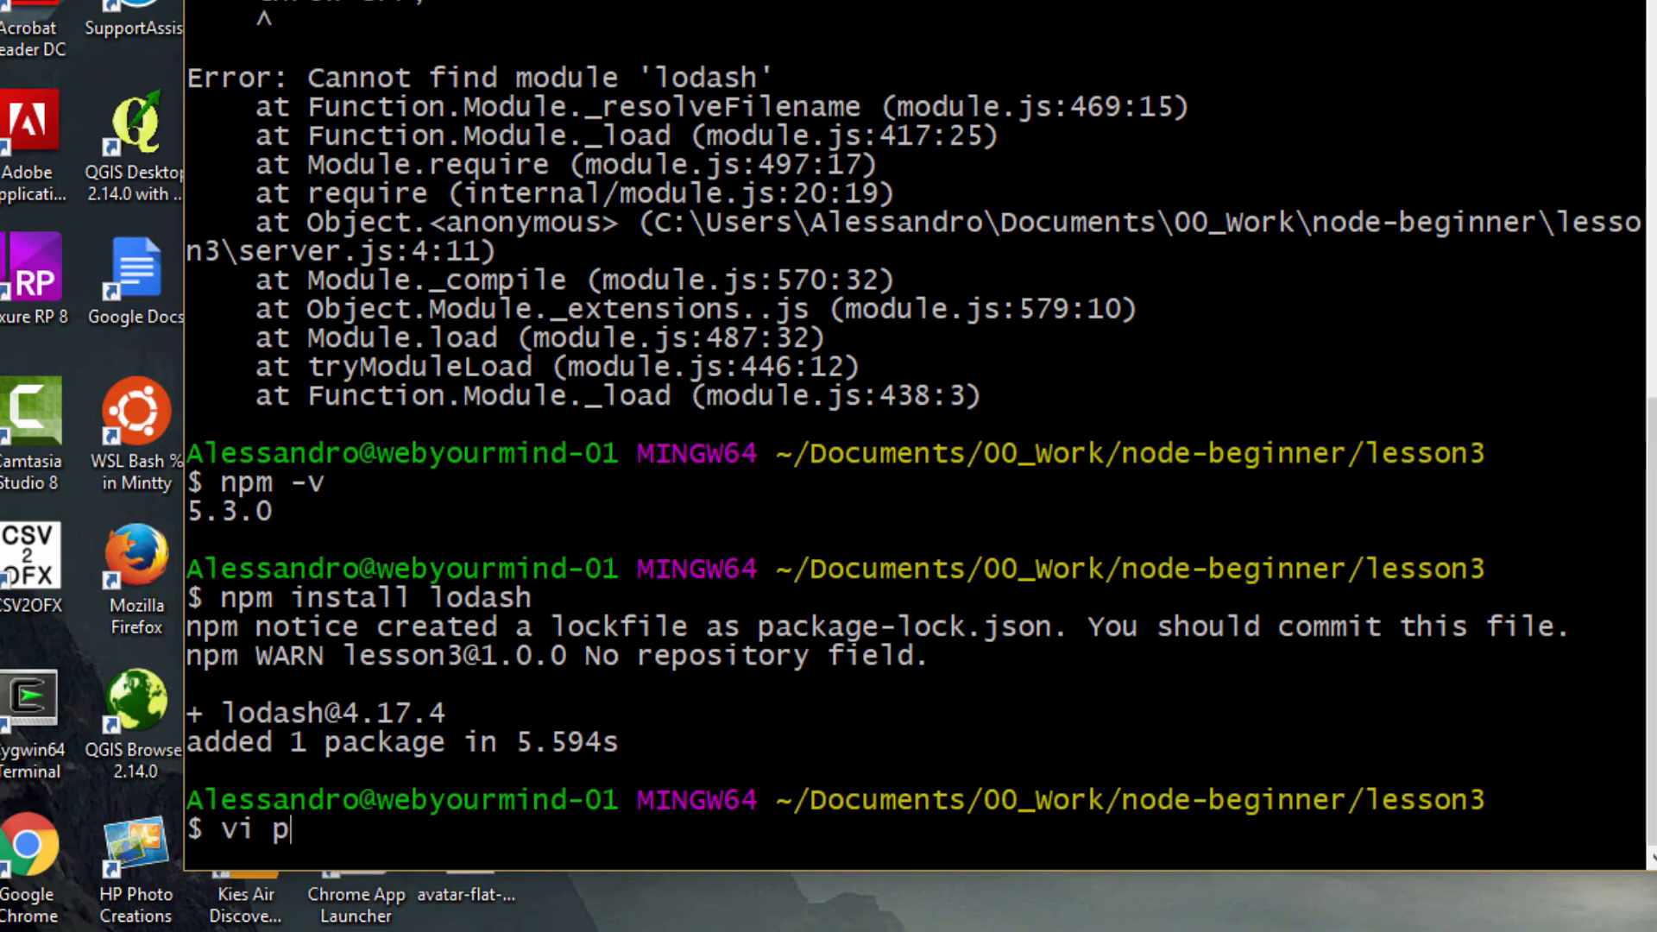
pyautogui.write('ackage.j')
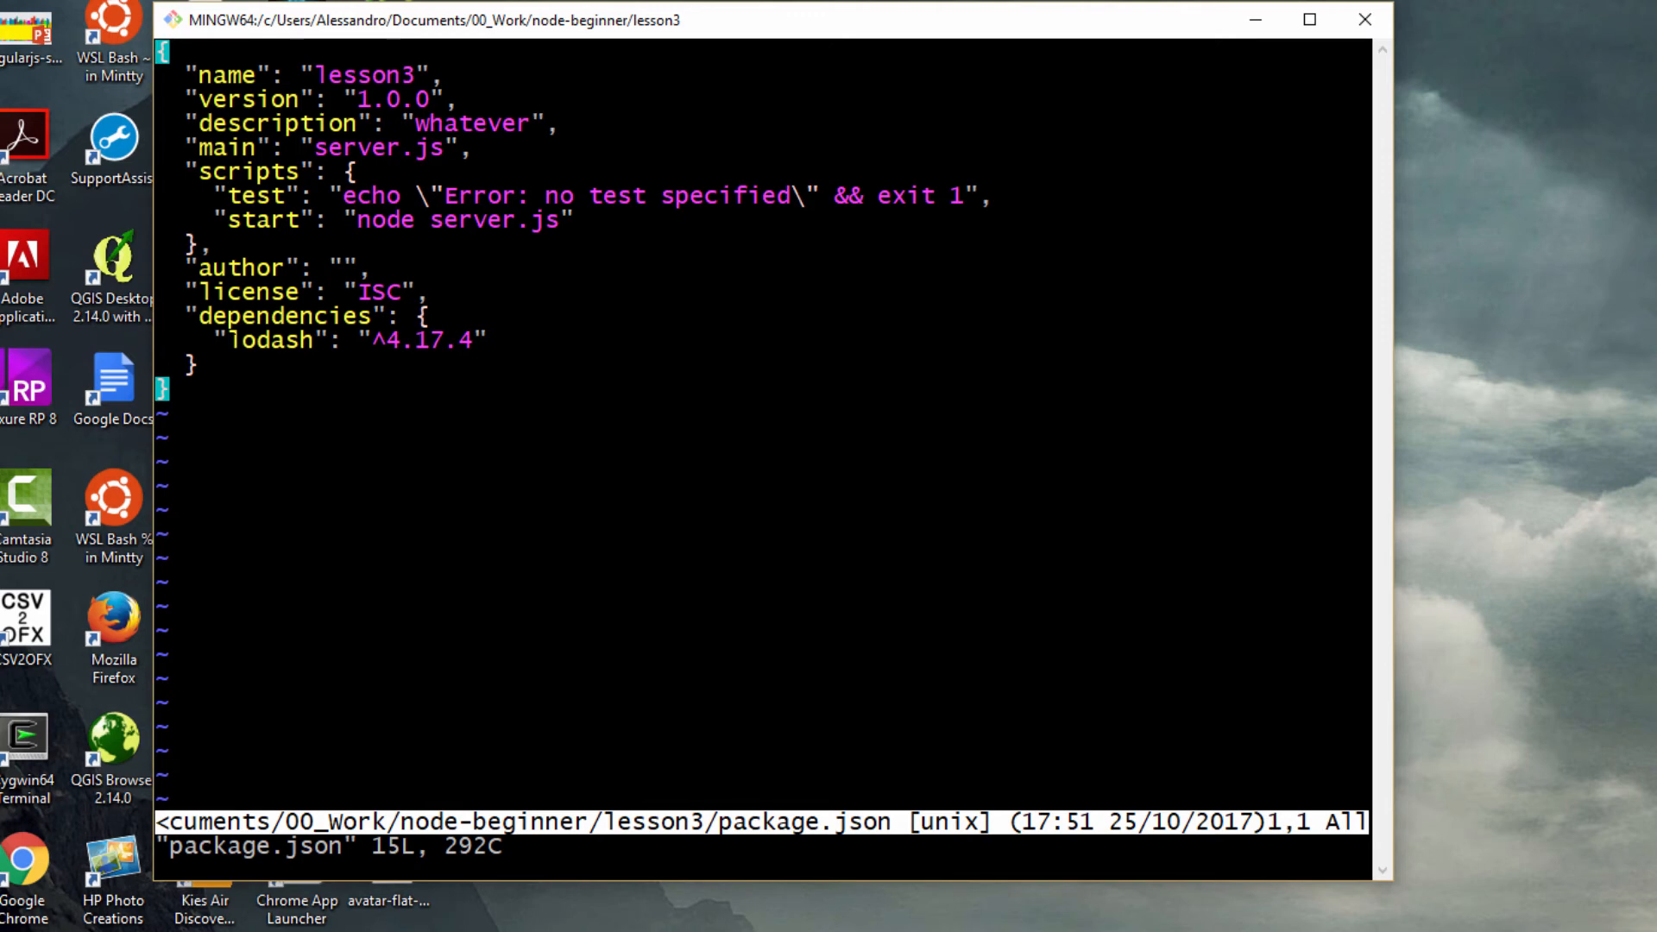
# Step: Quit vi after confirming lodash ^4.17.4 under dependencies
pyautogui.write(':')
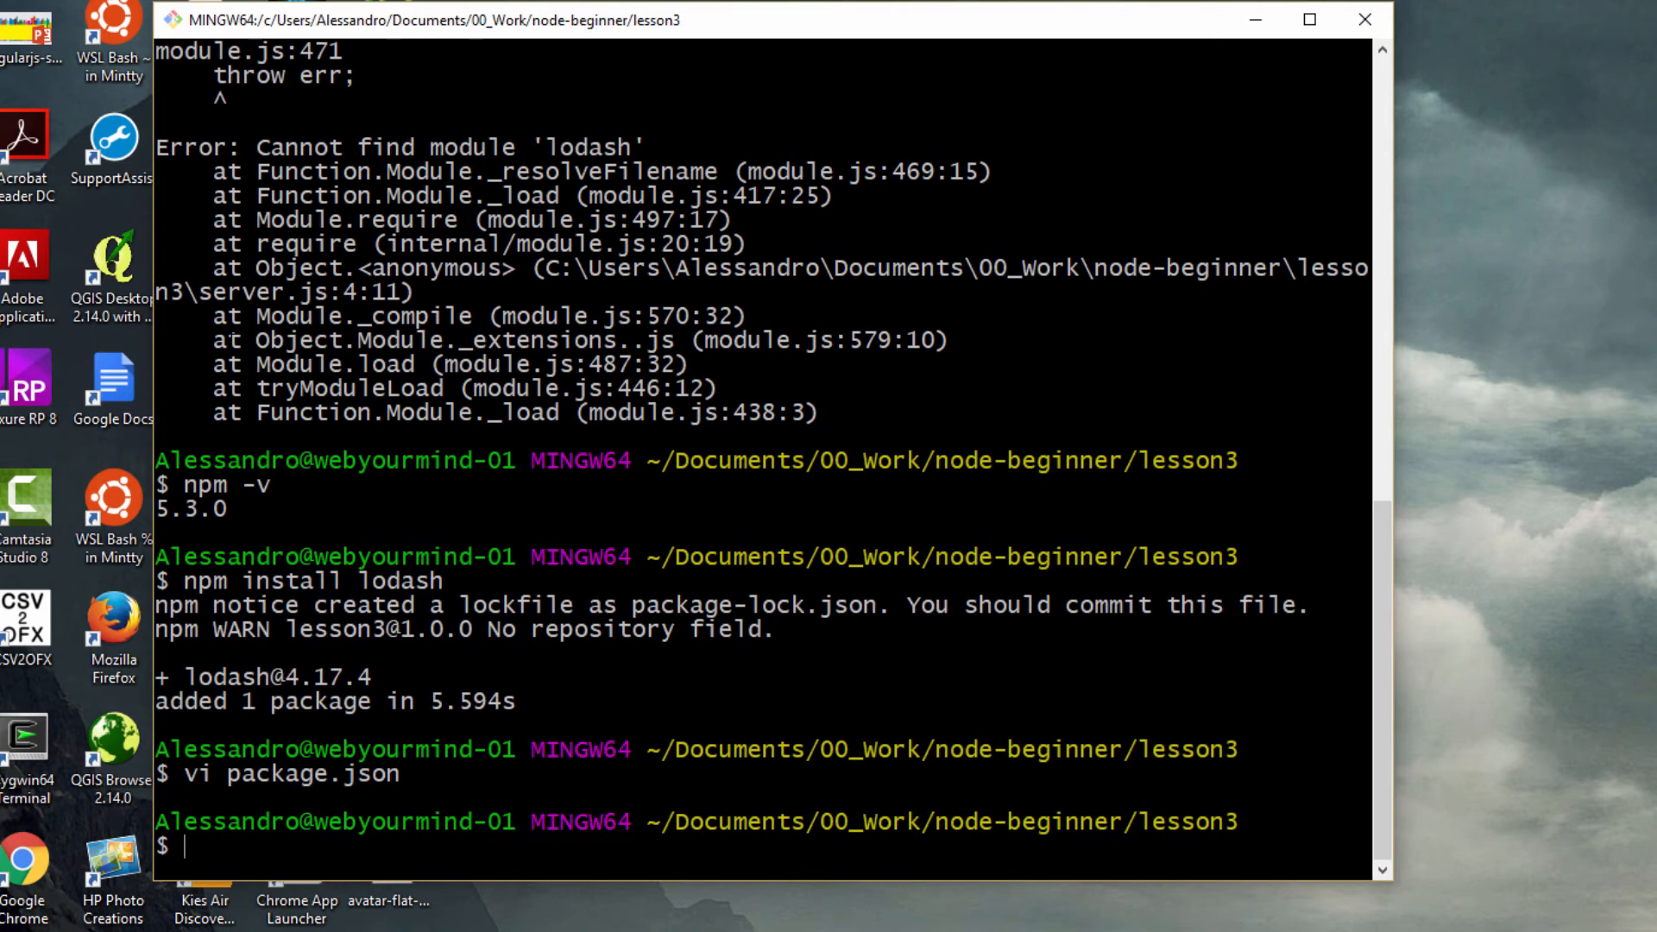
# Step: List node_modules/lodash contents, then remove the node_modules folder with rm -r
pyautogui.write('ls -ltr')
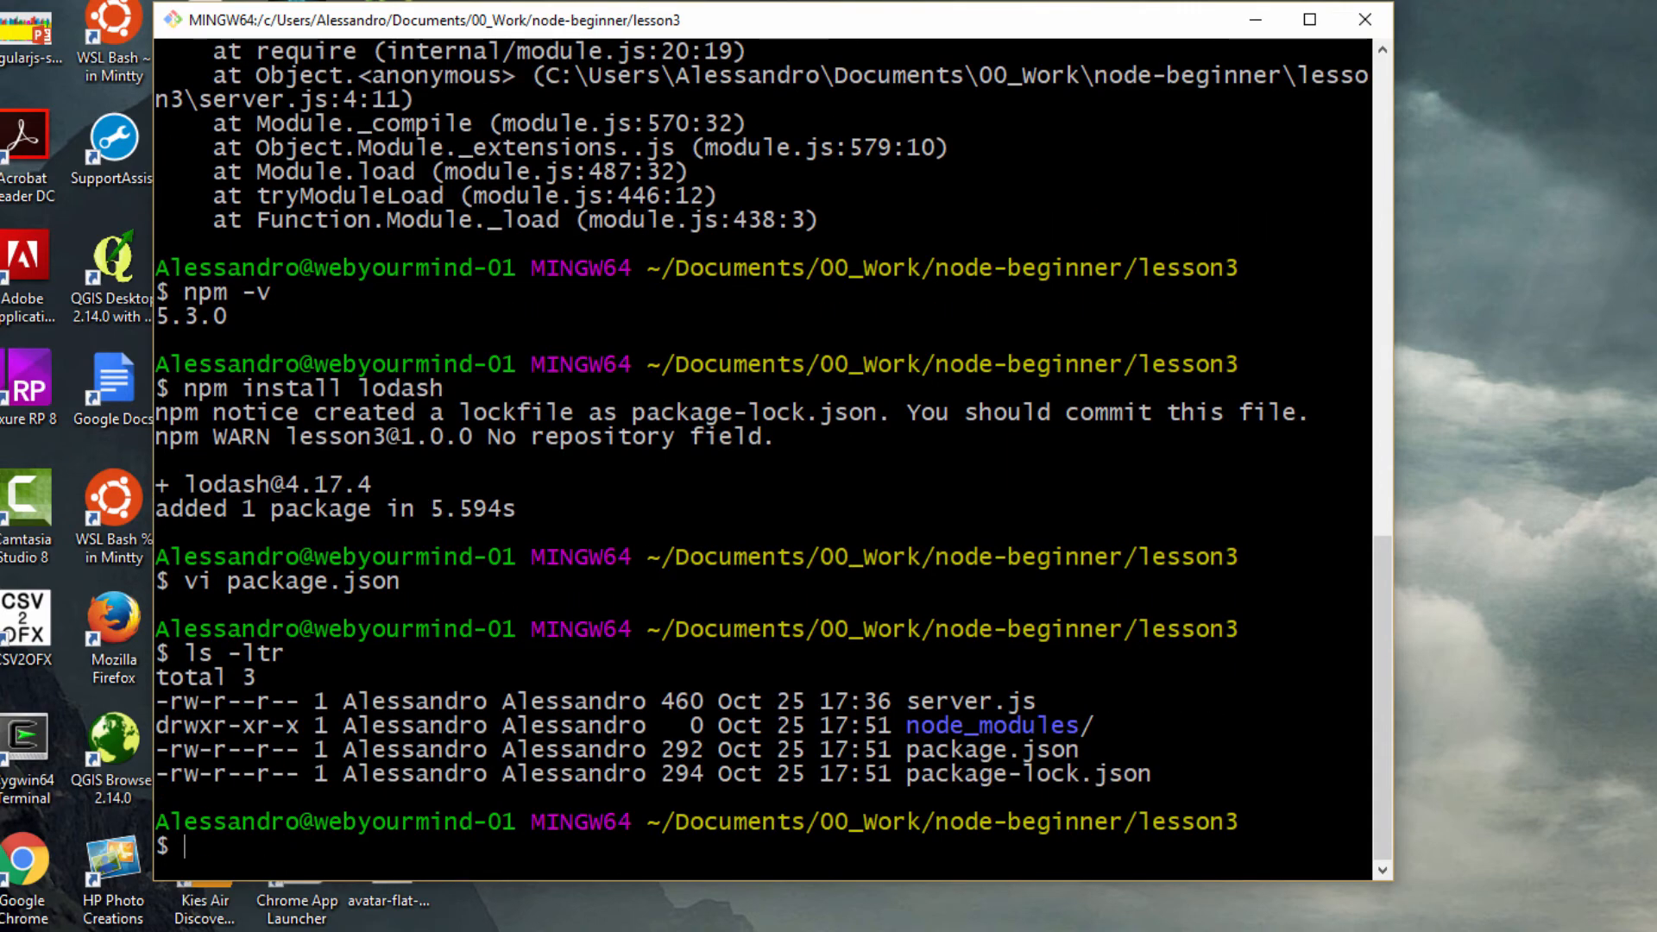
pyautogui.write('c')
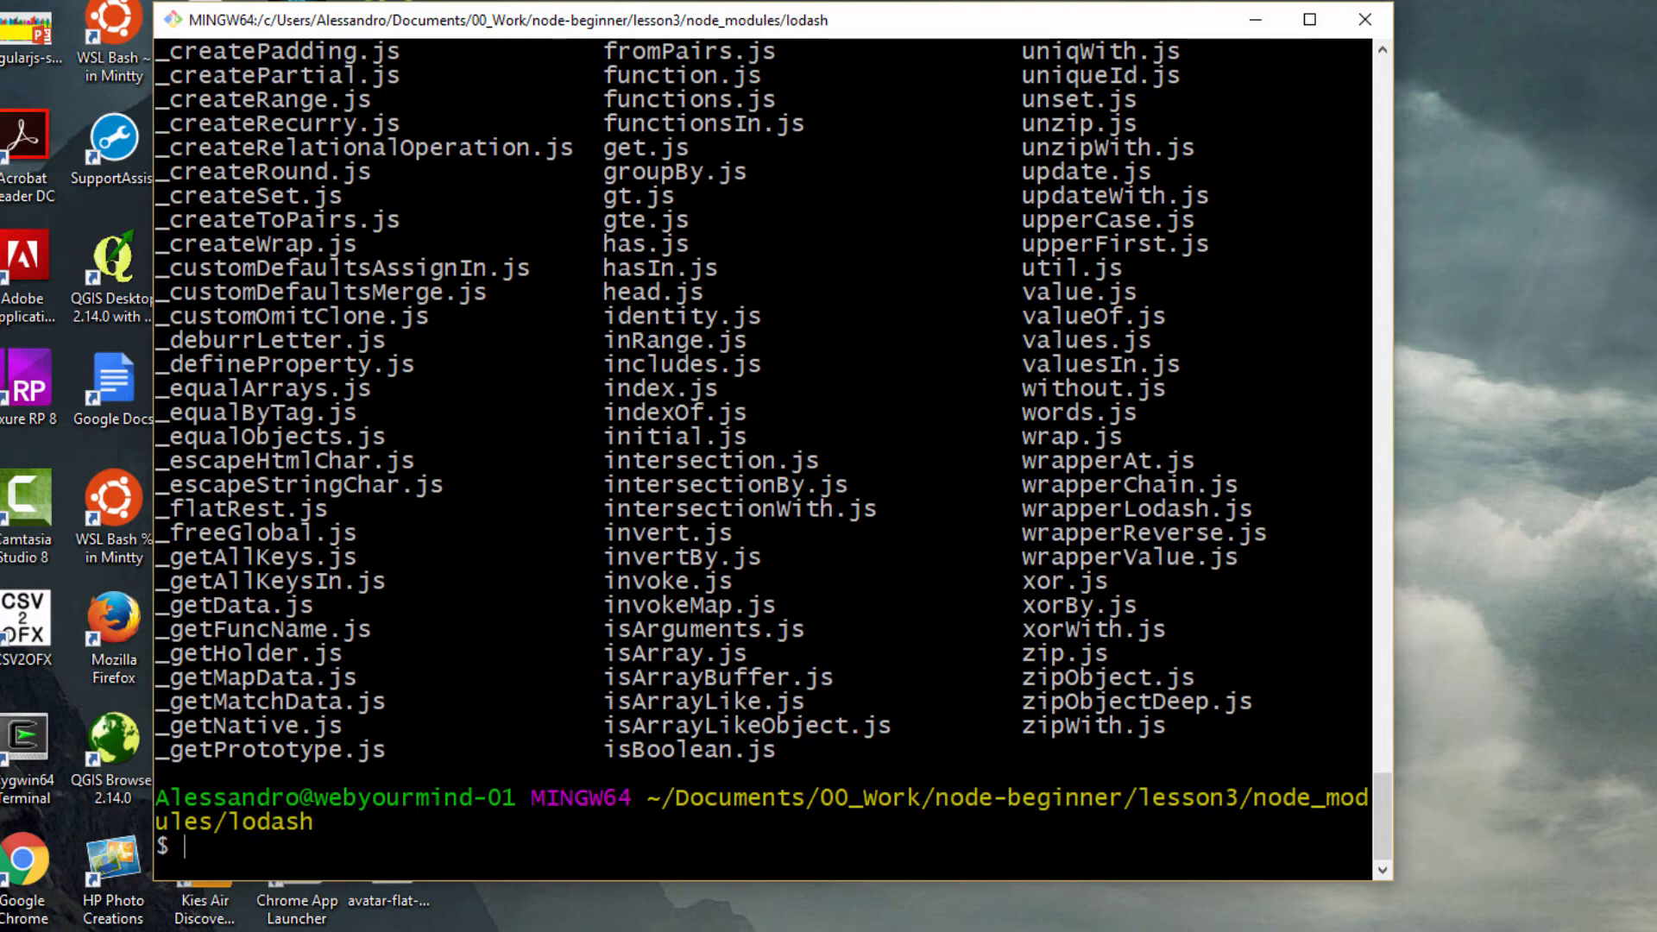
pyautogui.write('c')
pyautogui.write('r')
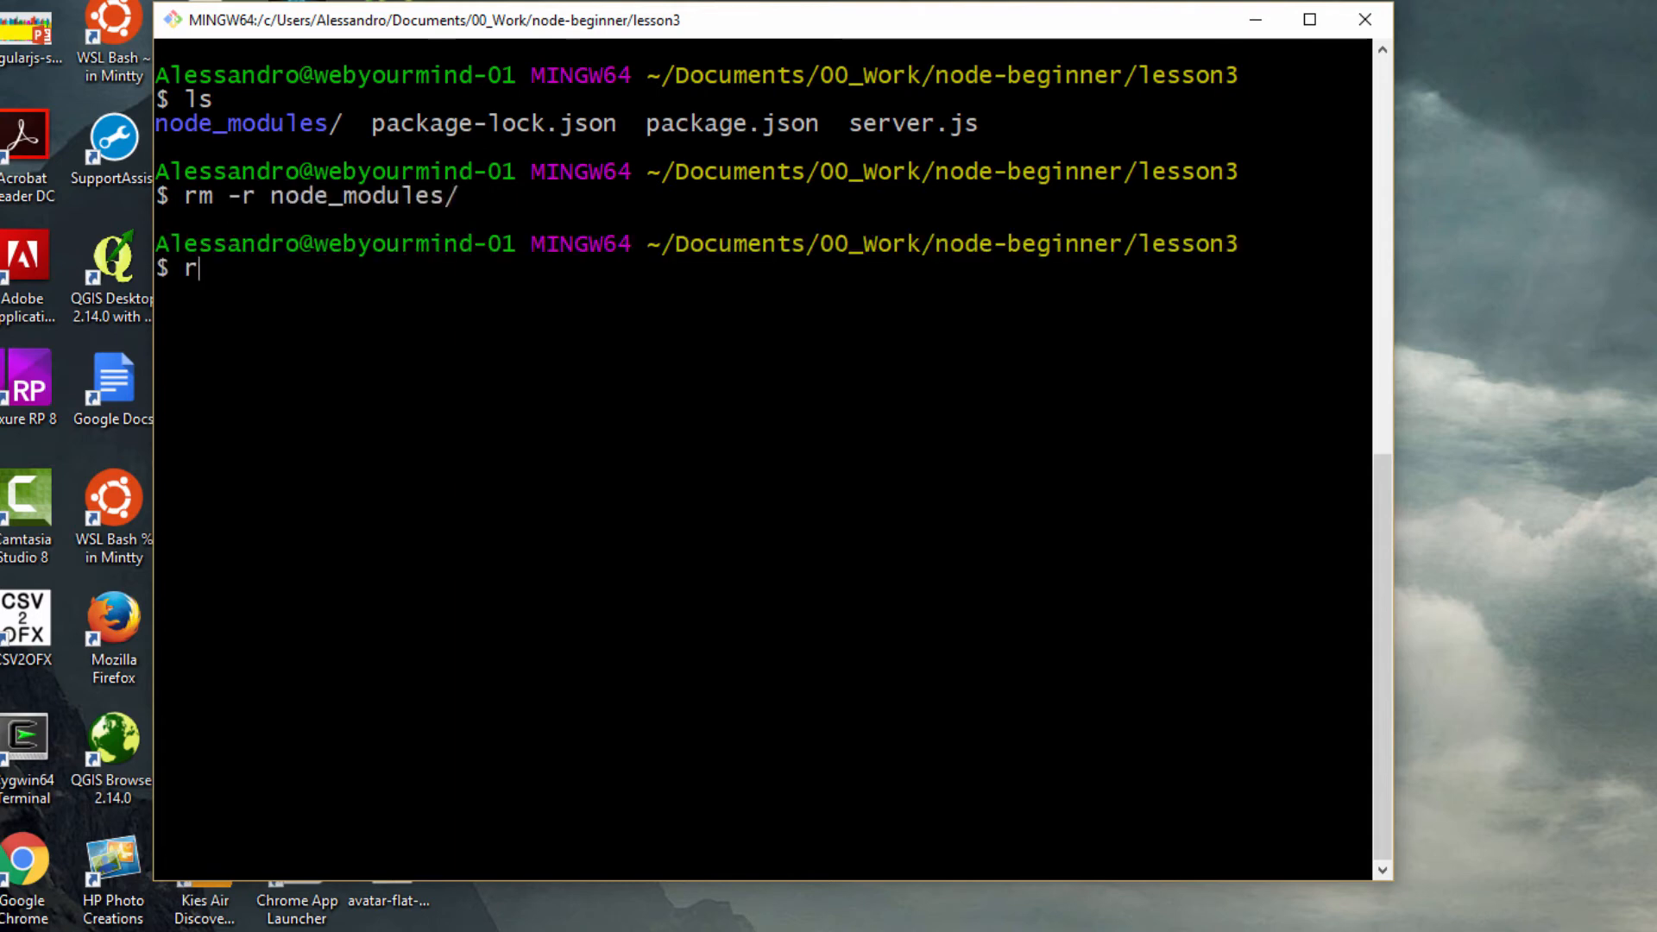
# Step: Reinstall lodash with npm install lodash -D, check package.json, and start node server on port 3000
pyautogui.press('BackSpace')
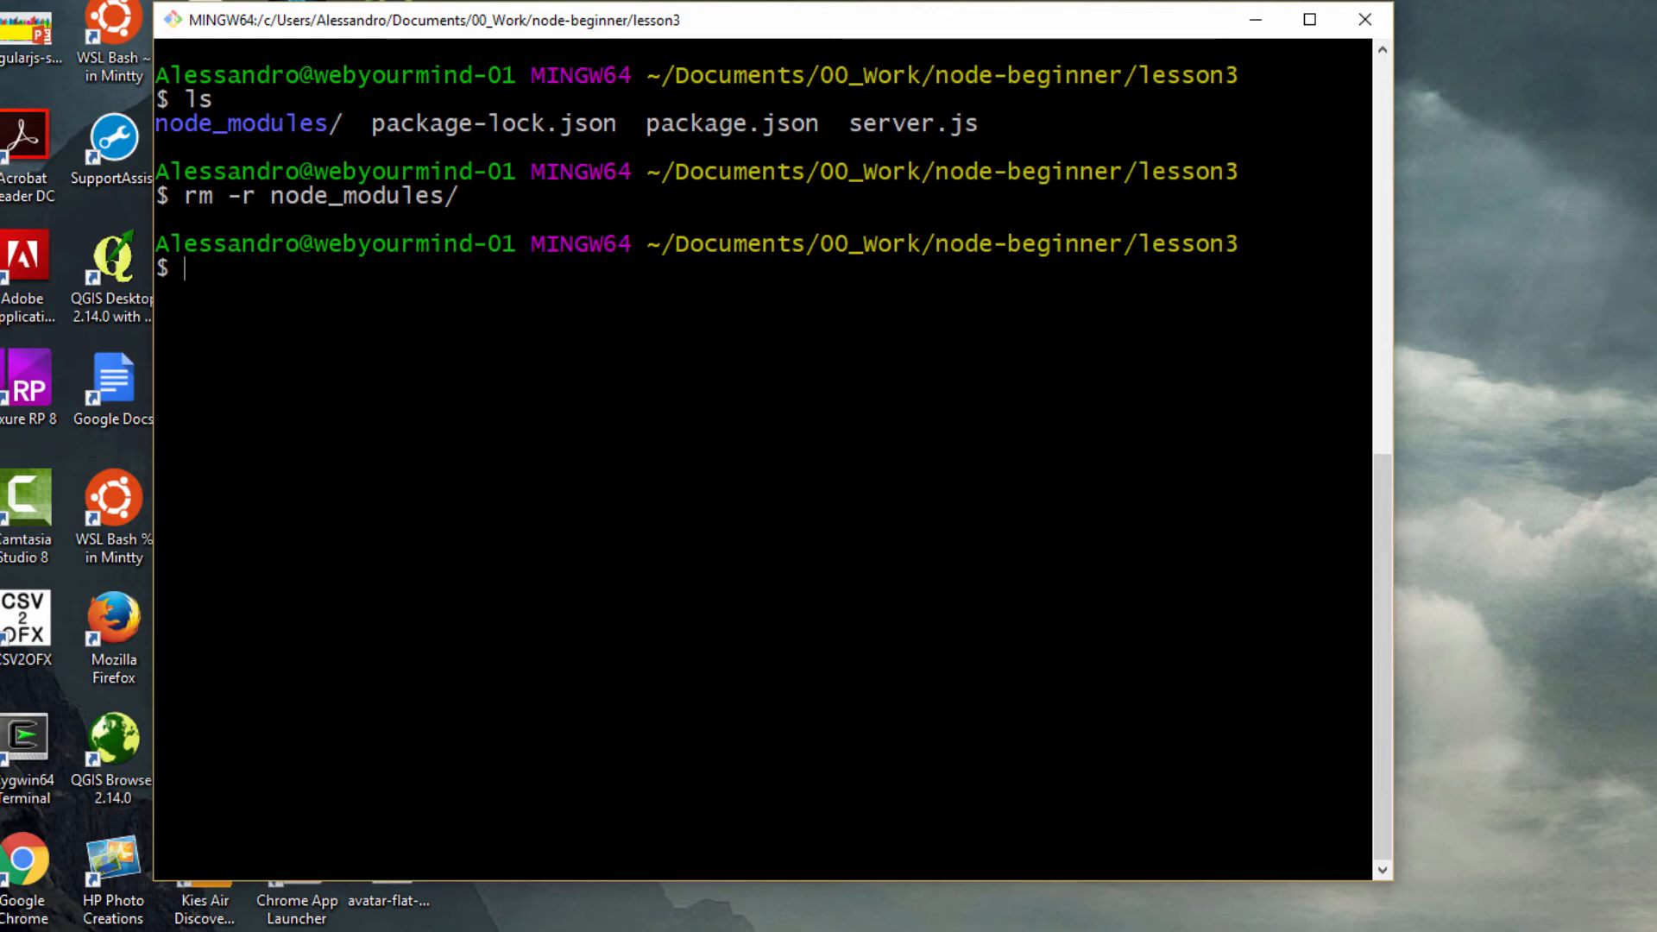
pyautogui.write('npm install')
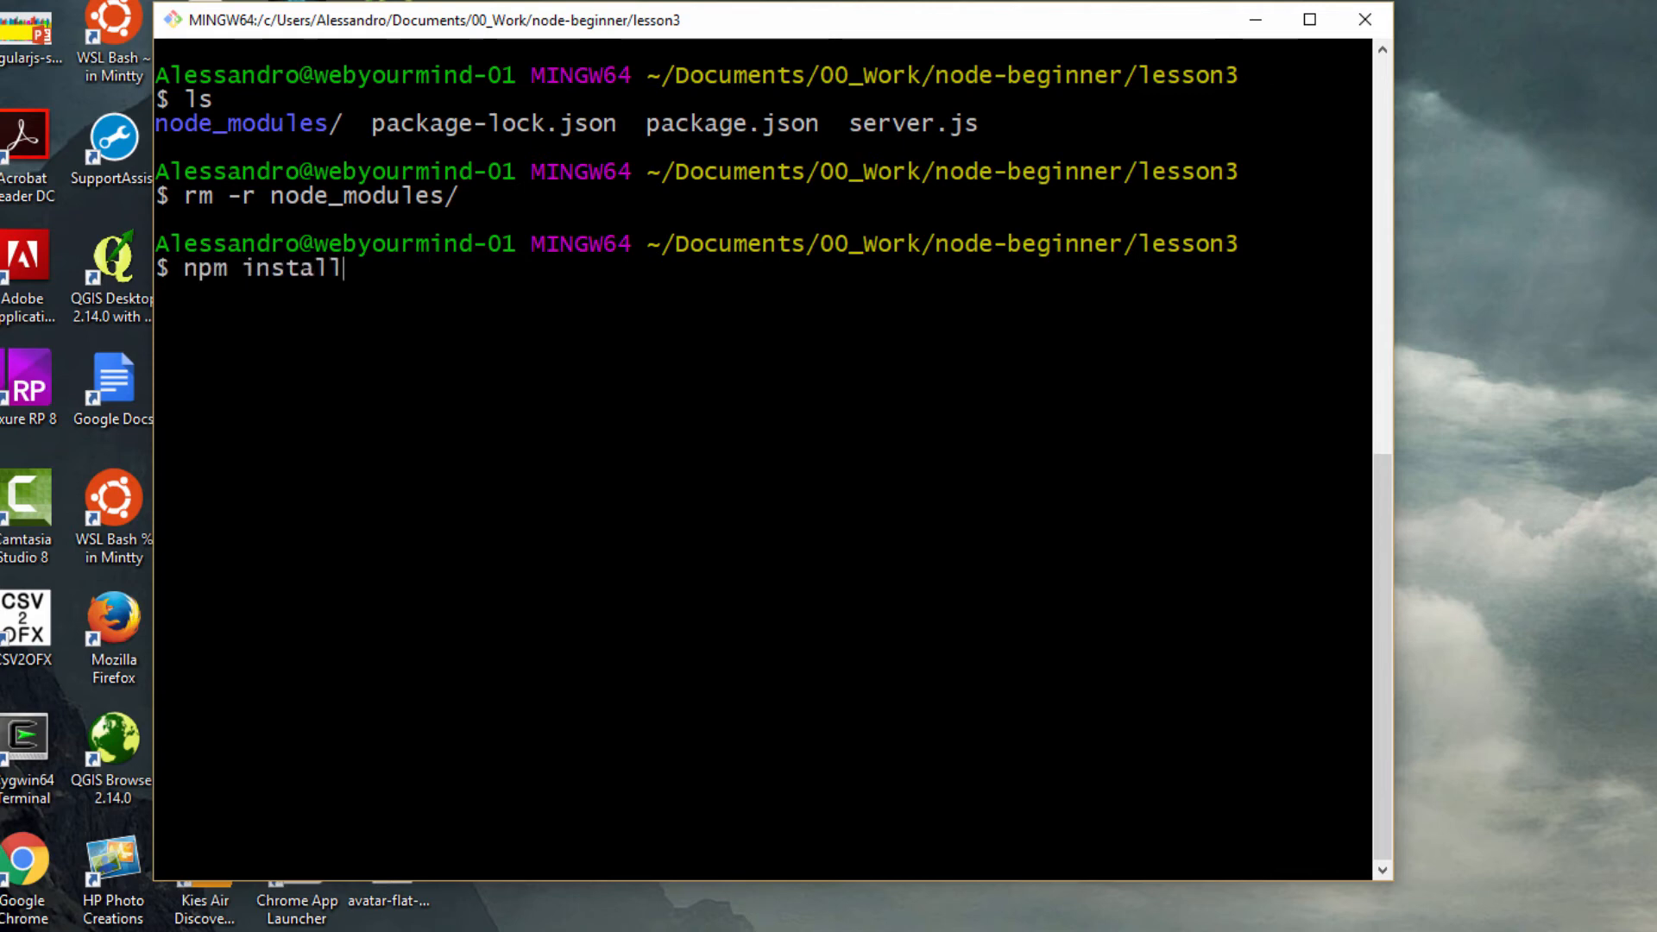
pyautogui.write('lodash')
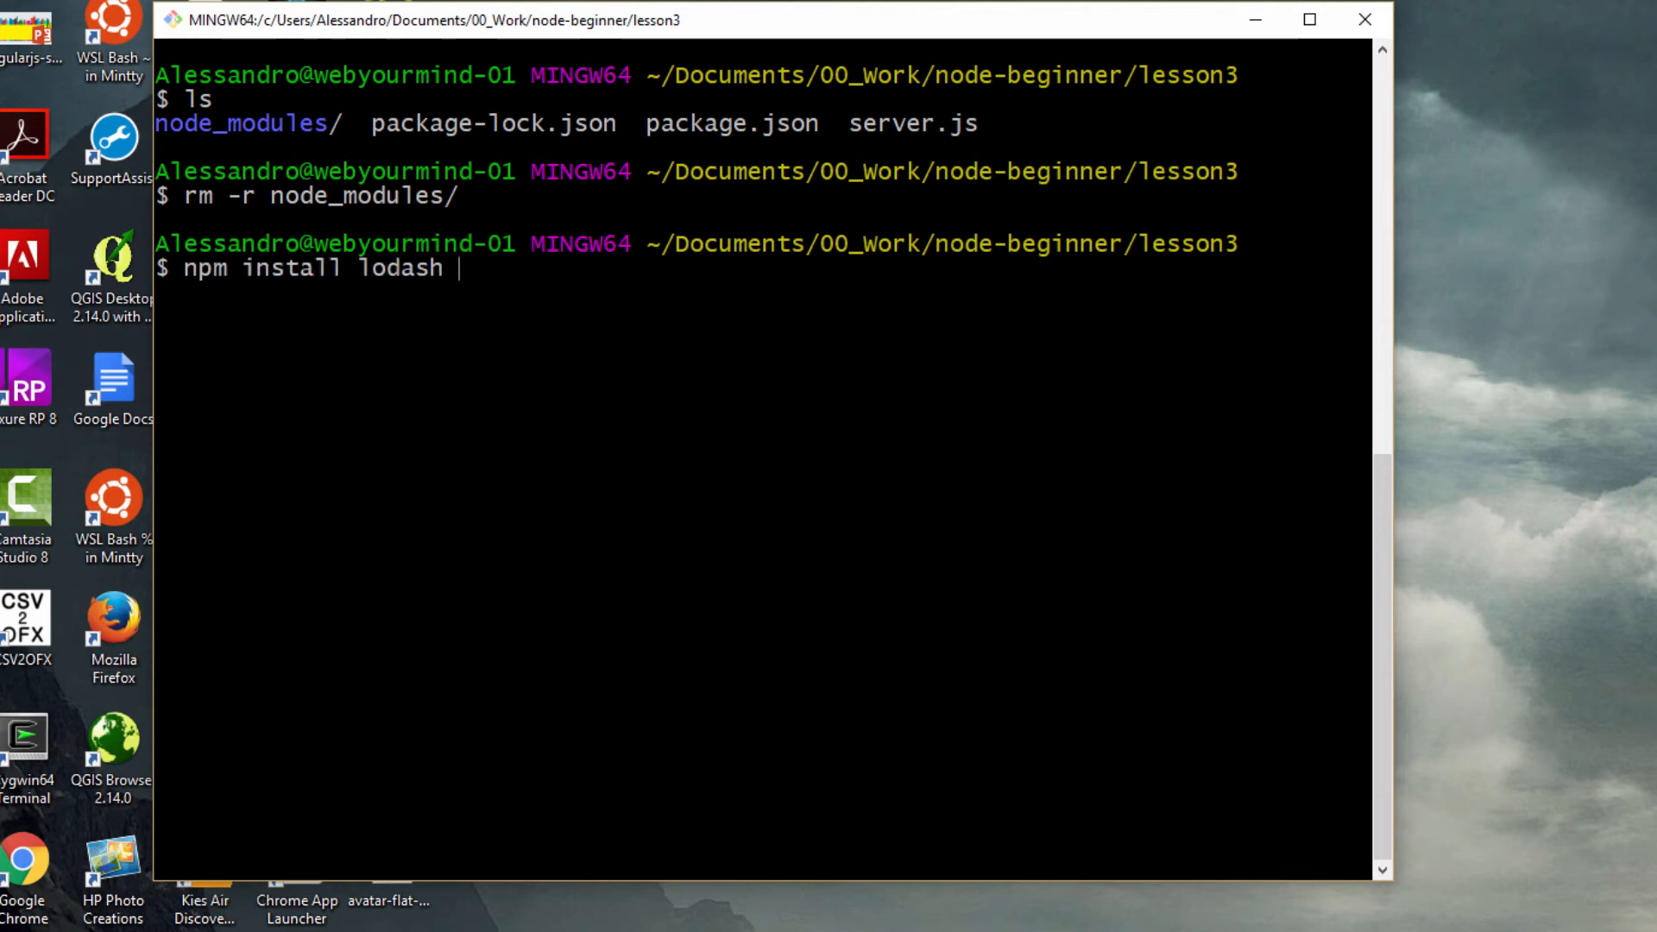
pyautogui.write('-D')
pyautogui.write('vi package')
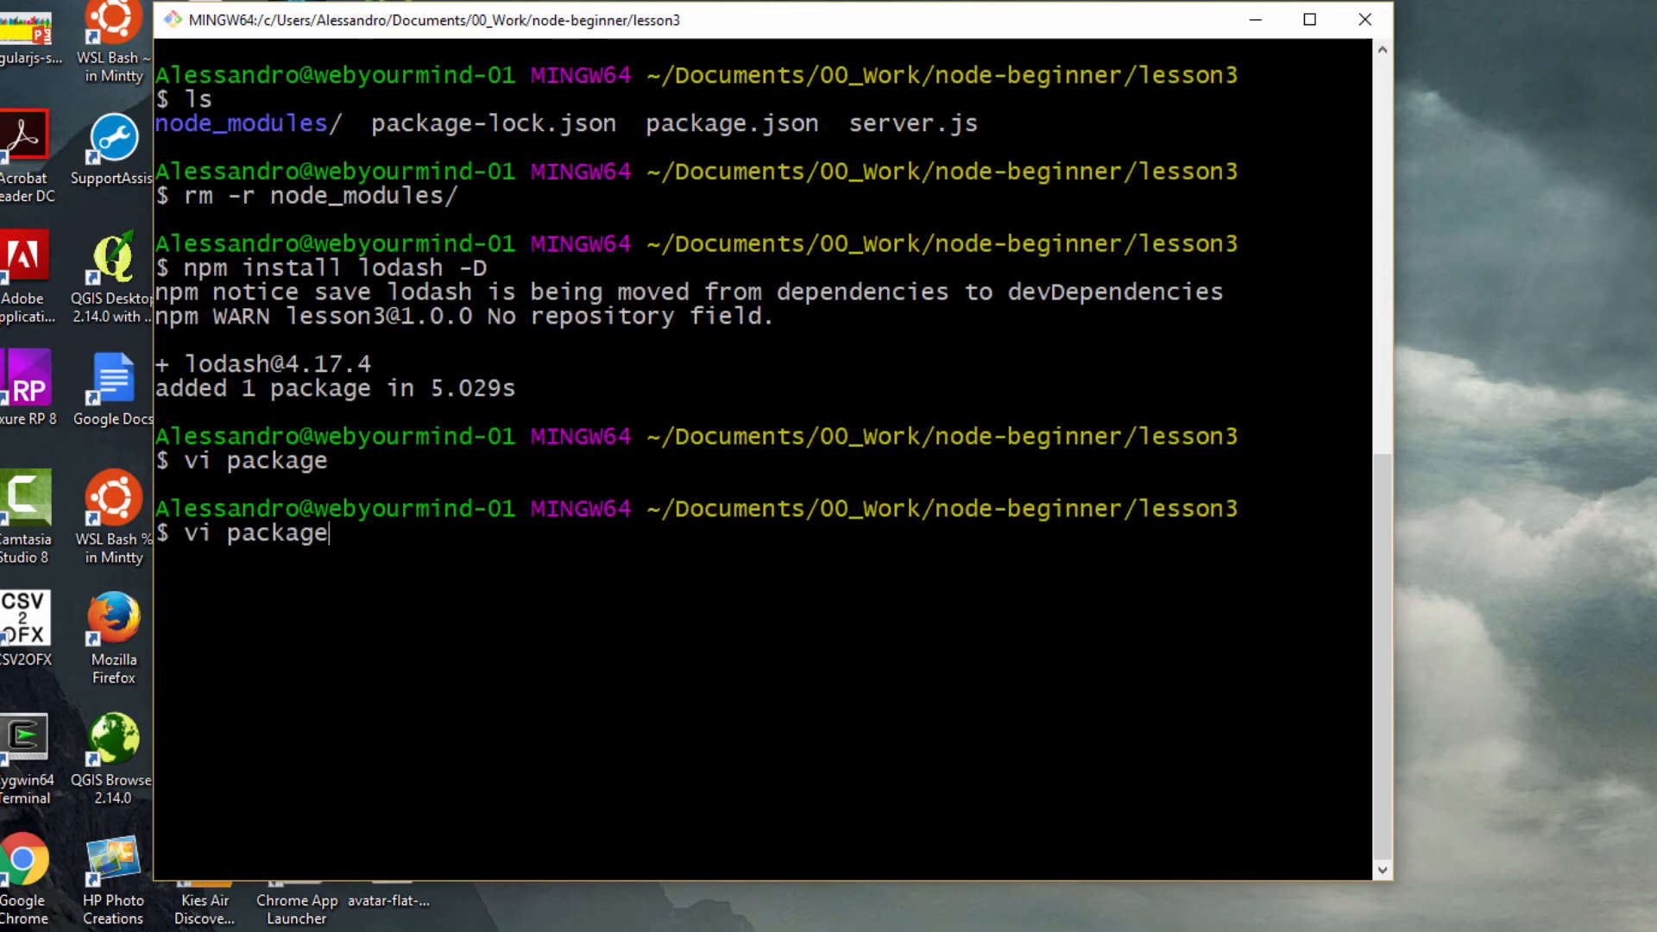
pyautogui.write('.jso')
pyautogui.press('Enter')
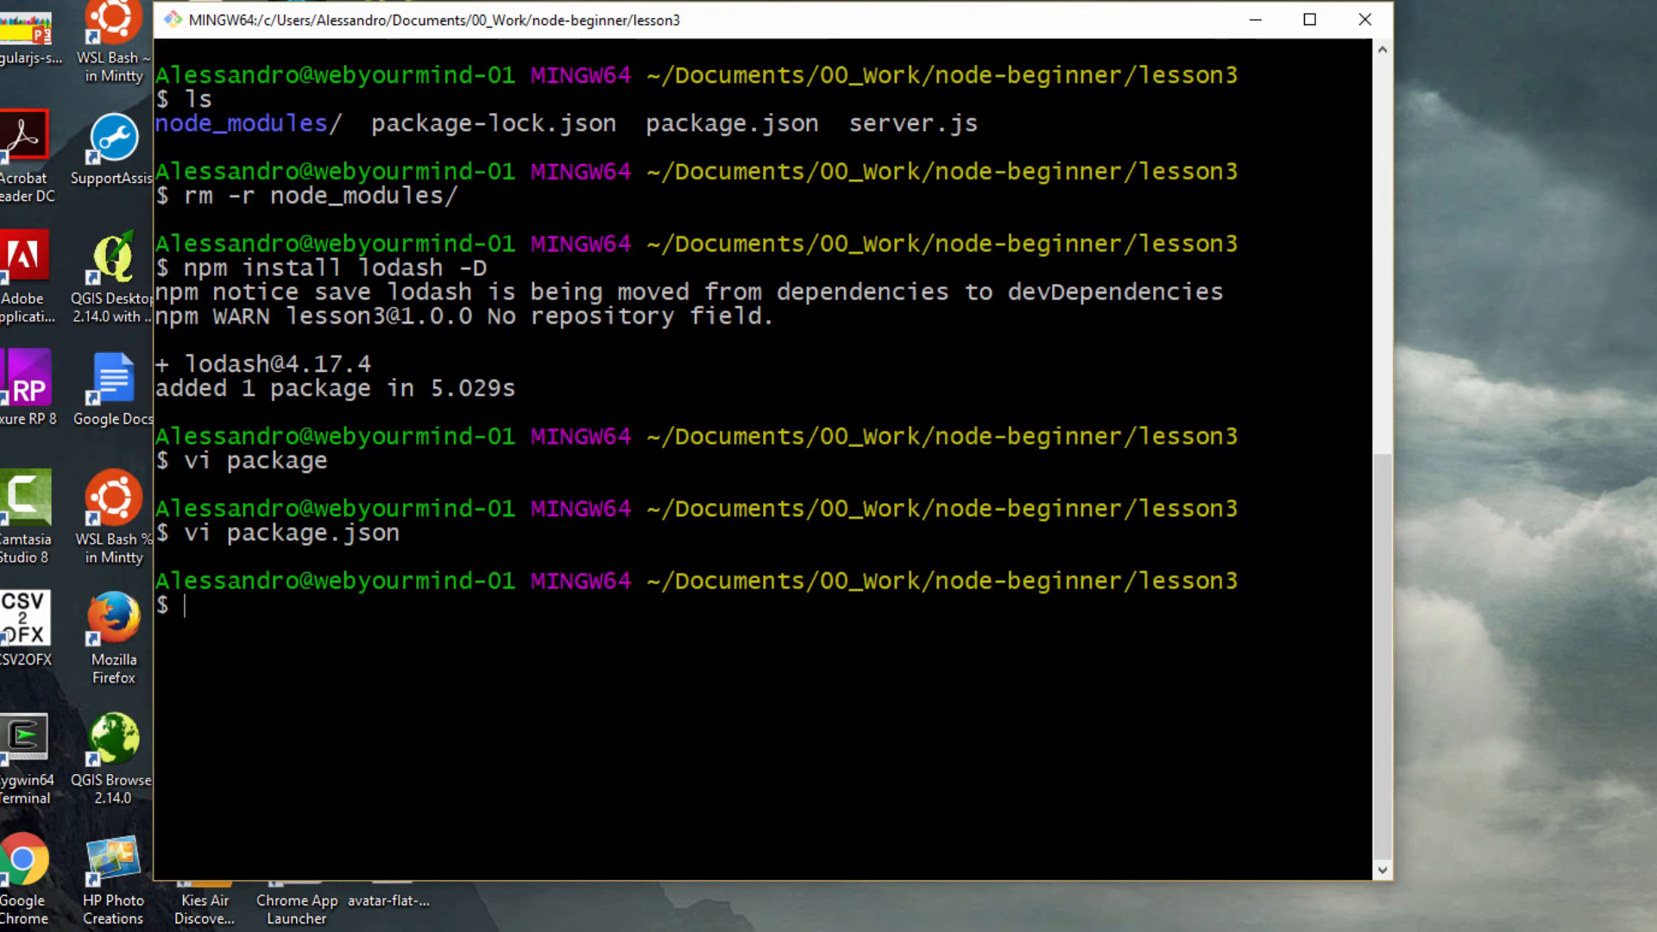
pyautogui.write('nod')
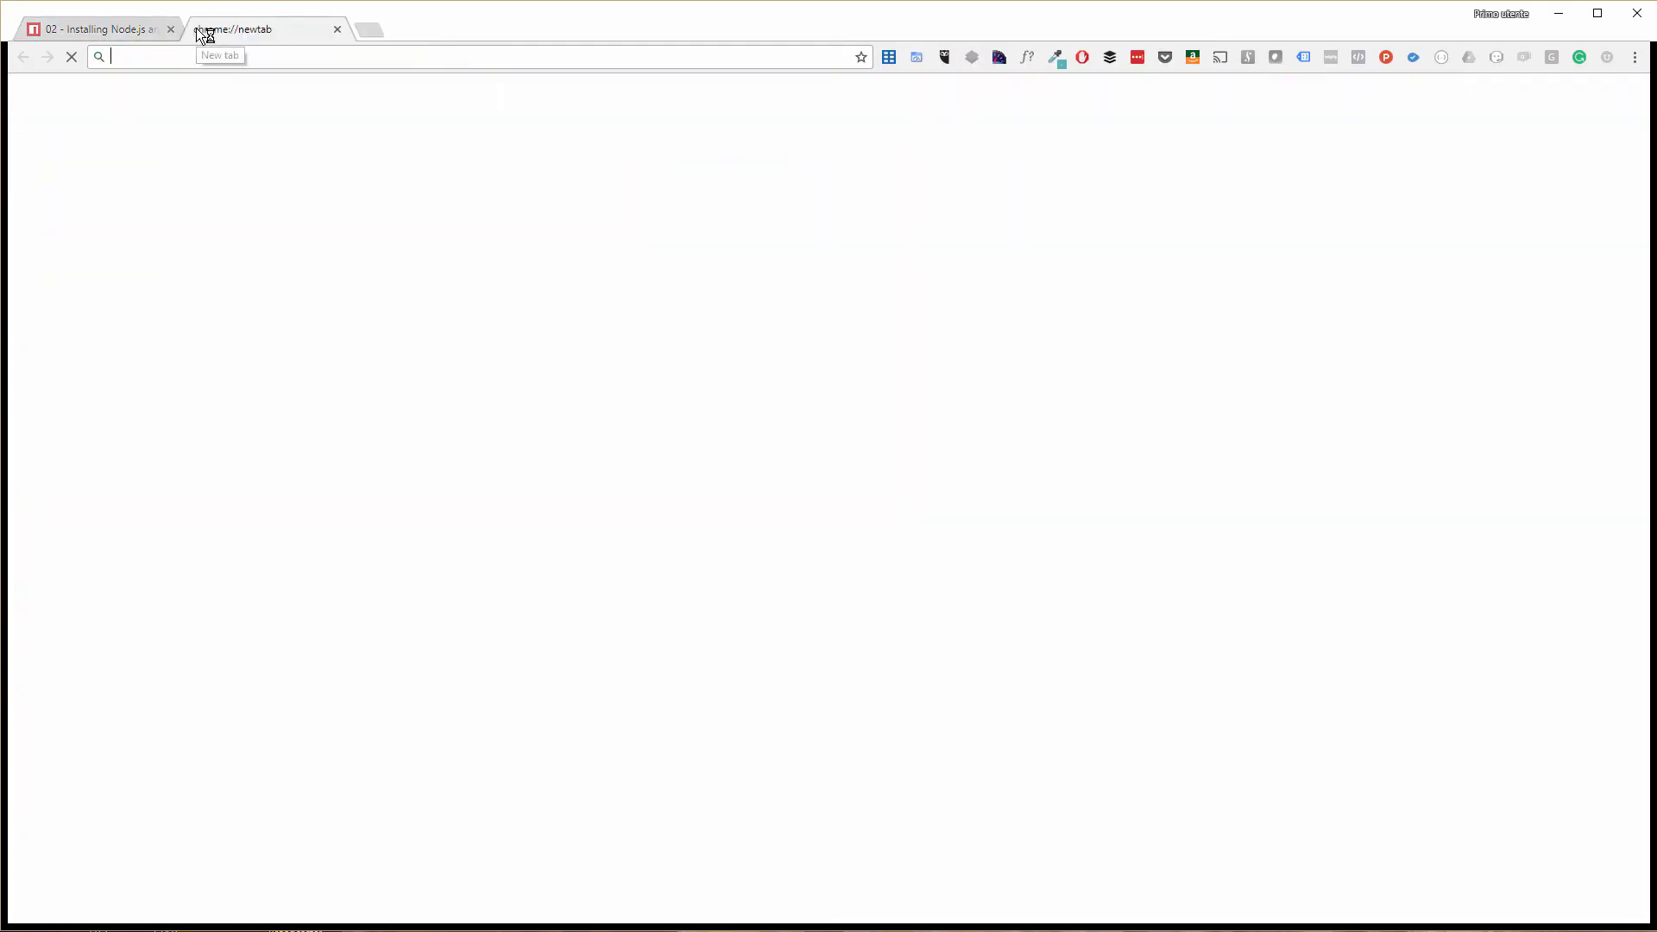
# Step: Load localhost:3000 in a new Chrome tab and see the Hello Node.js Server! page
pyautogui.write('localhost:3000')
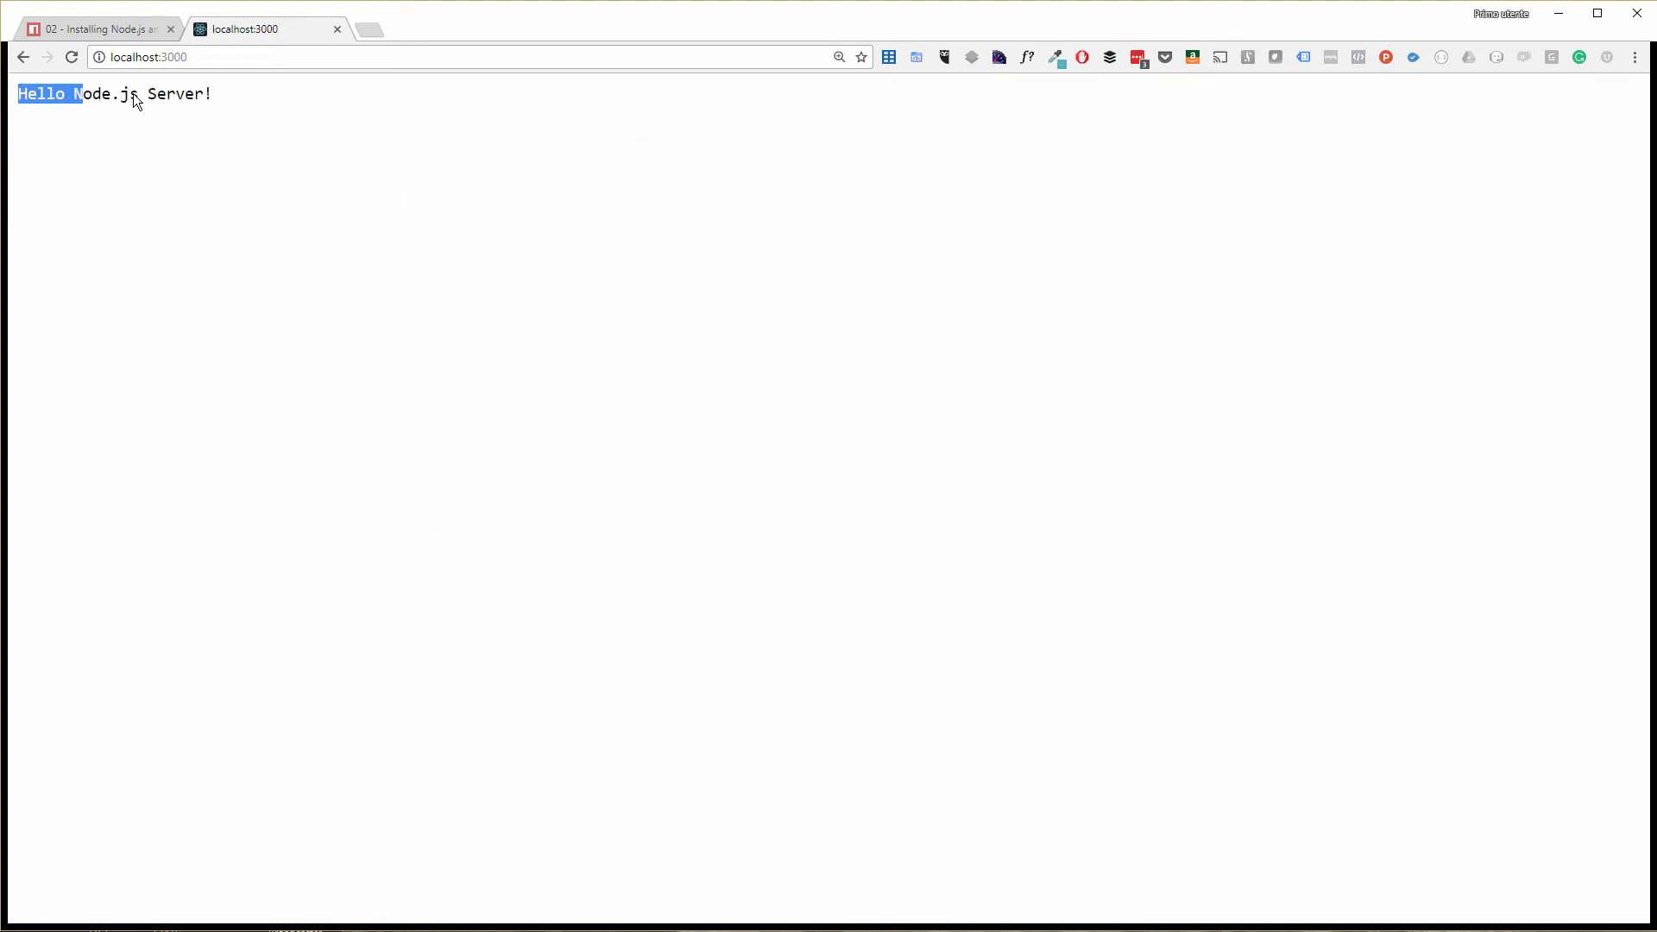
pyautogui.click(592, 136)
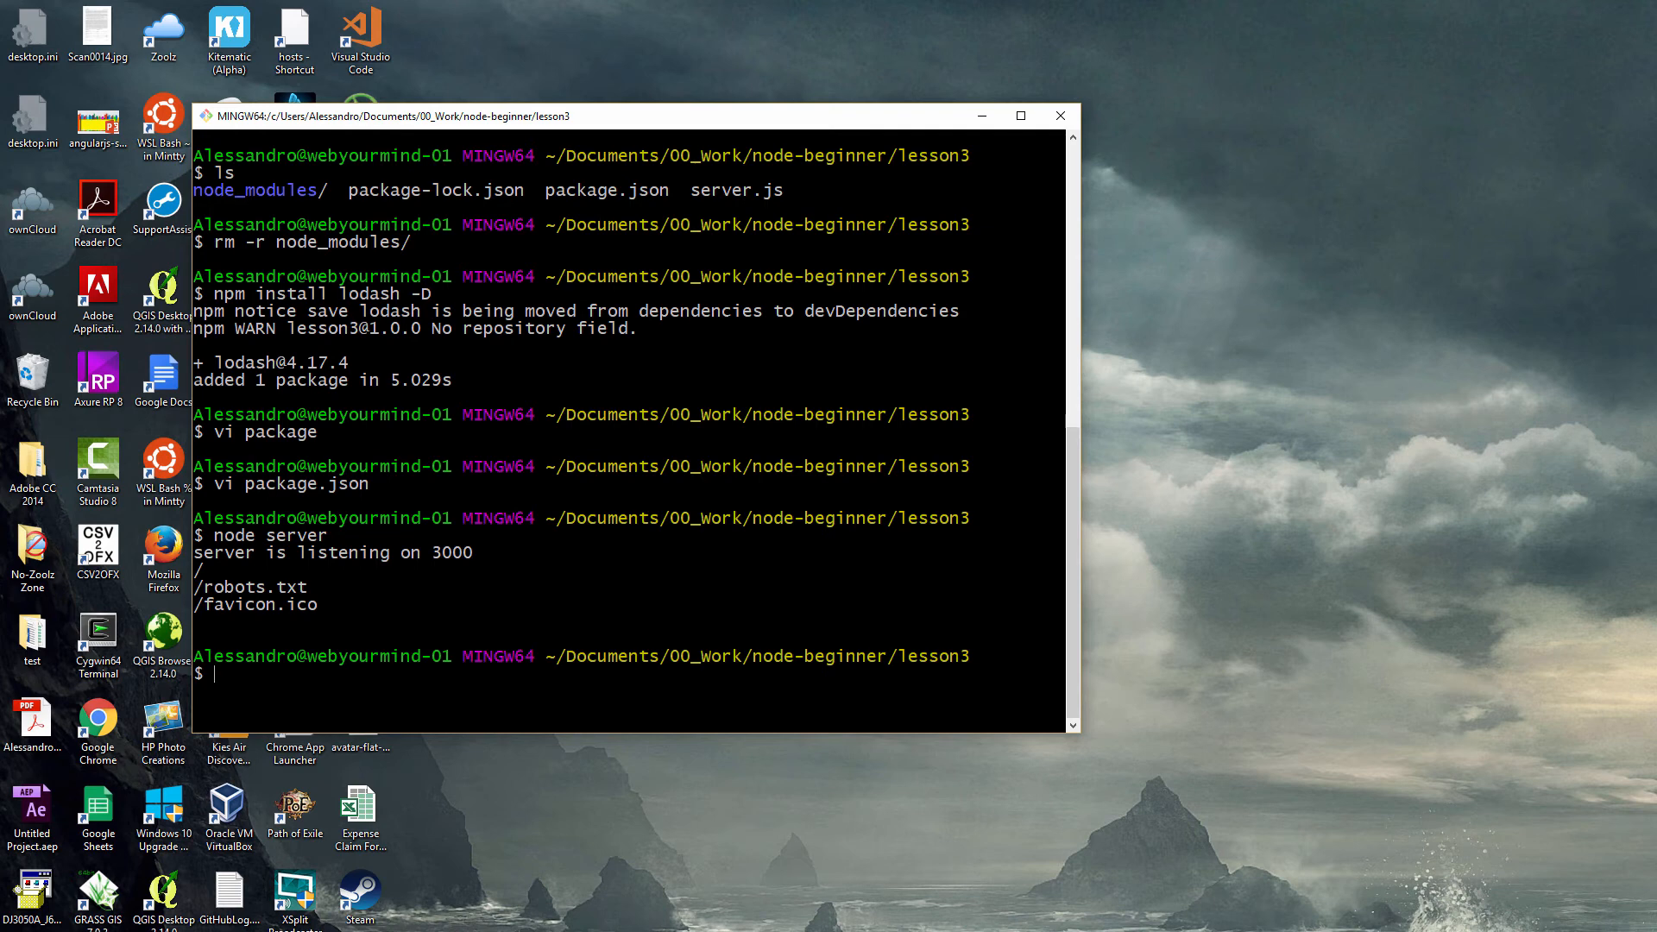
# Step: List the project files and remove the node_modules folder with rm -rf
pyautogui.write('ls -ltr')
pyautogui.write('remove node_modules/')
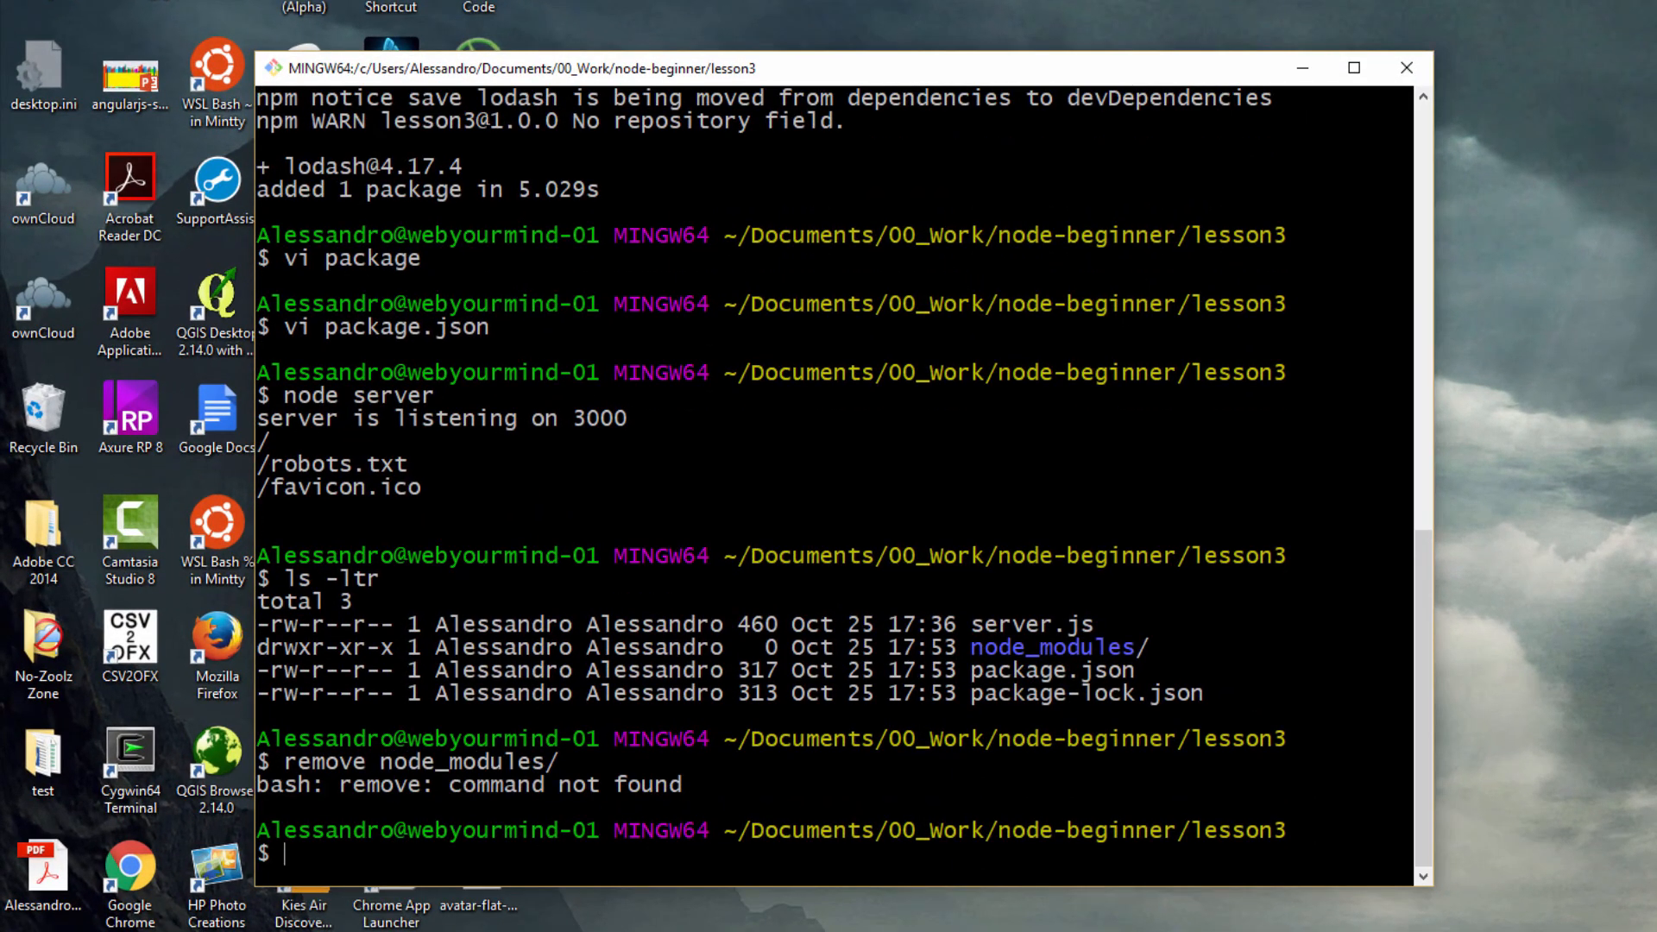
pyautogui.write('rm -')
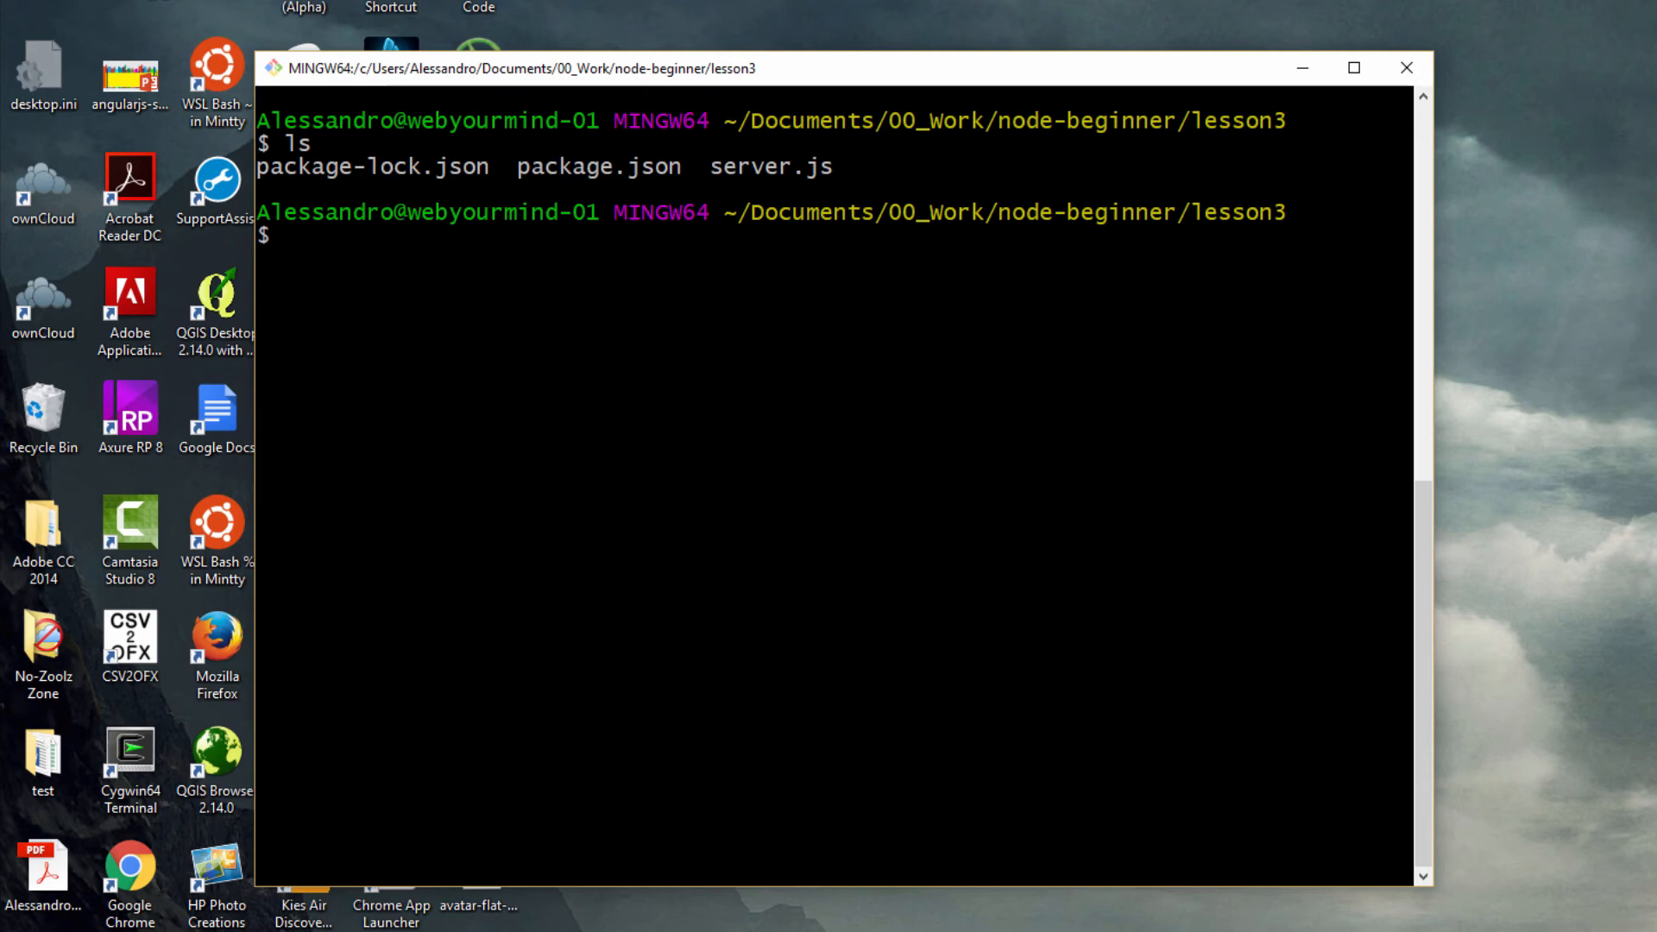
# Step: Restore lodash via npm install and start node server listening on port 3000
pyautogui.write('npm')
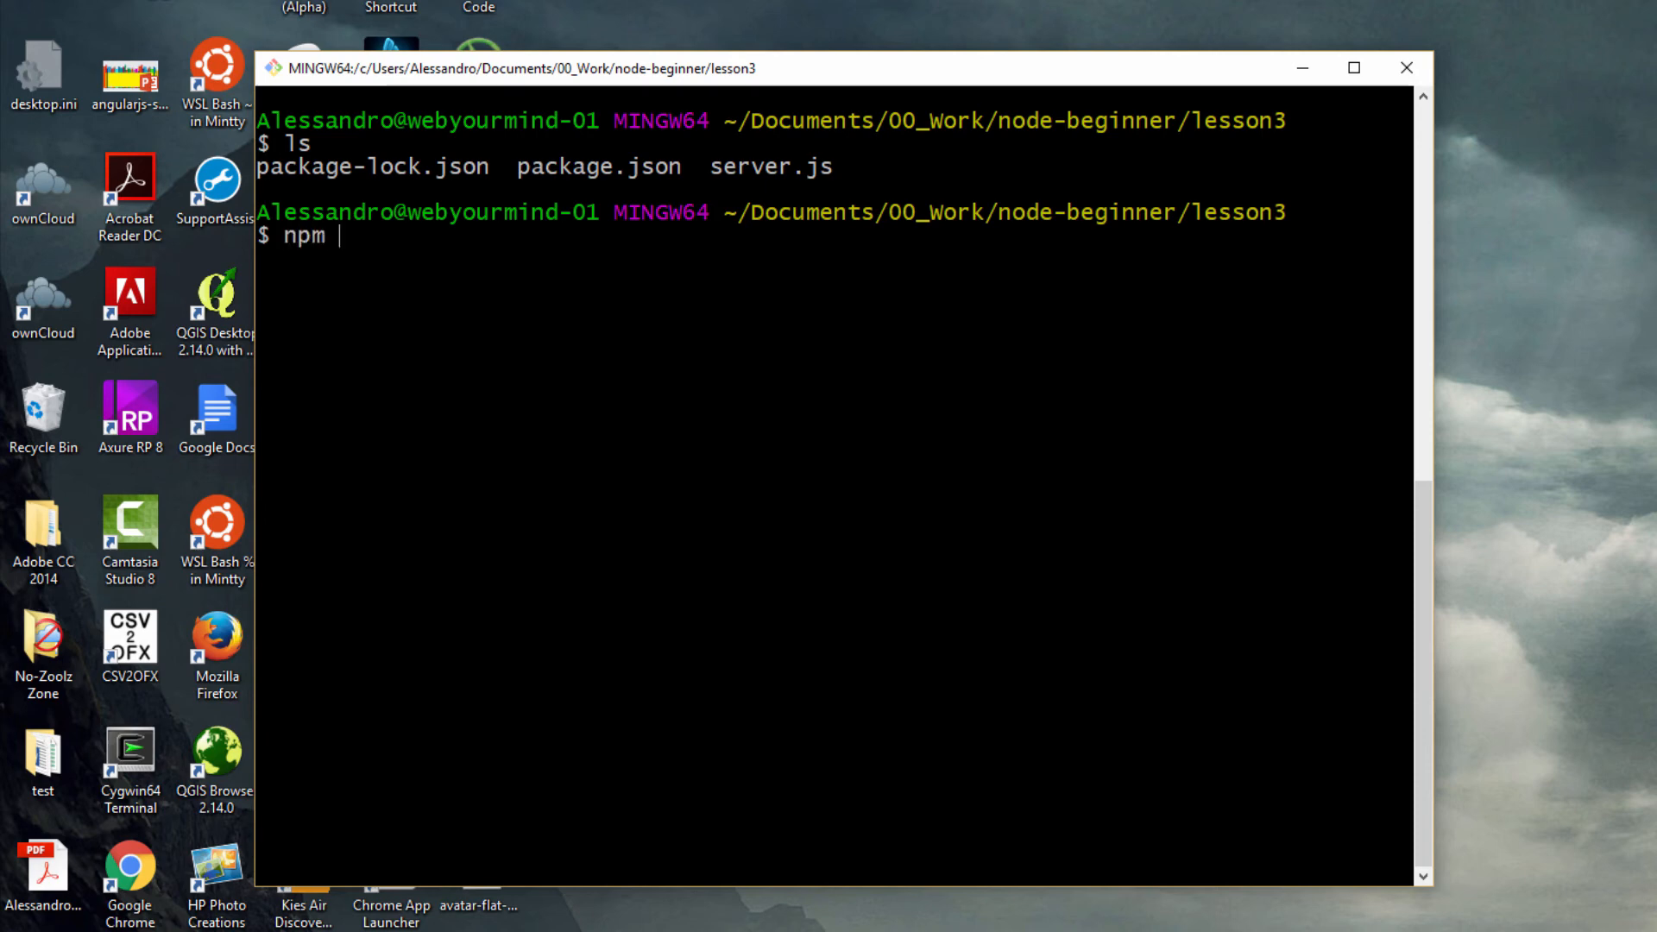
pyautogui.write('install')
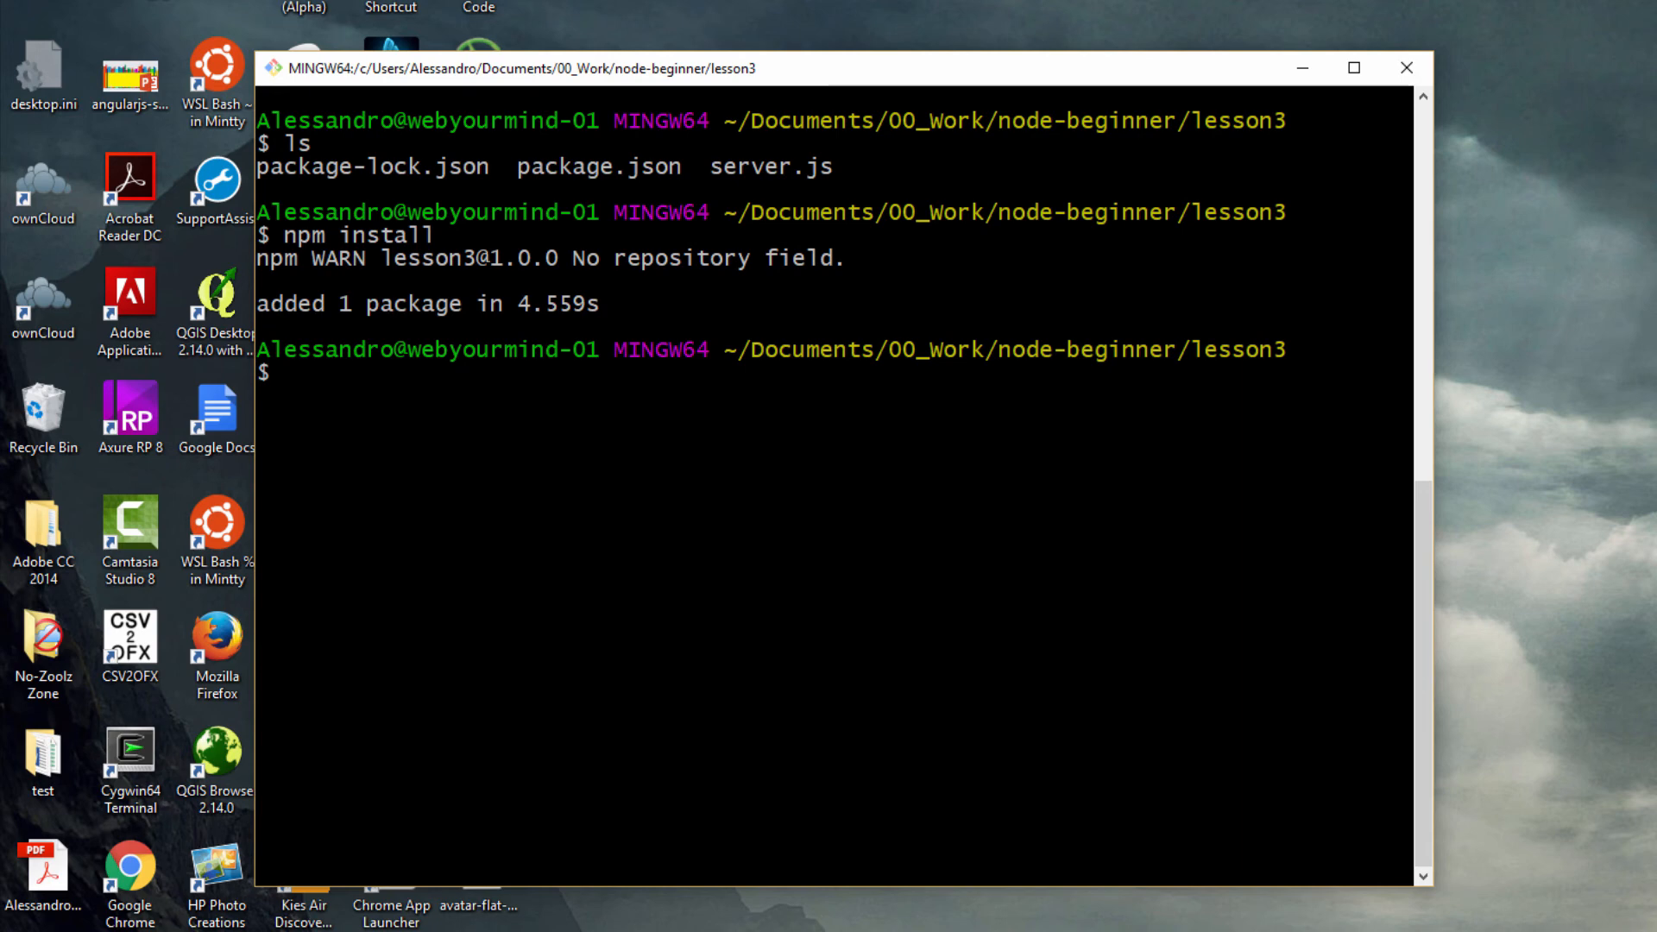
pyautogui.write('node server')
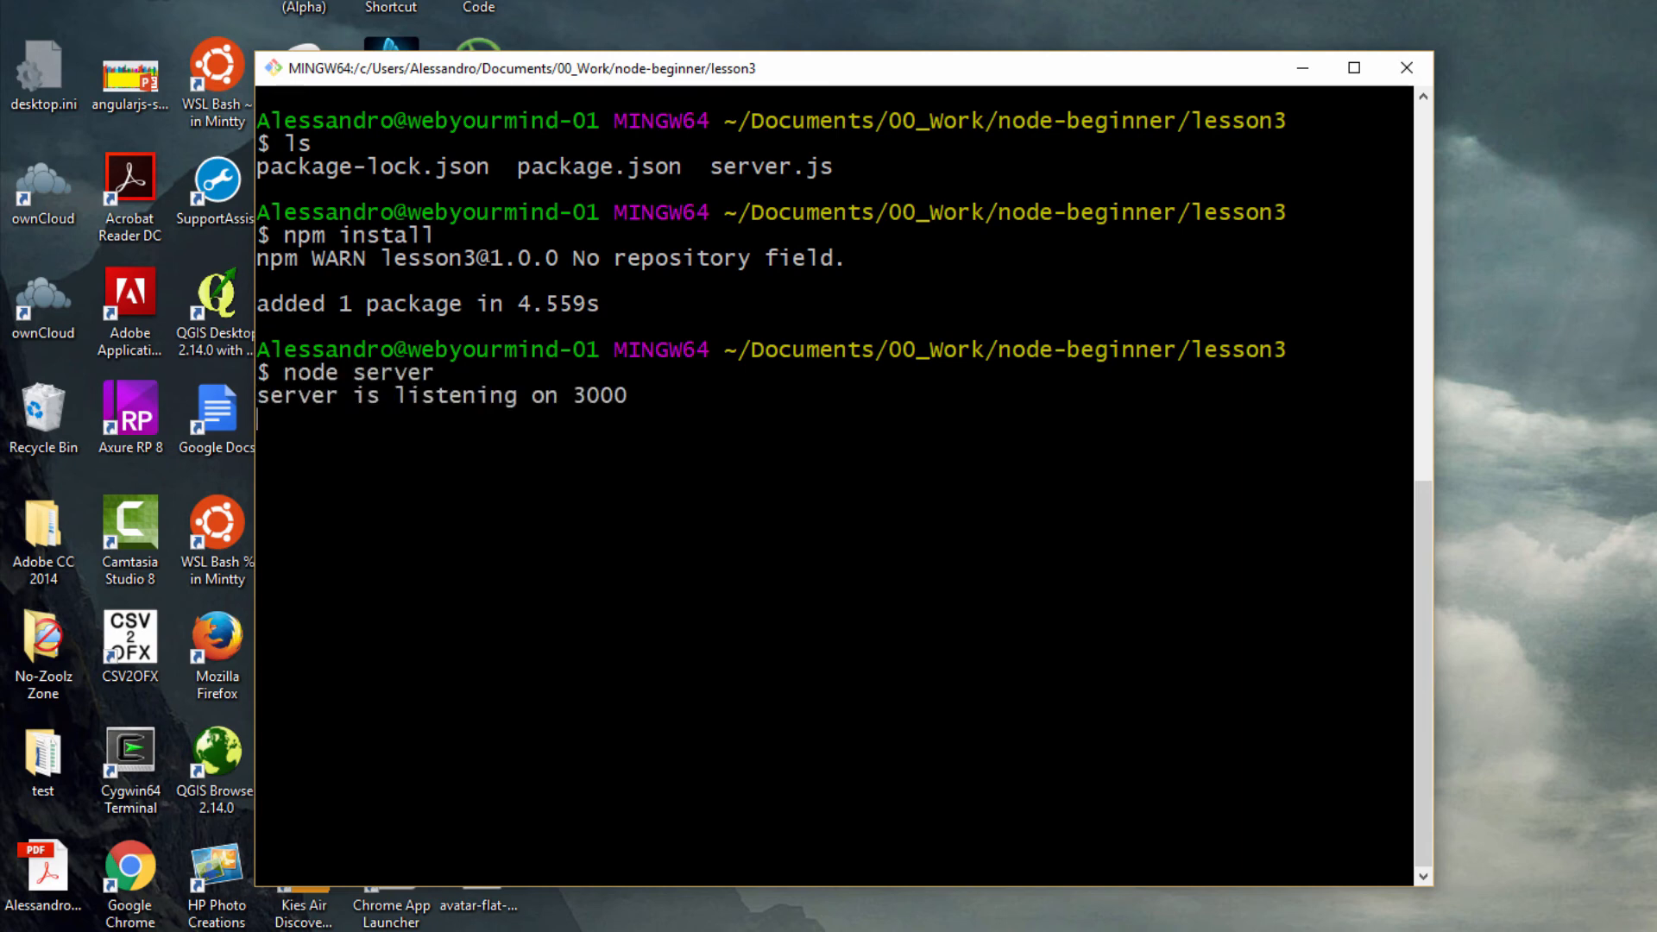
pyautogui.press('ctrl+c')
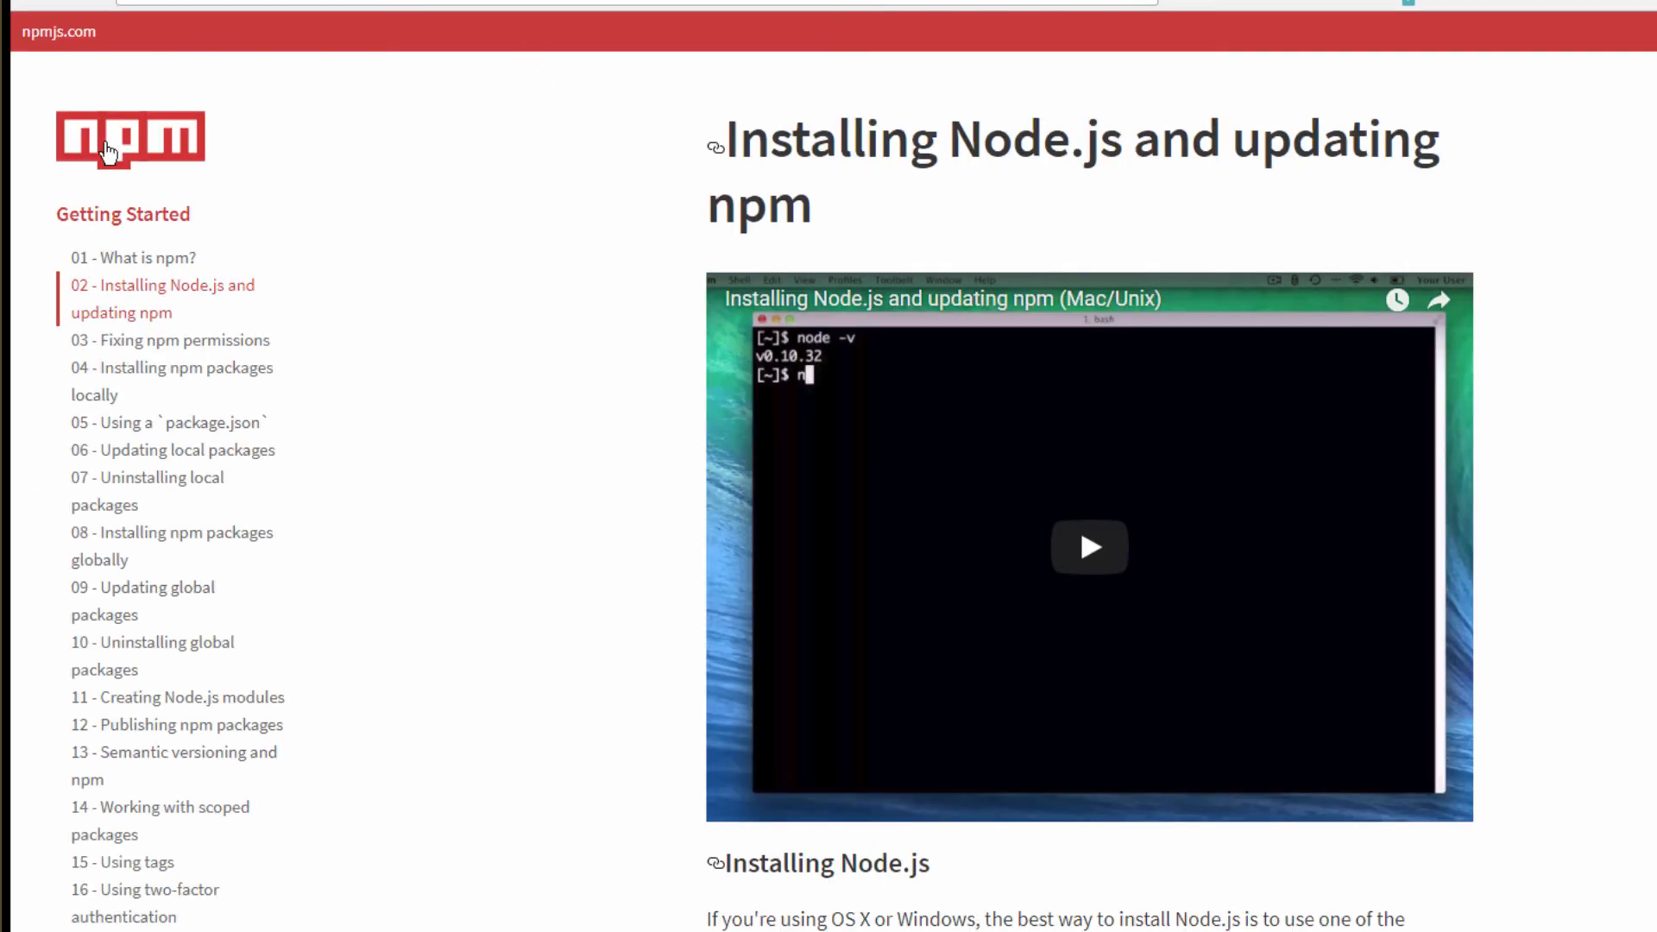
pyautogui.moveTo(1098, 234)
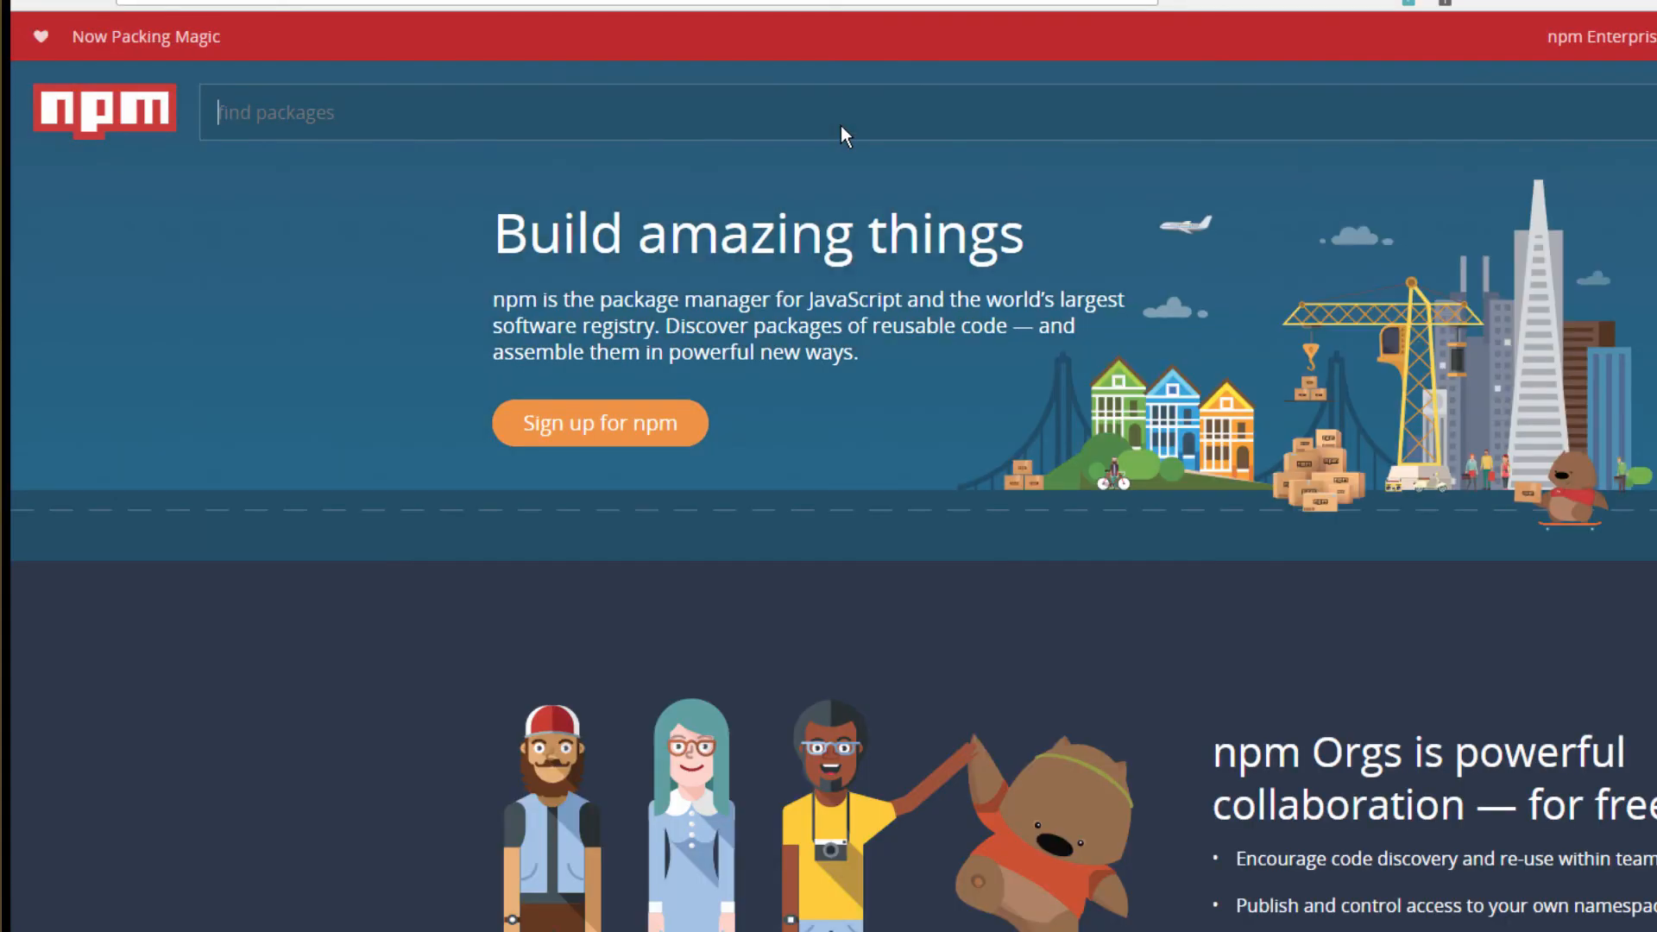
# Step: Search npmjs.com for lodash, listing the lodash package first among results
pyautogui.write('lodash')
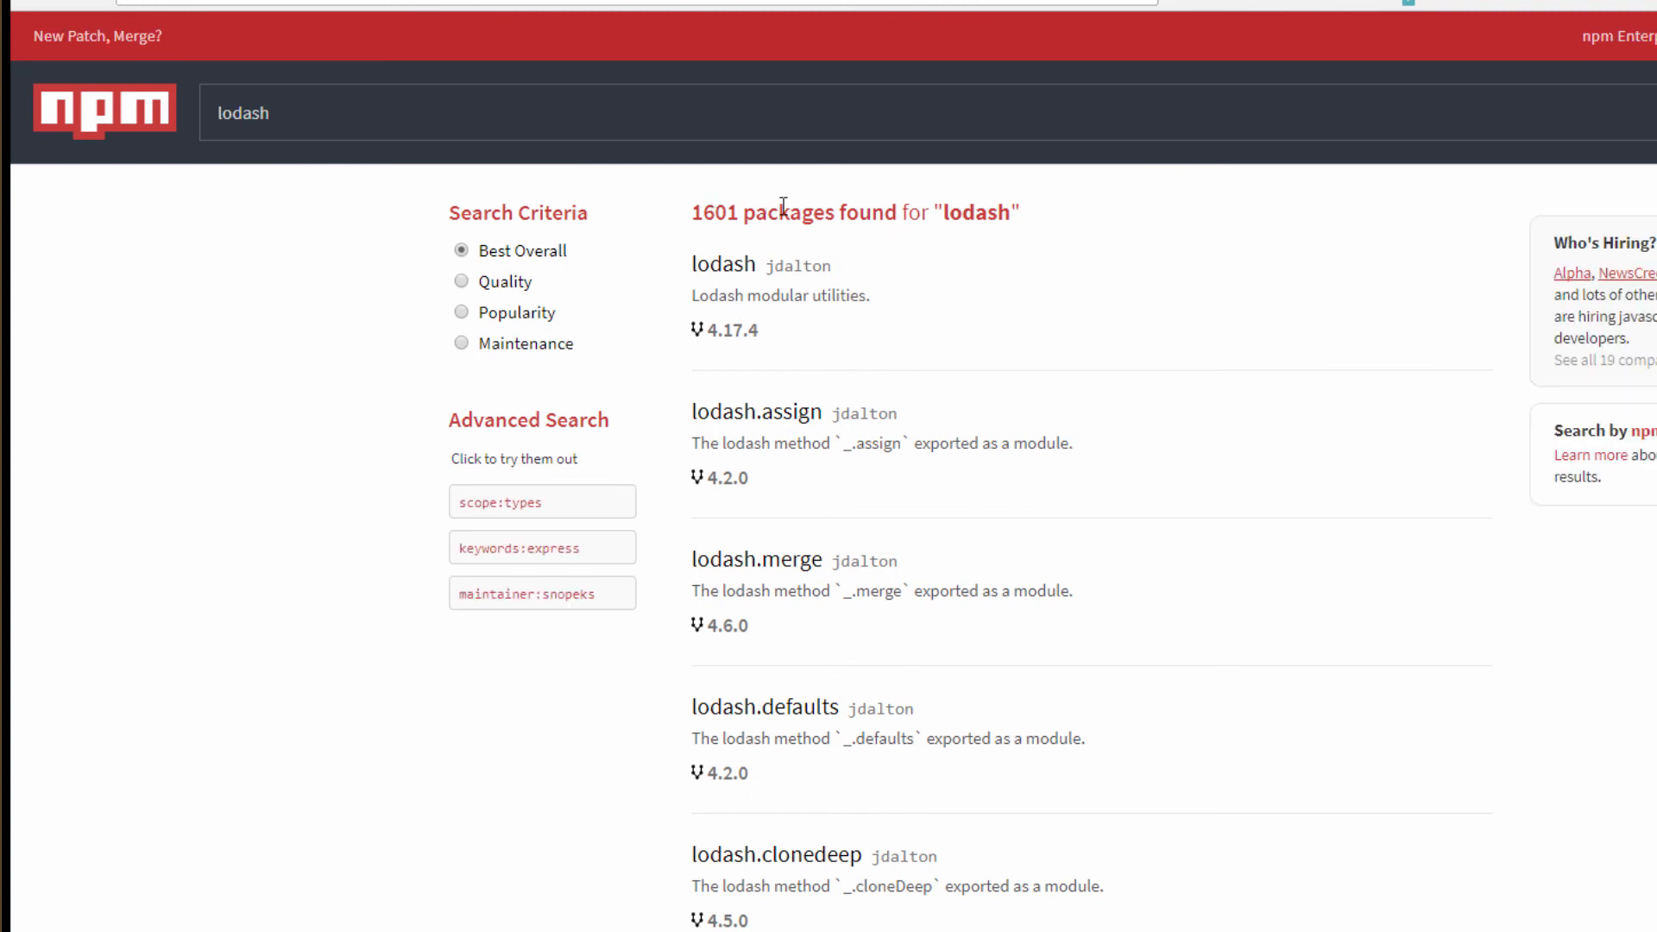
pyautogui.moveTo(724, 262)
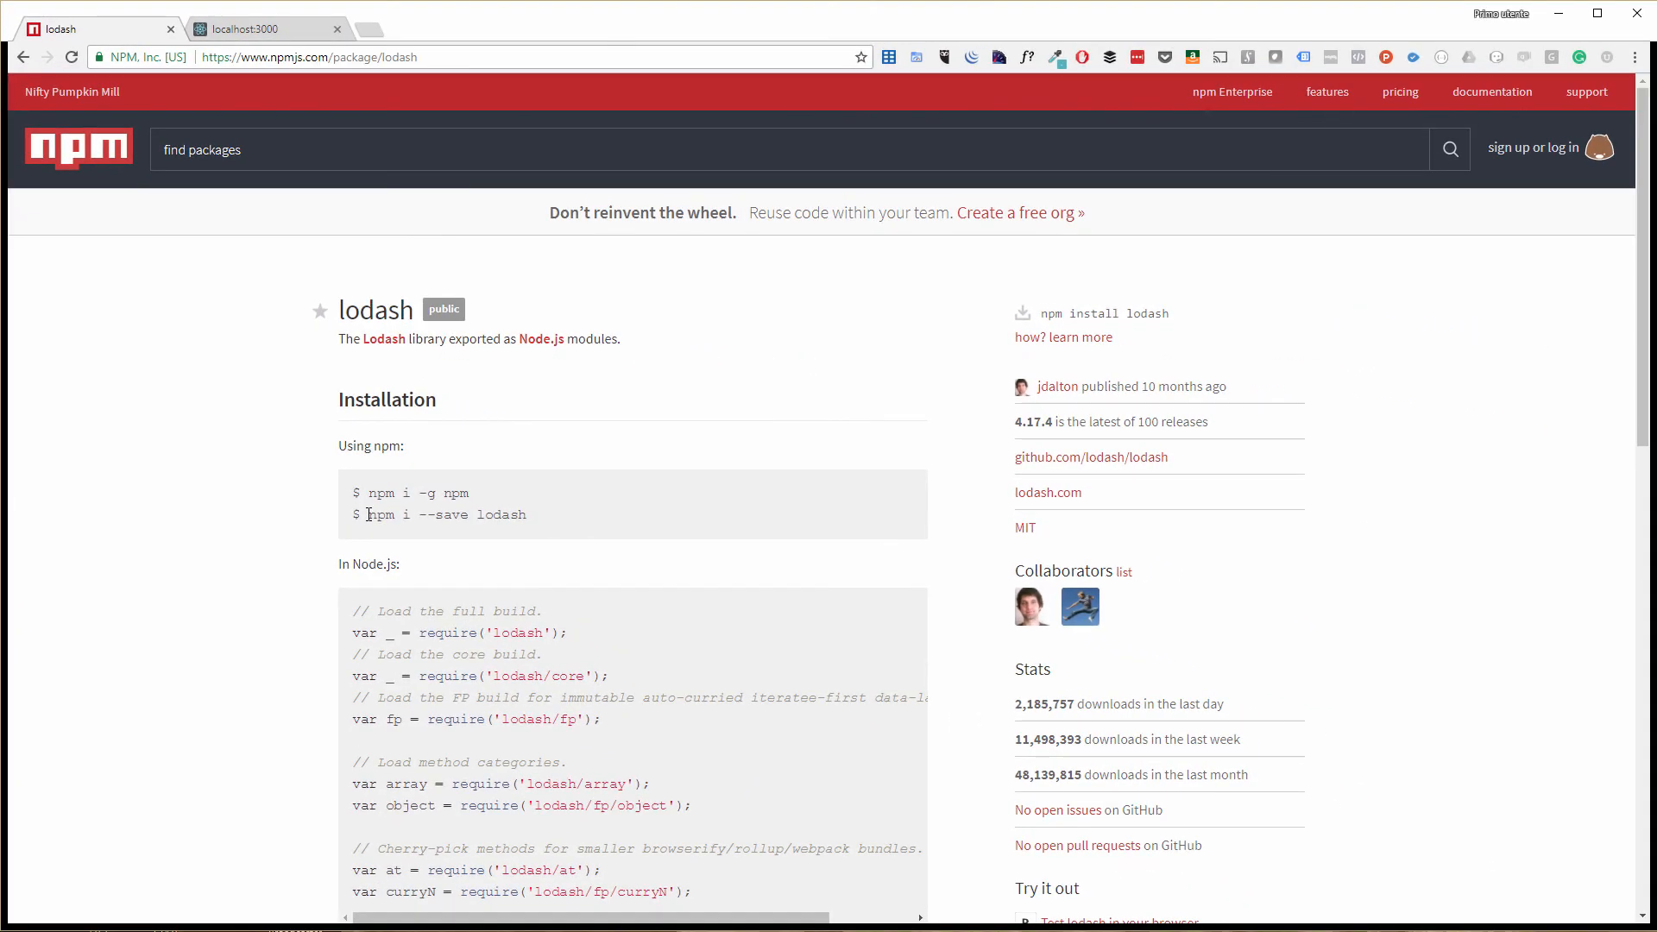
pyautogui.doubleClick(405, 514)
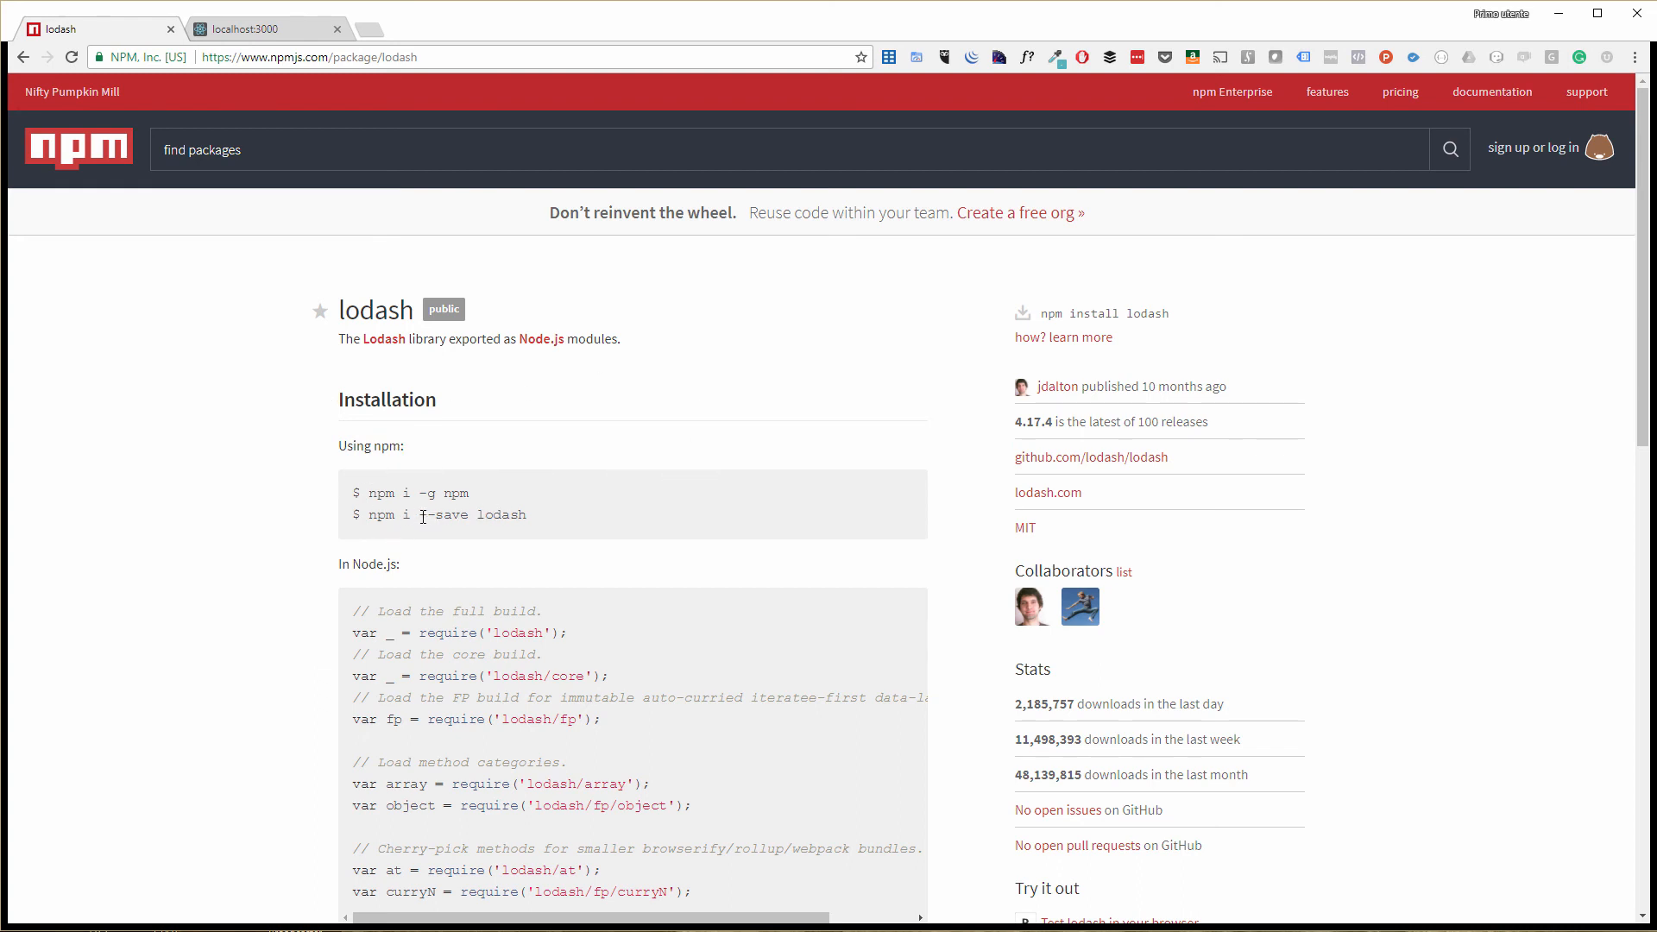
pyautogui.doubleClick(445, 515)
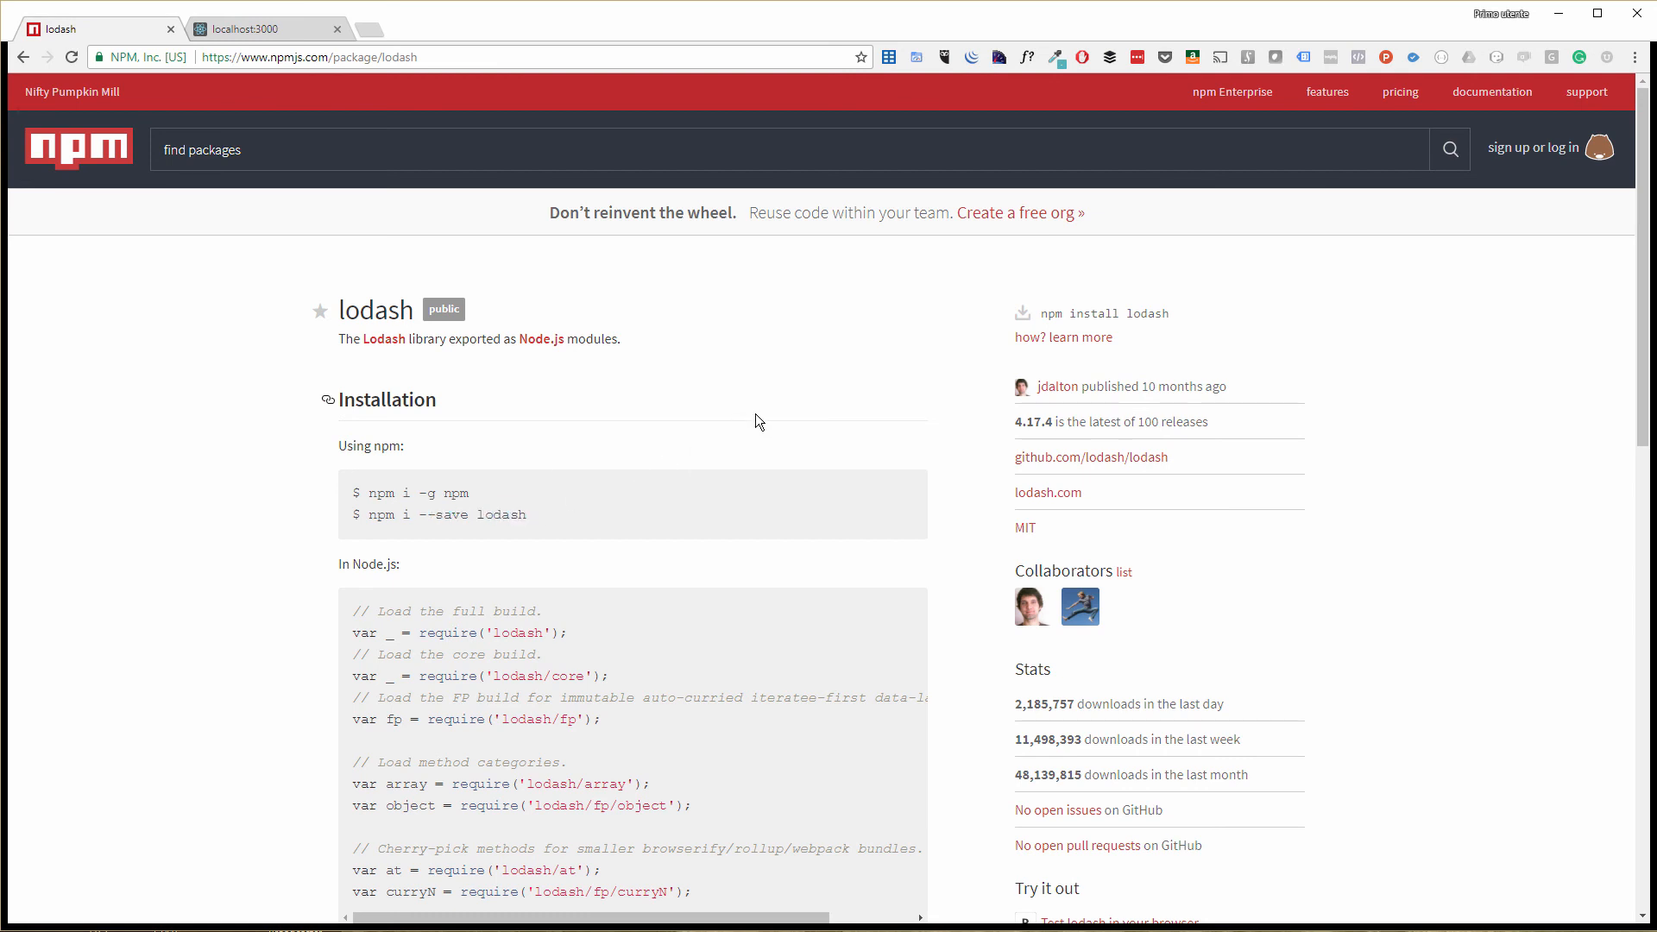
pyautogui.moveTo(770, 521)
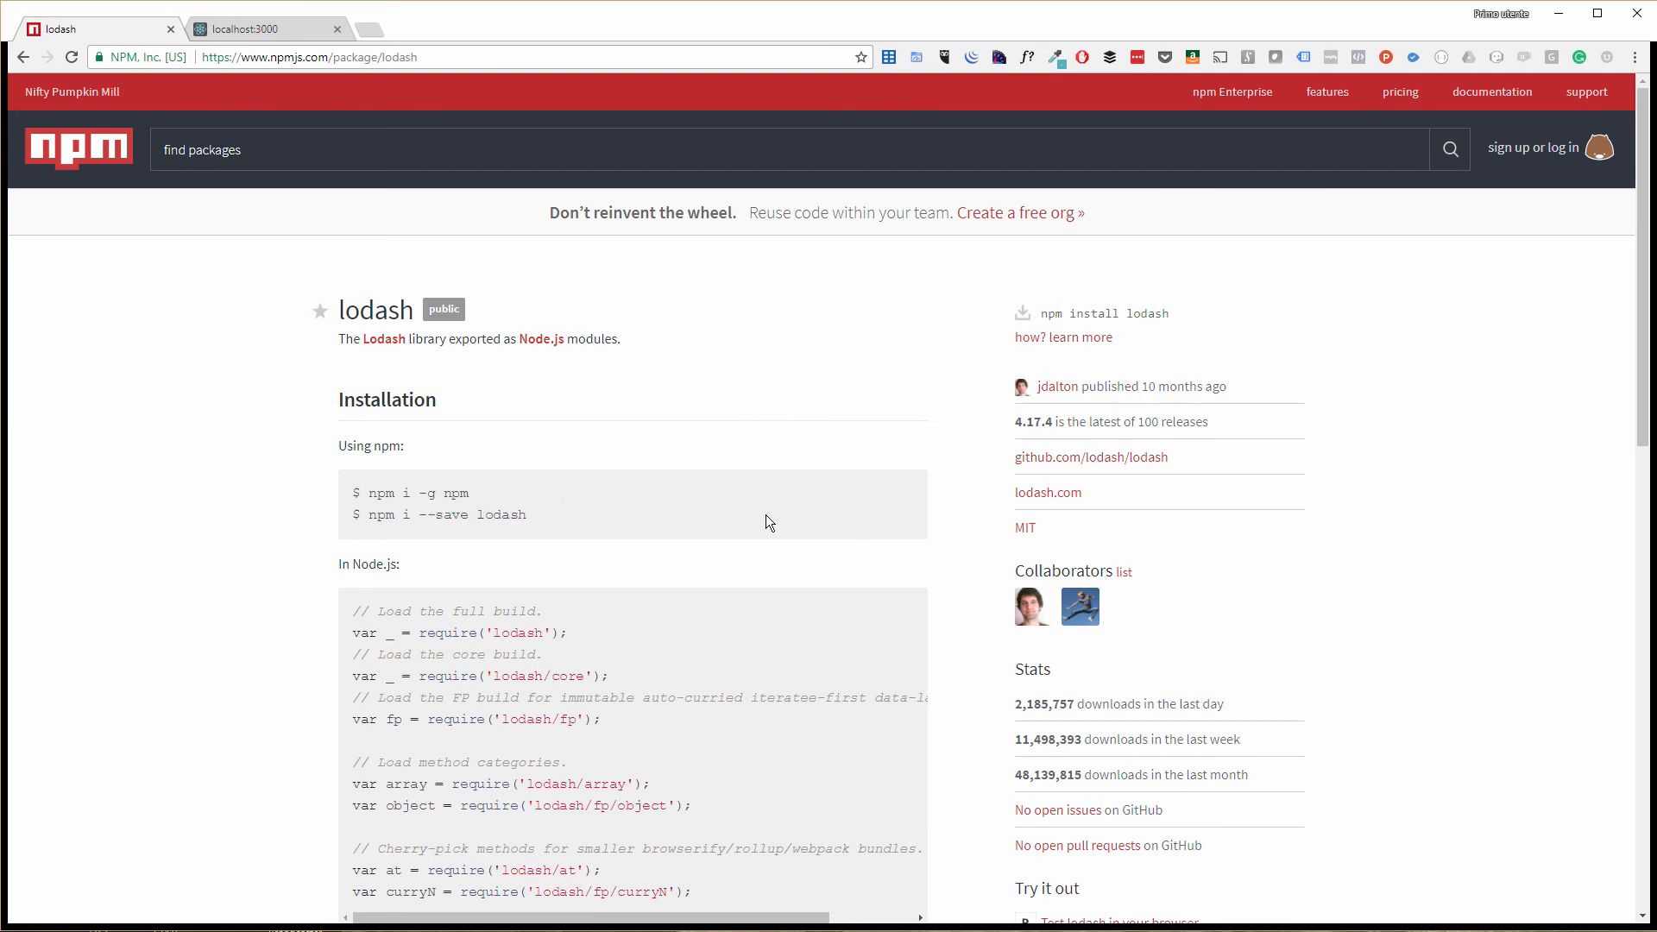
pyautogui.moveTo(623, 616)
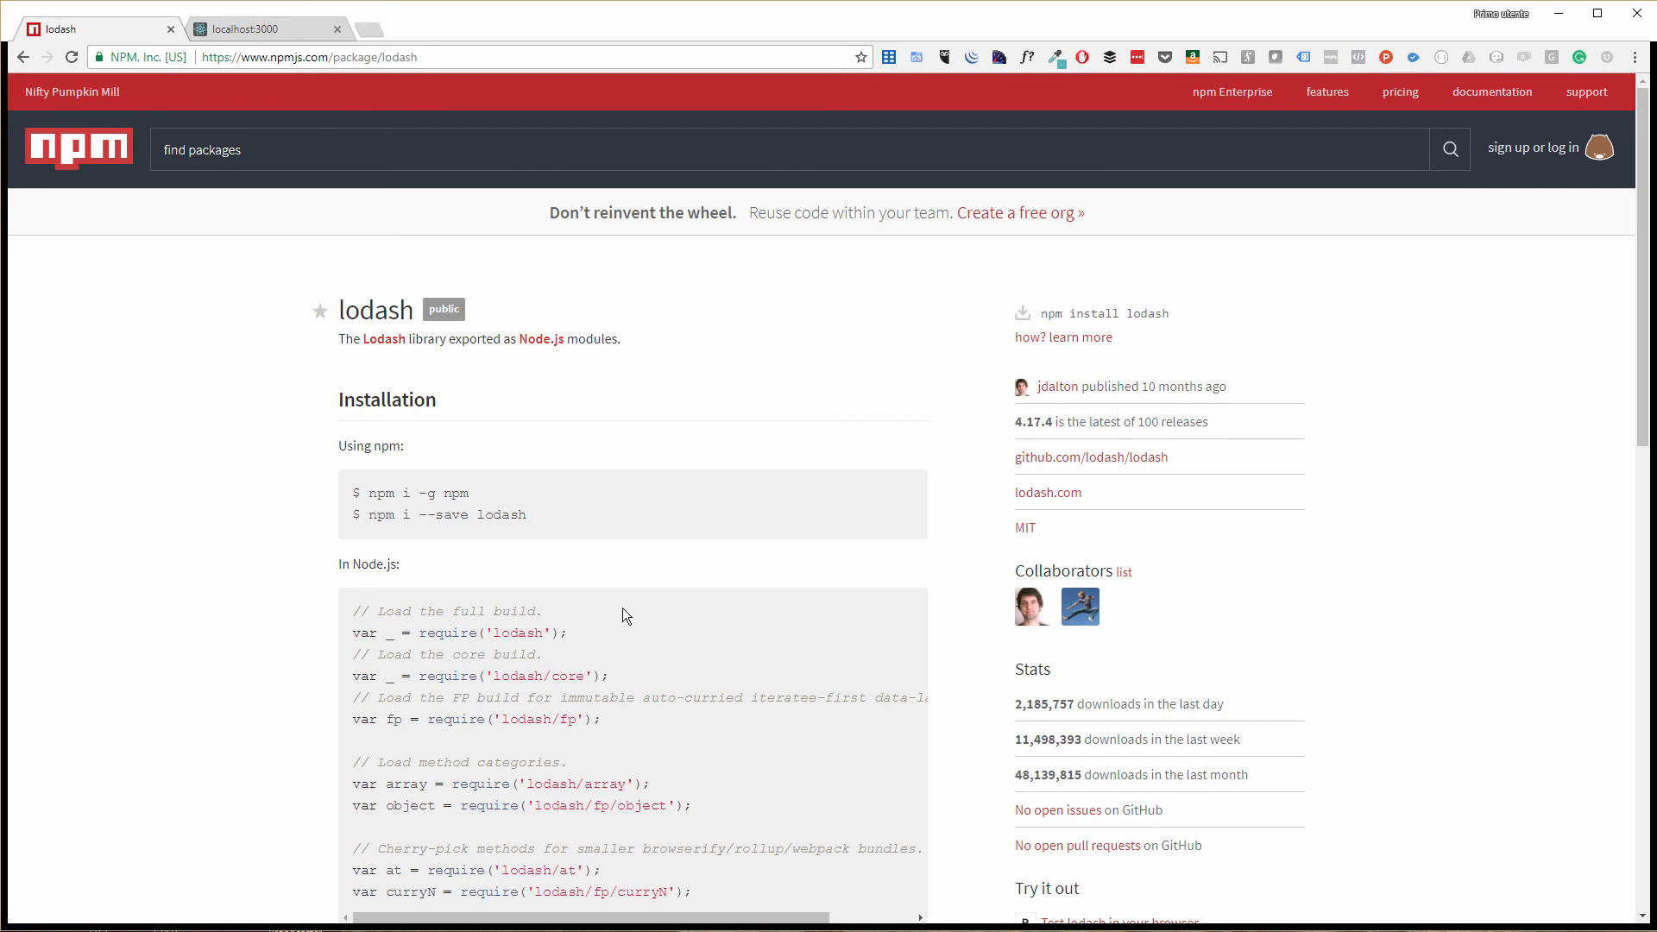
pyautogui.moveTo(675, 440)
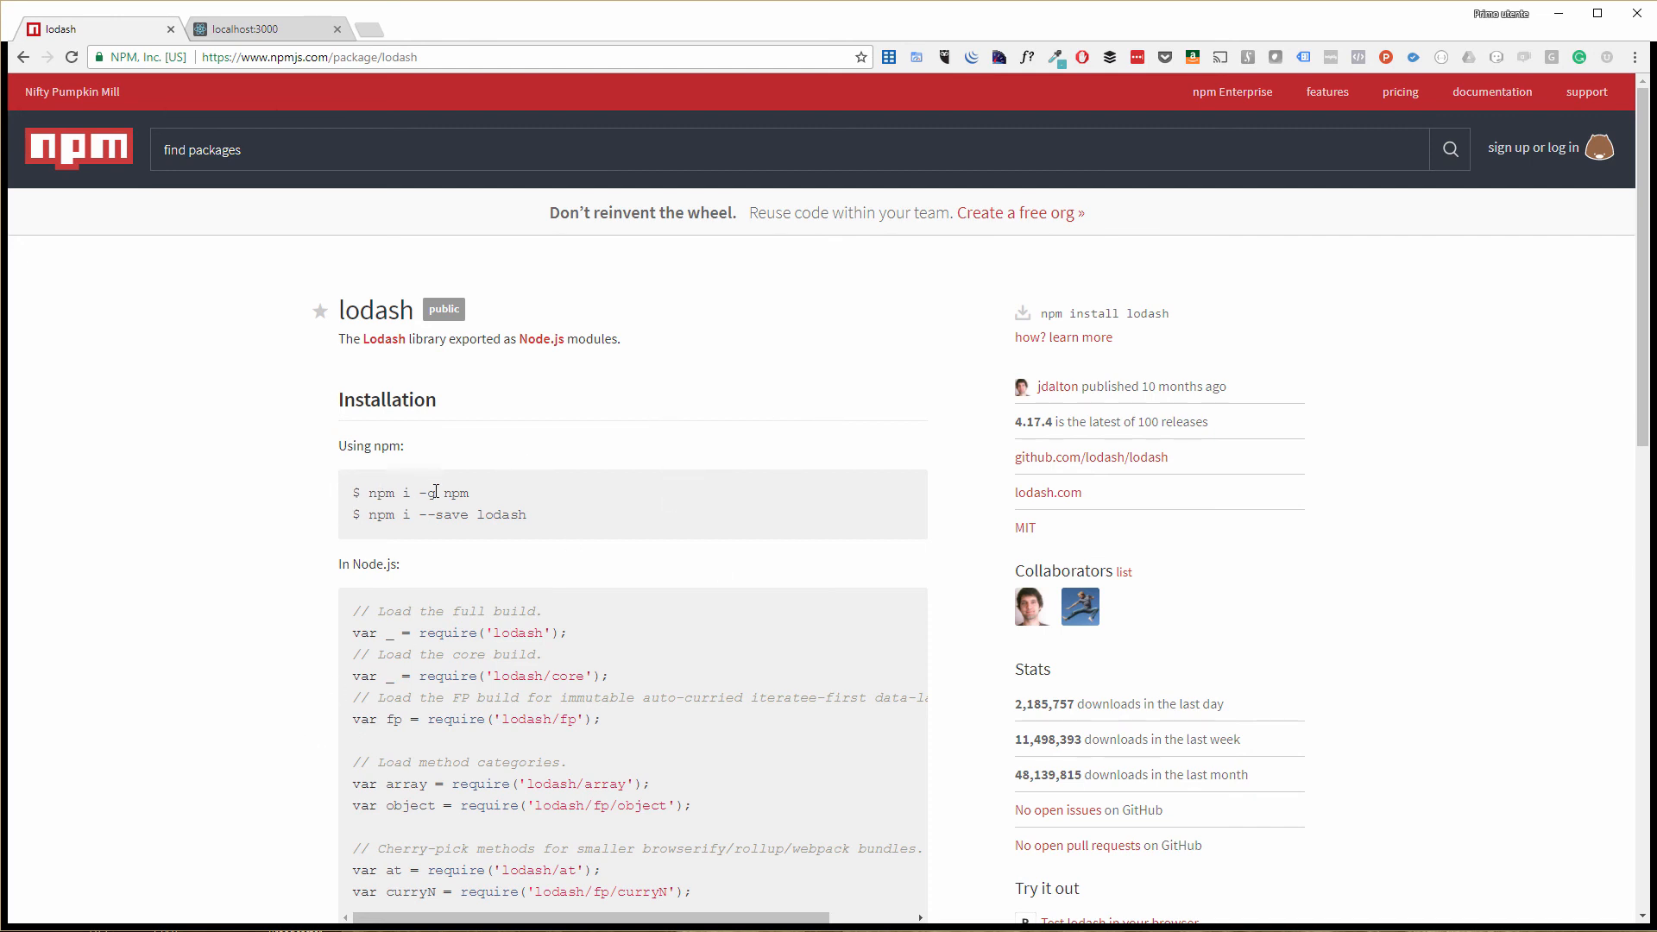
pyautogui.doubleClick(430, 492)
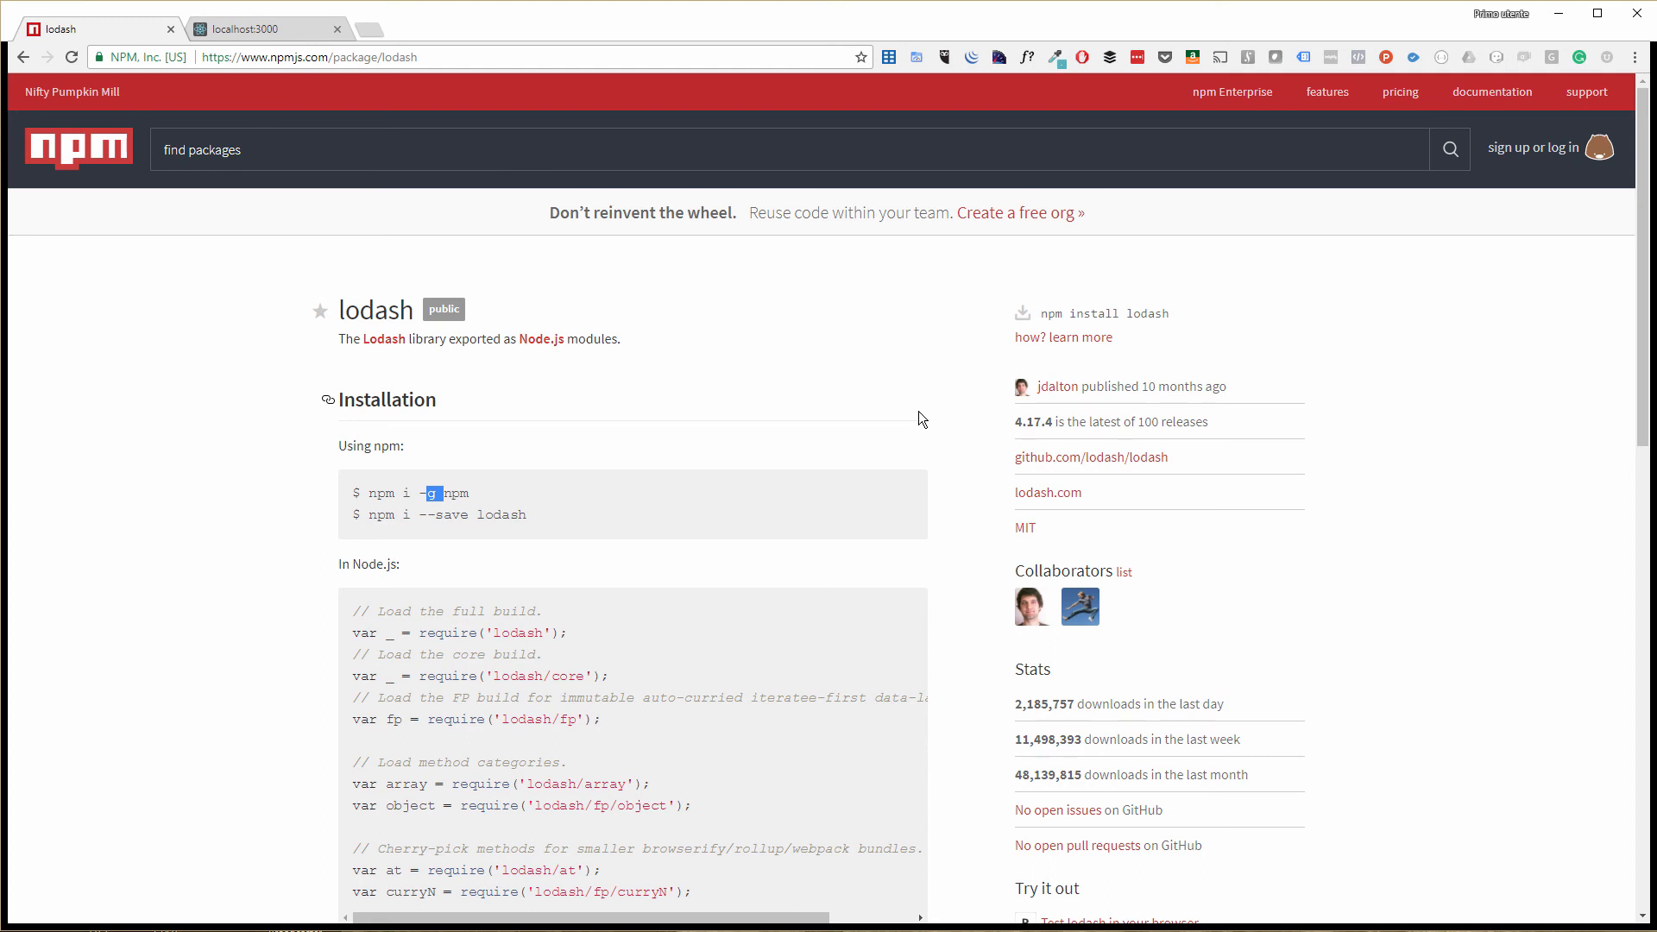
pyautogui.moveTo(918, 422)
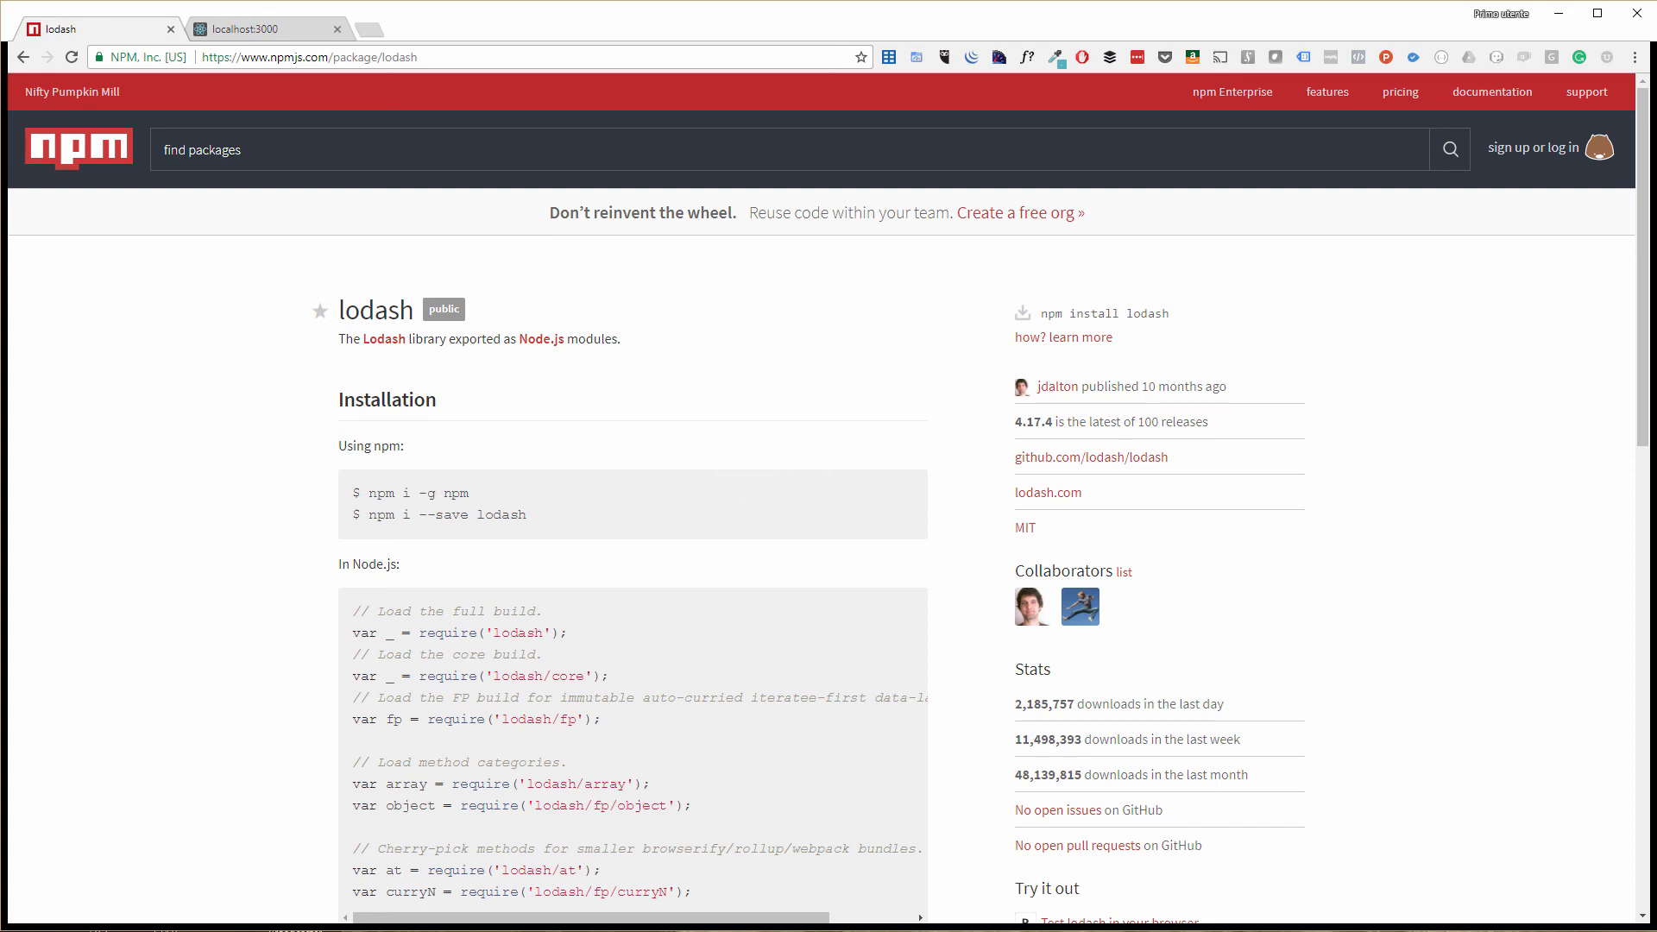
pyautogui.moveTo(884, 652)
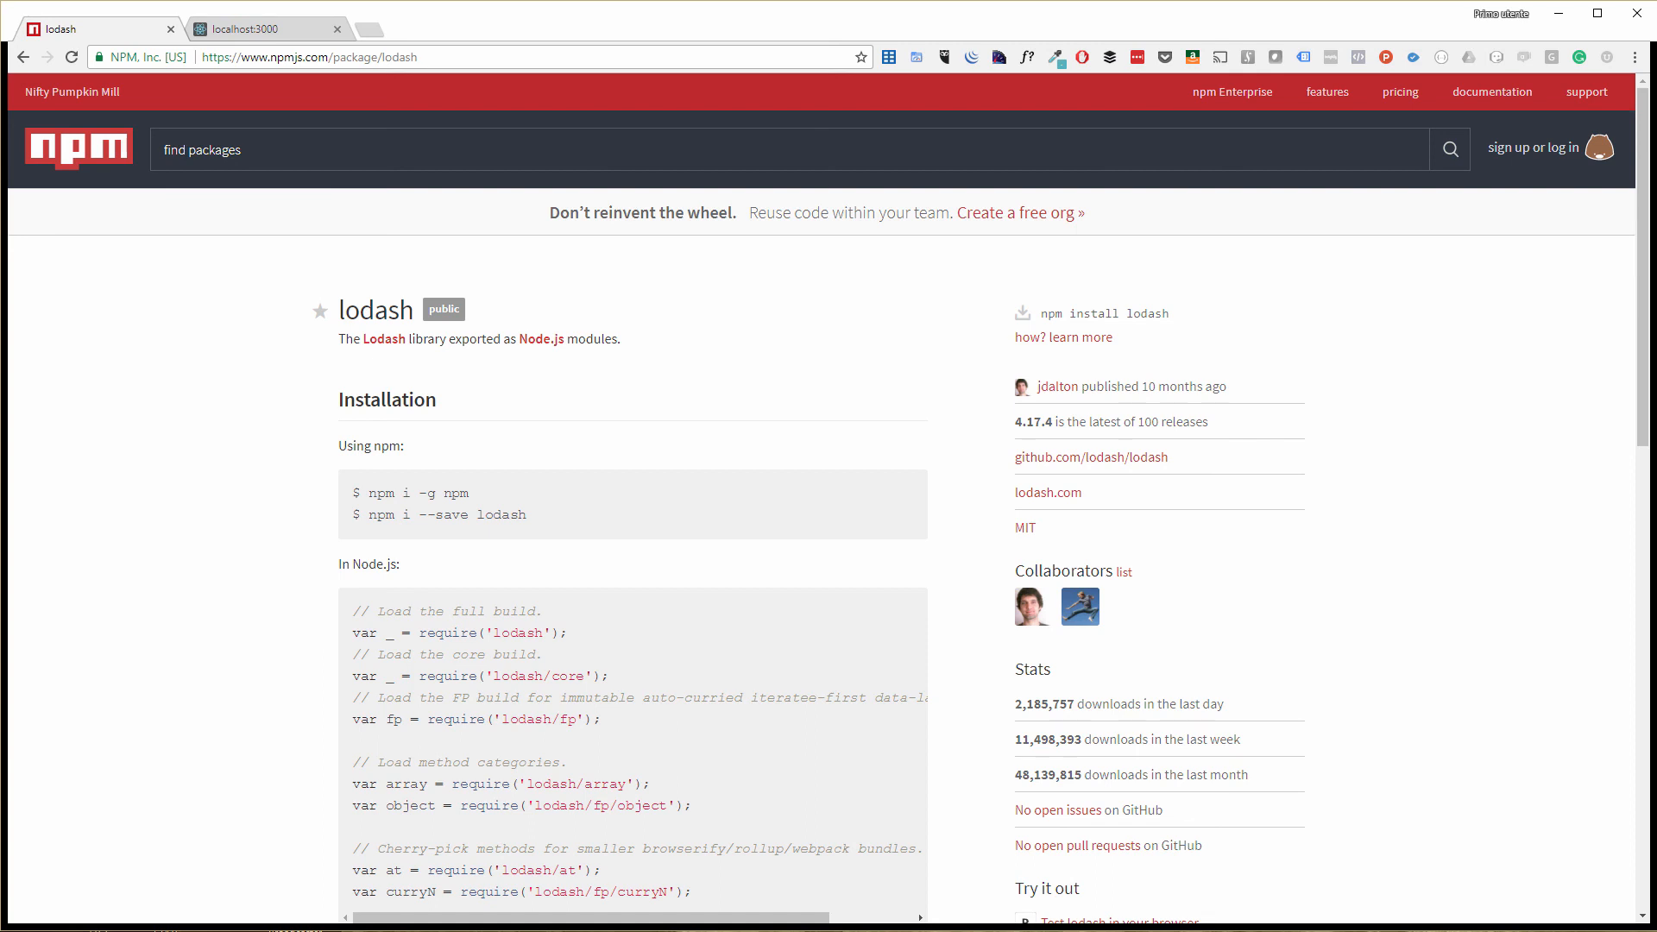
pyautogui.moveTo(683, 334)
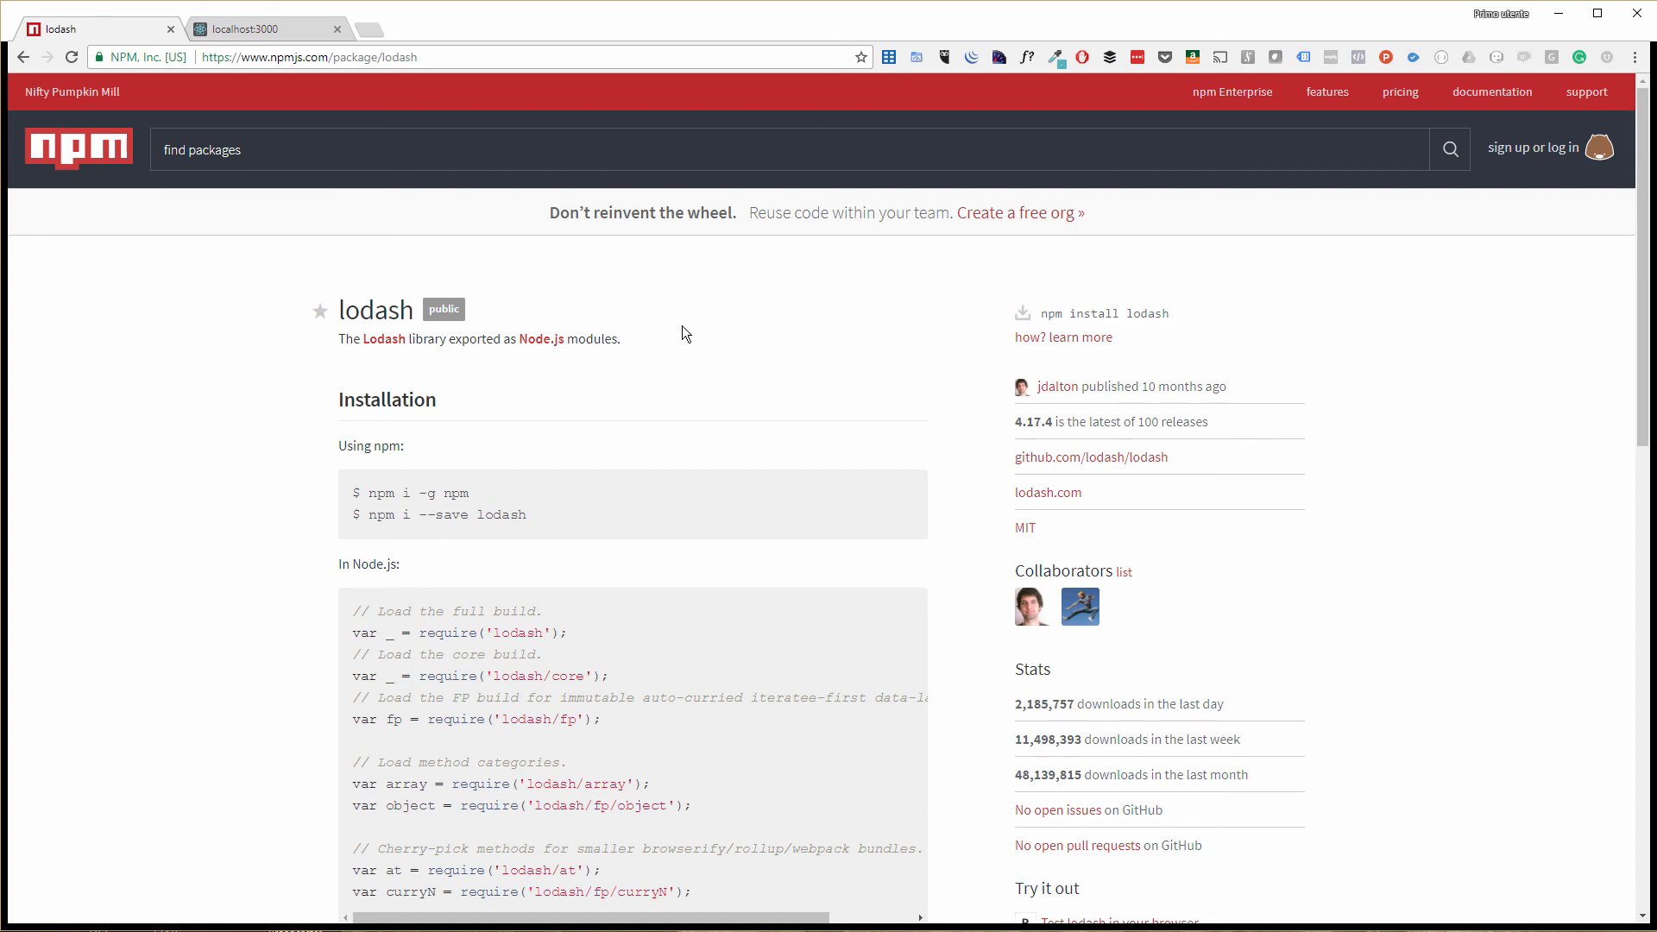
pyautogui.moveTo(749, 351)
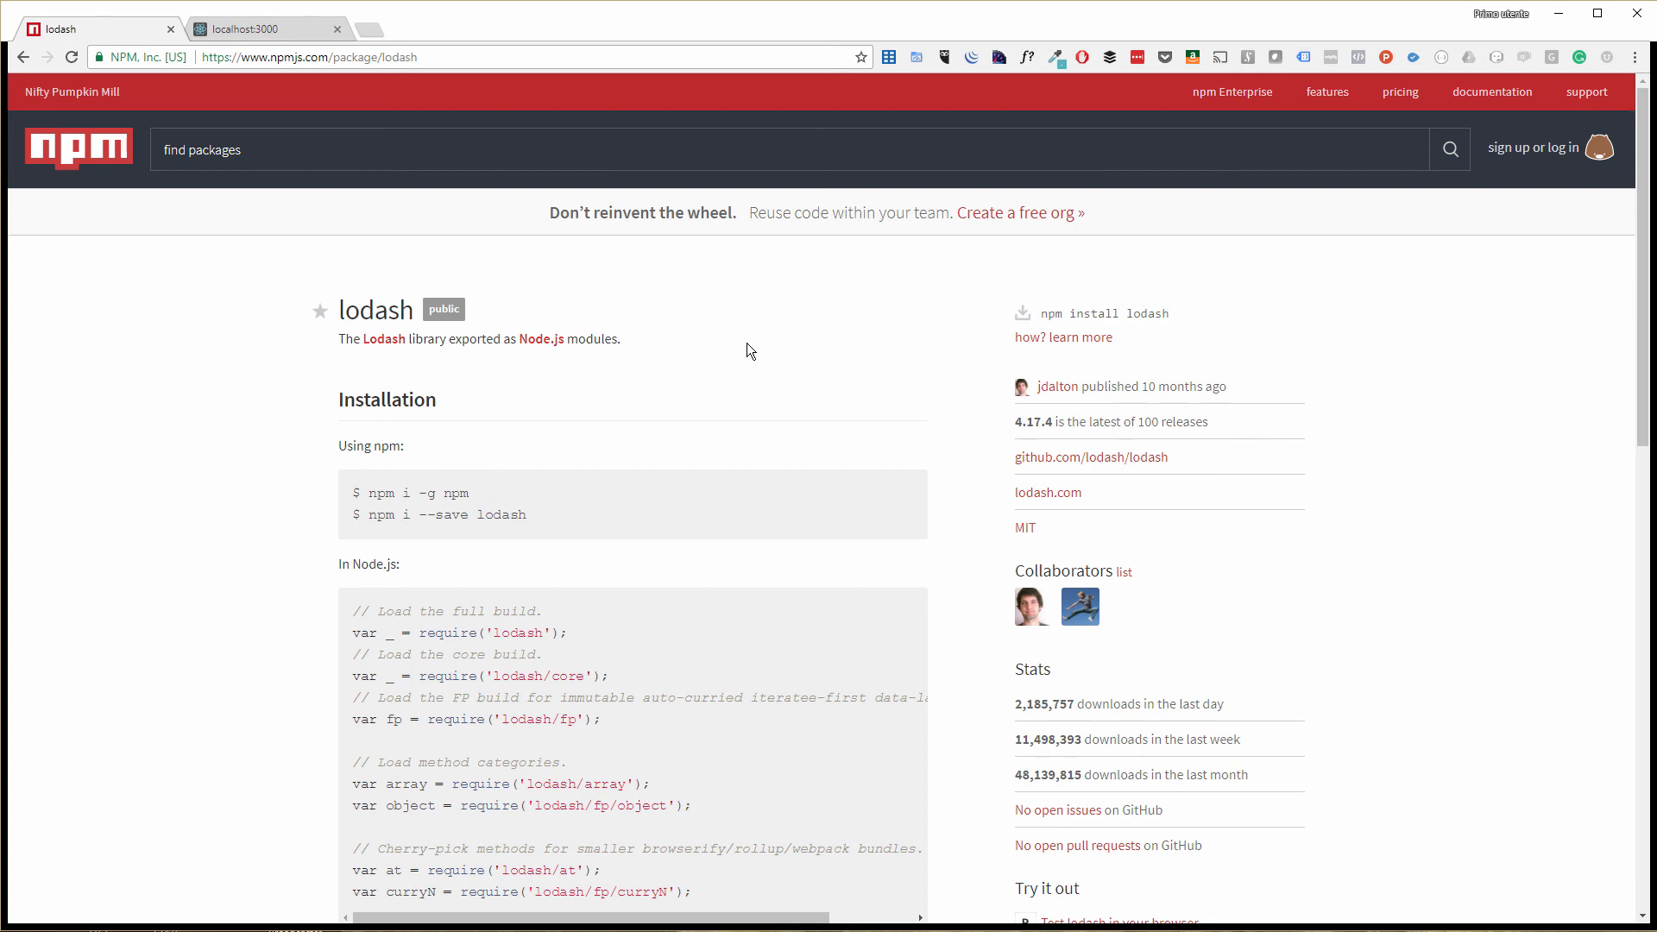
pyautogui.moveTo(899, 282)
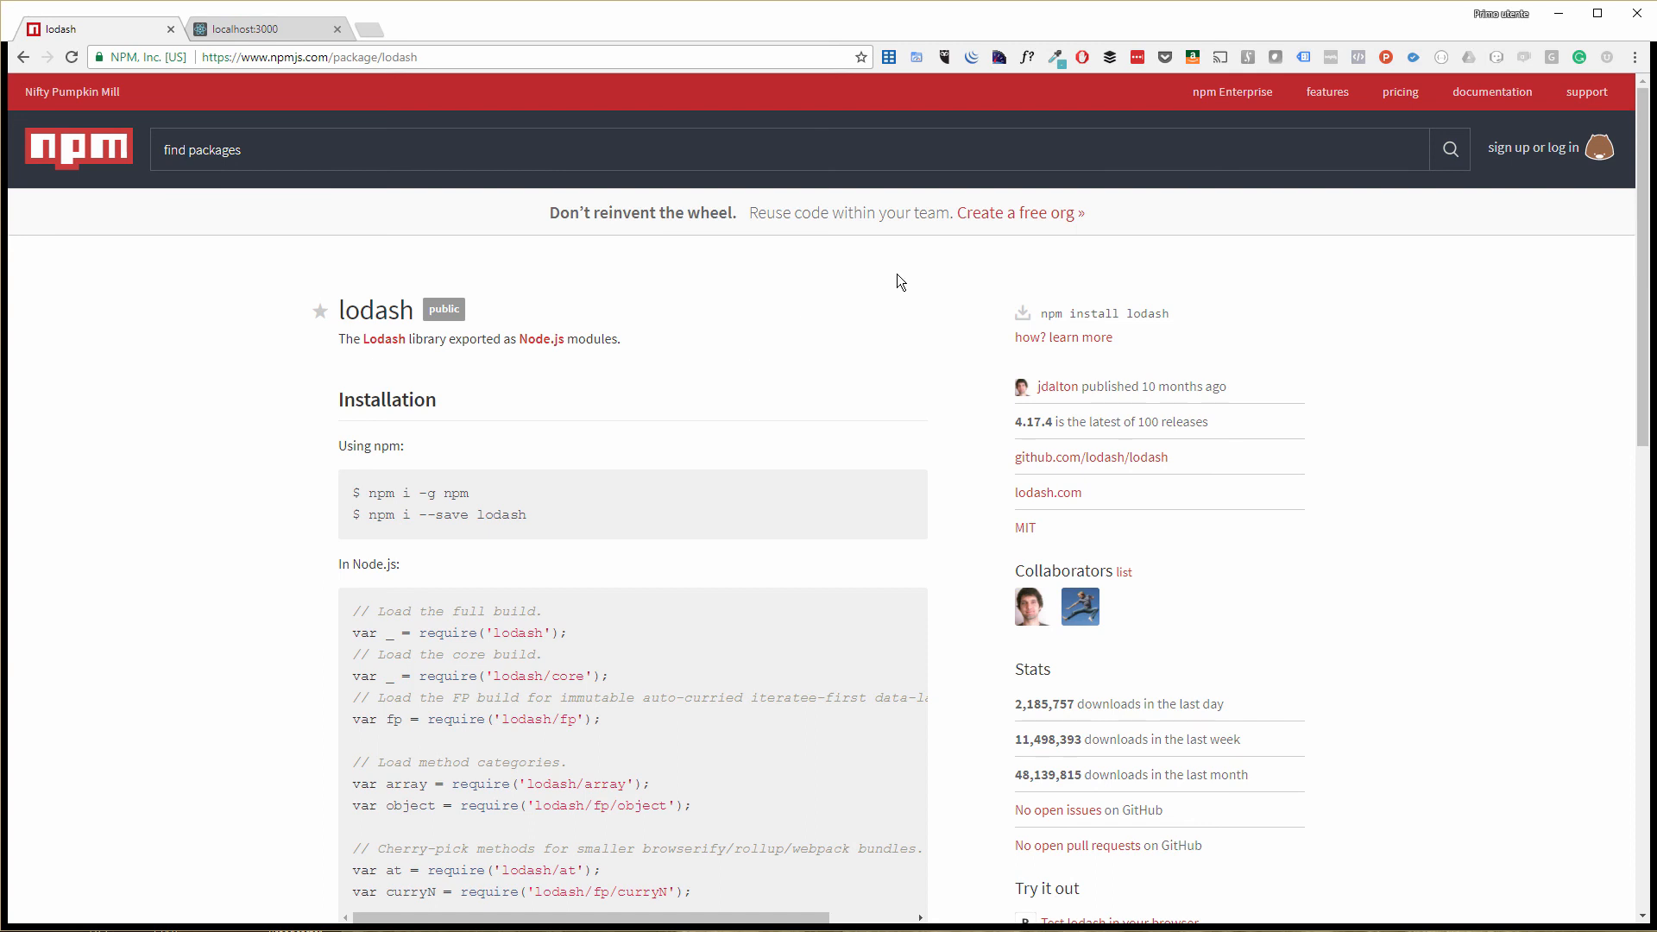
pyautogui.moveTo(894, 243)
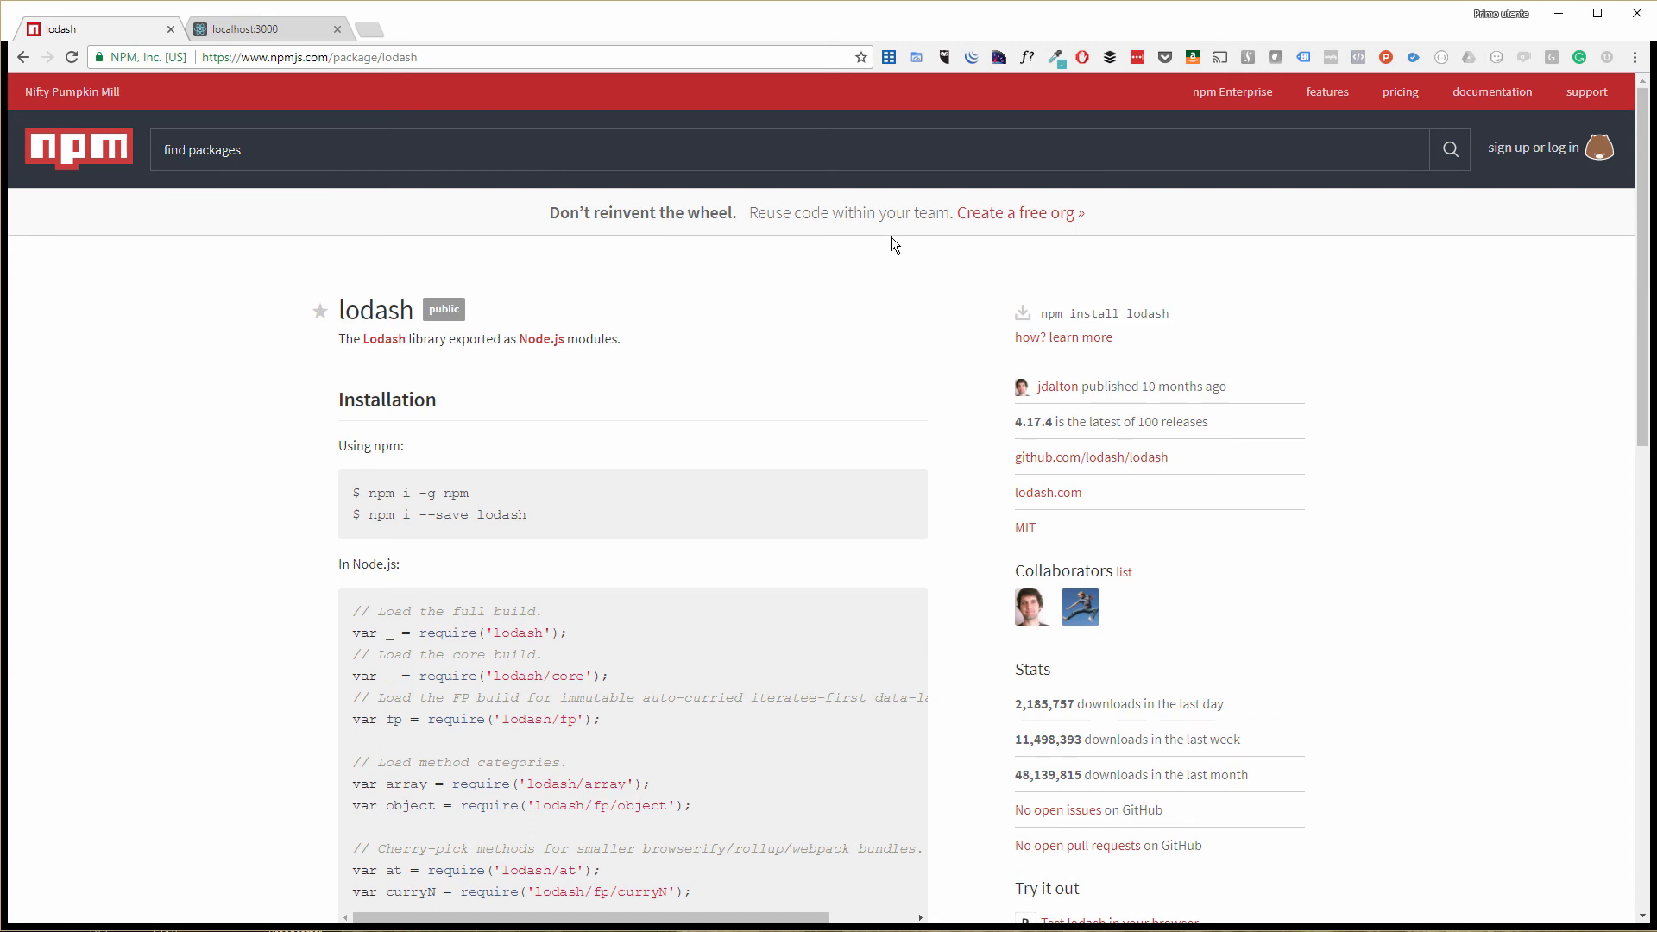